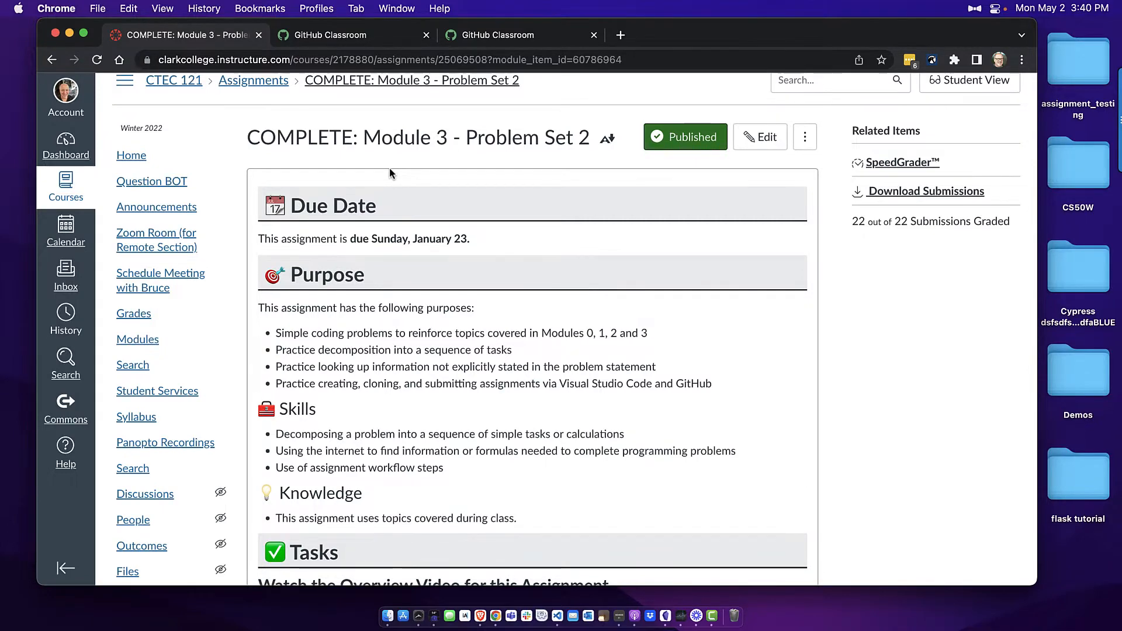
# Step: Scroll through the current page and switch to the GitHub Classroom assignment invitation tab
pyautogui.scroll(-3)
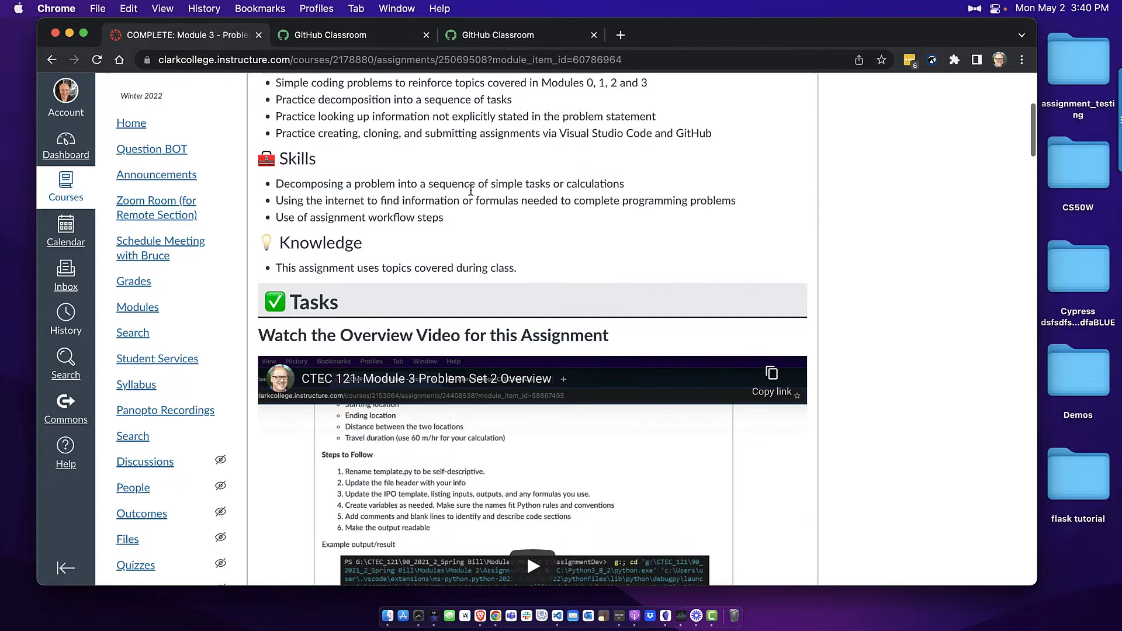
pyautogui.scroll(-3)
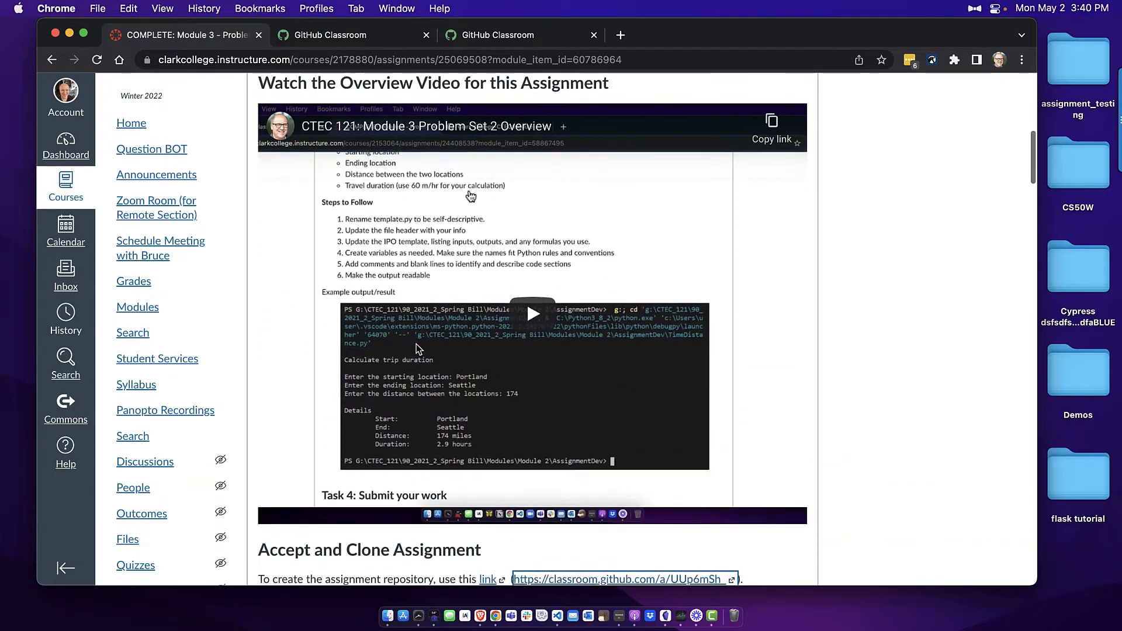
pyautogui.scroll(-3)
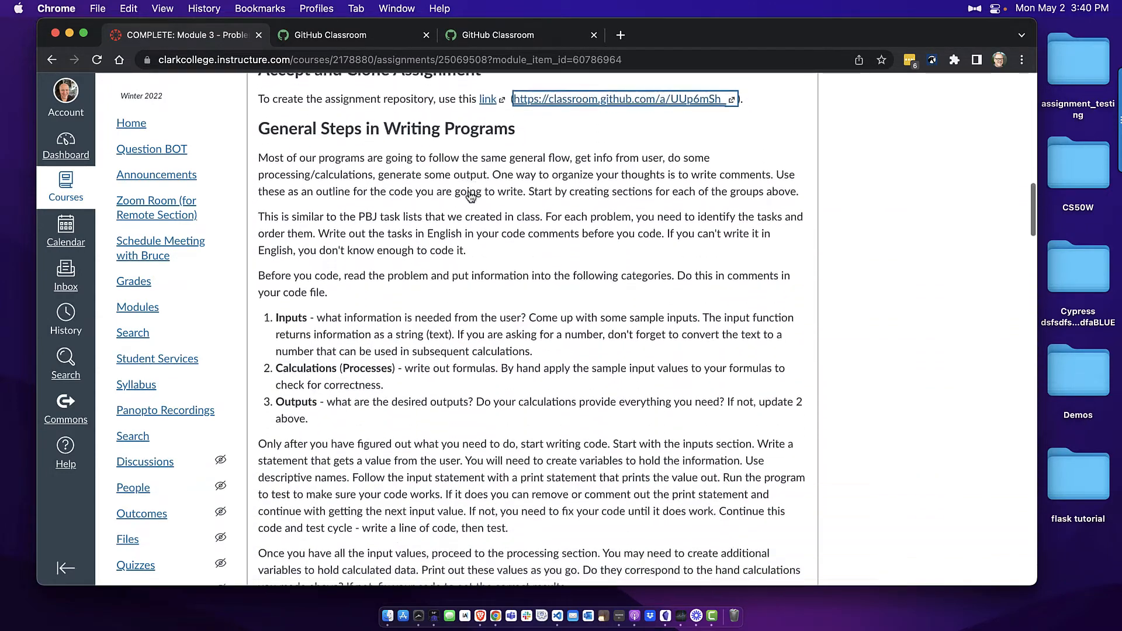
pyautogui.scroll(-3)
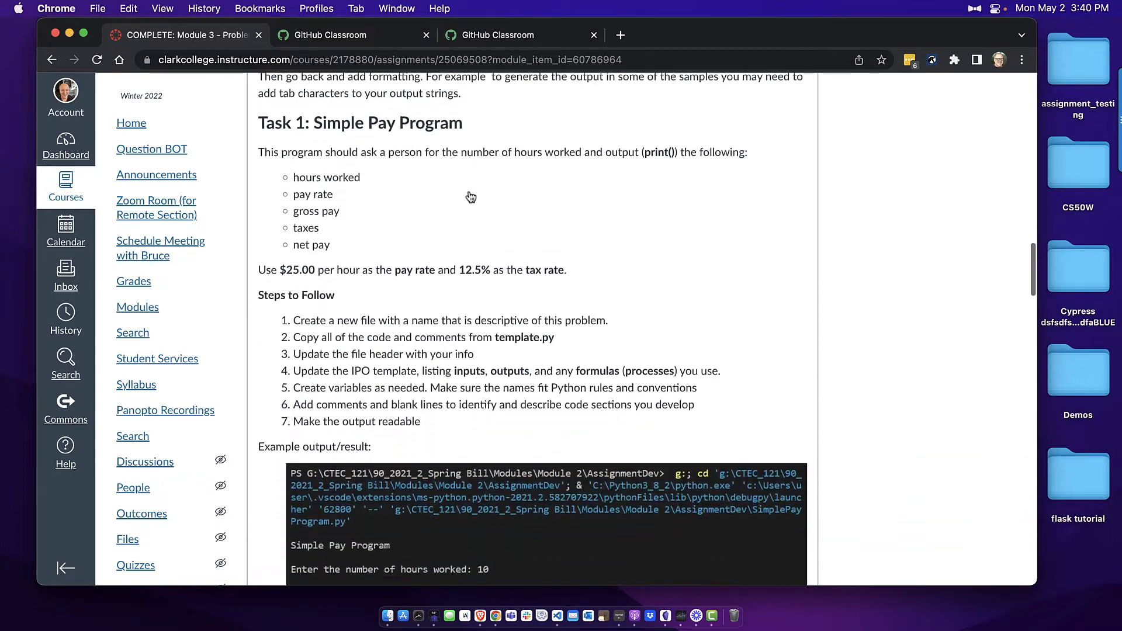
pyautogui.scroll(-3)
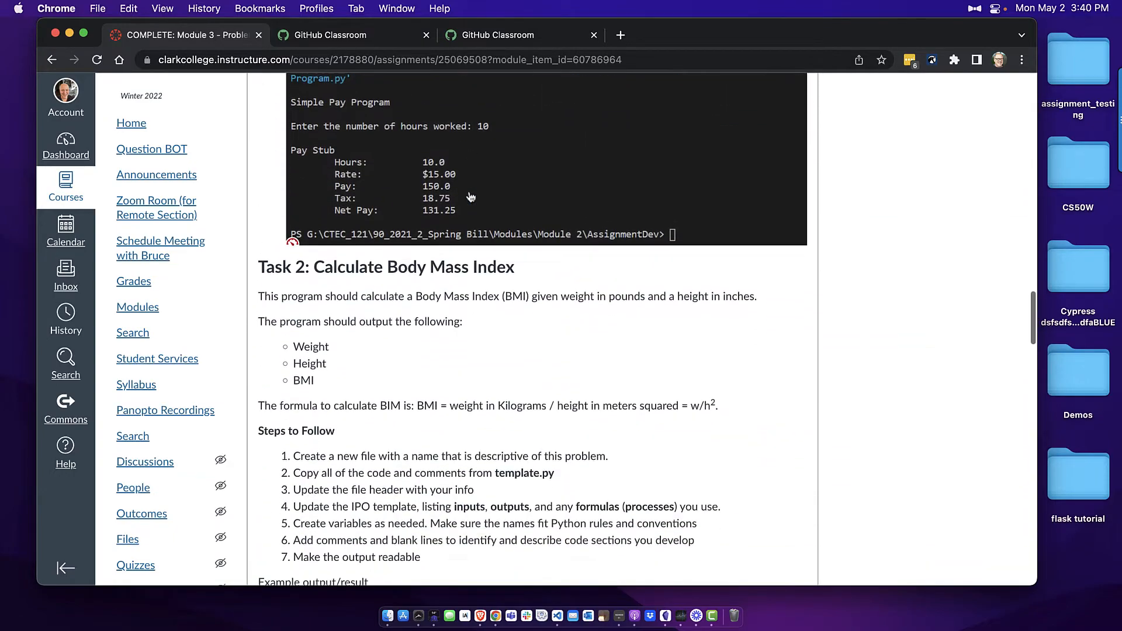
pyautogui.scroll(-3)
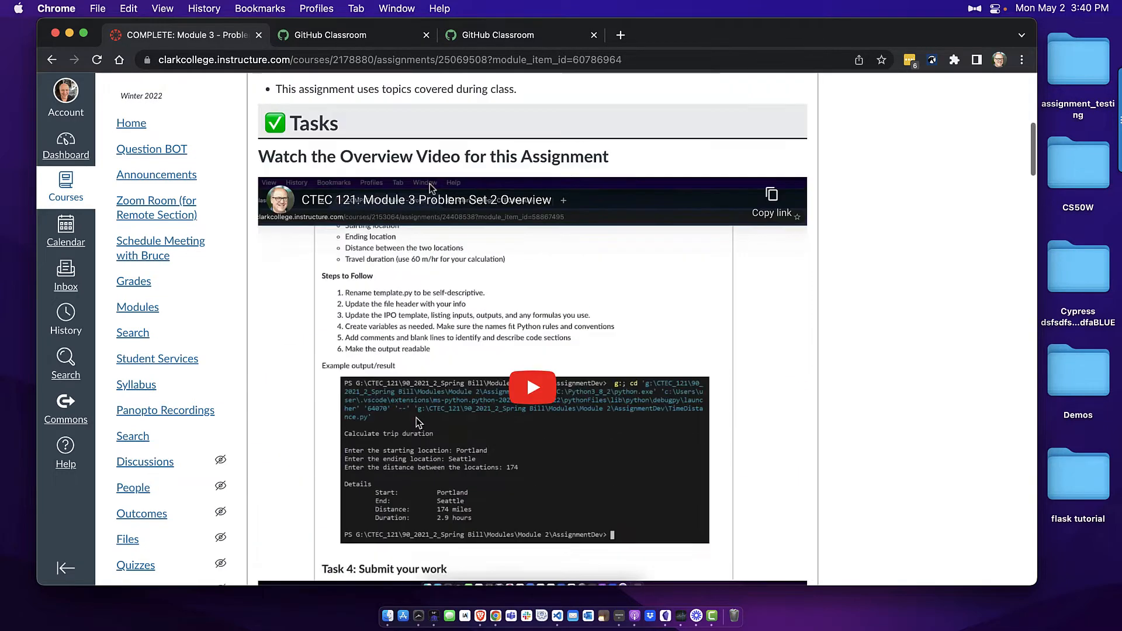
pyautogui.click(519, 33)
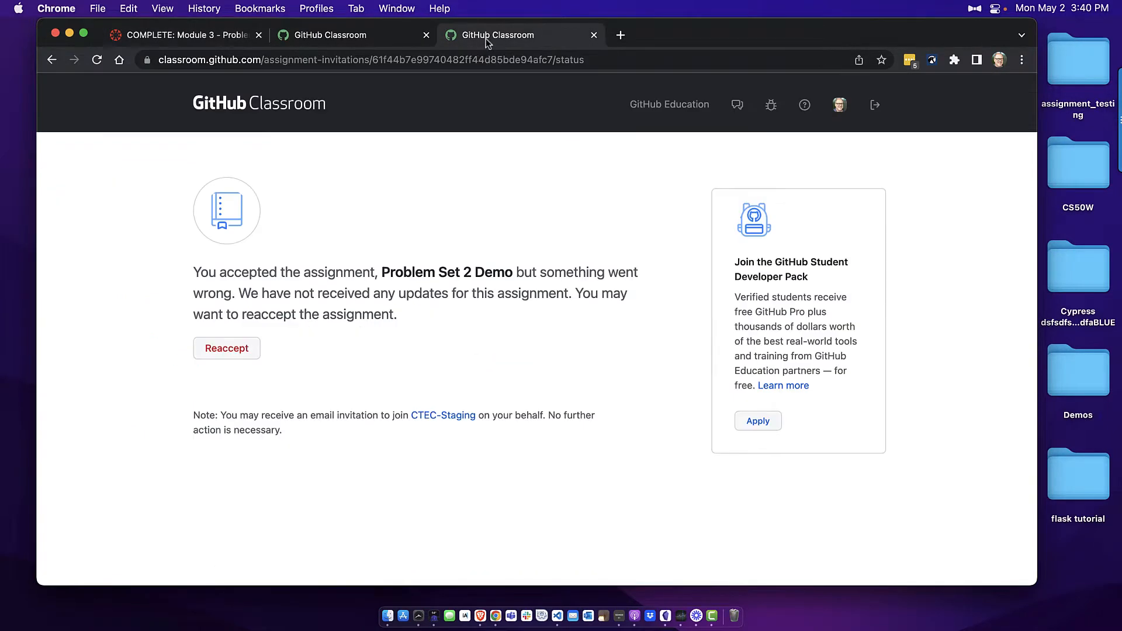
pyautogui.moveTo(384, 213)
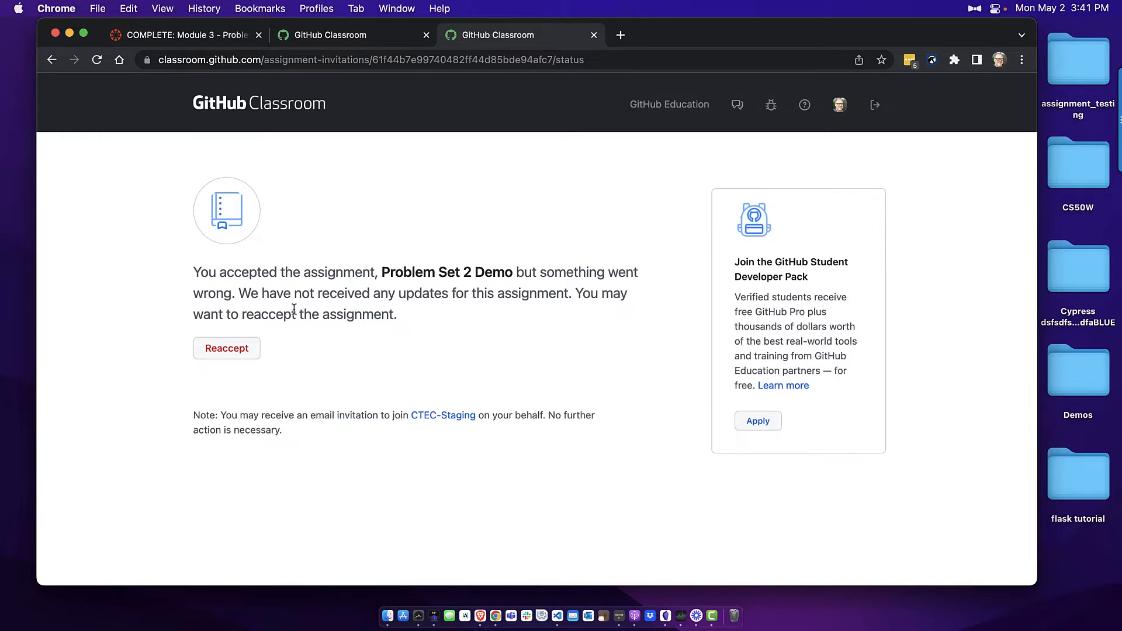
# Step: Reaccept the Problem Set 2 Demo assignment and reload until its repository is ready
pyautogui.click(225, 348)
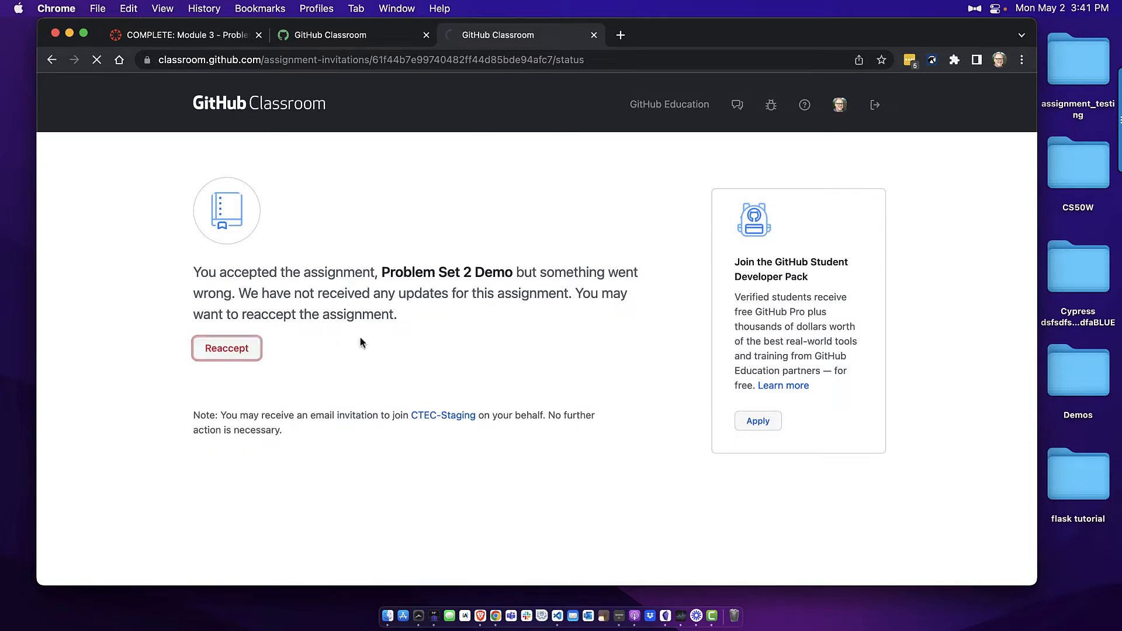
pyautogui.click(226, 348)
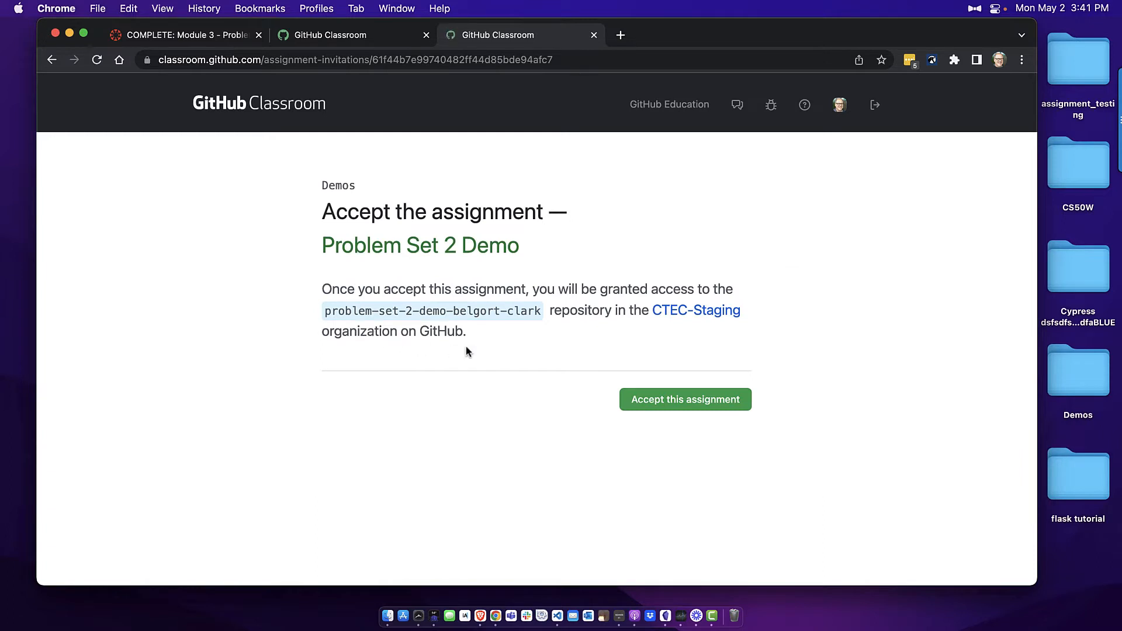
pyautogui.moveTo(480, 360)
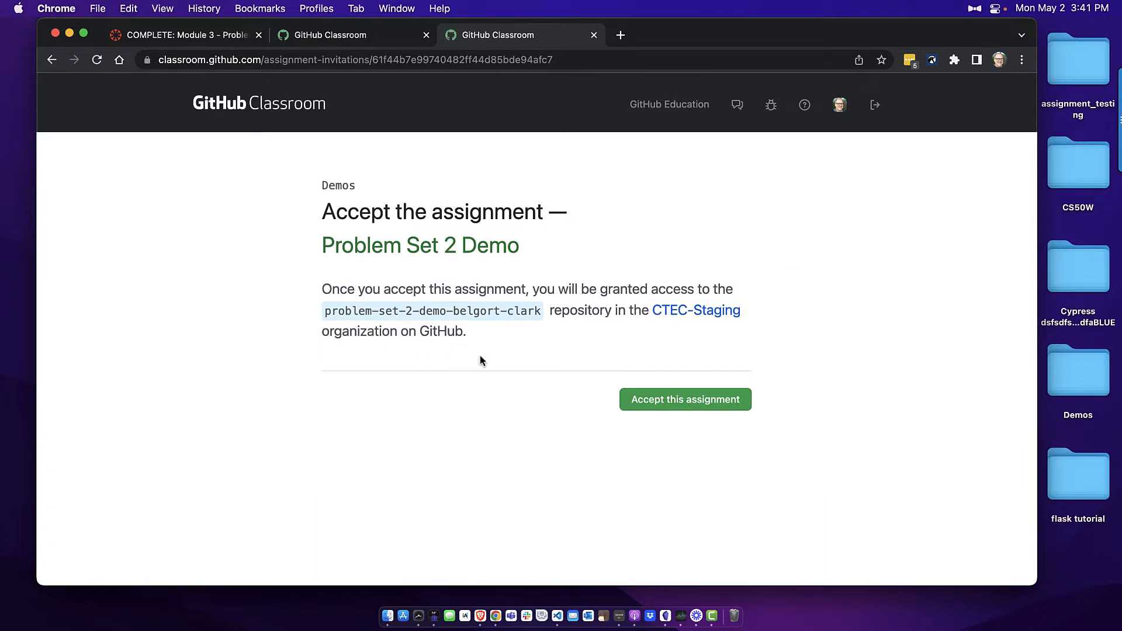
pyautogui.click(685, 399)
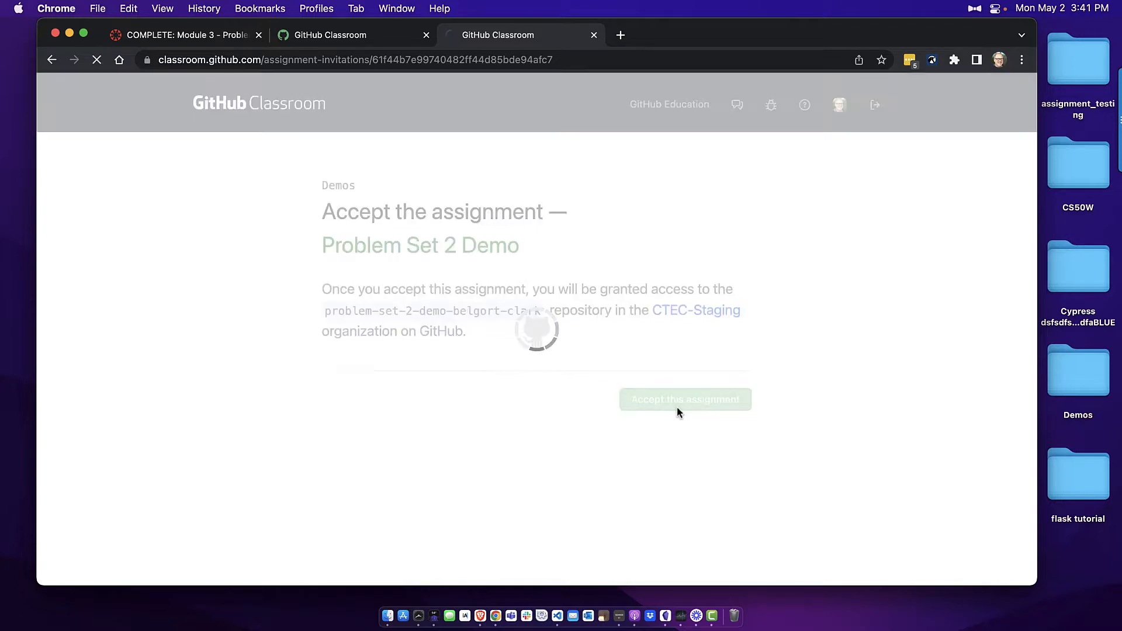
pyautogui.click(684, 399)
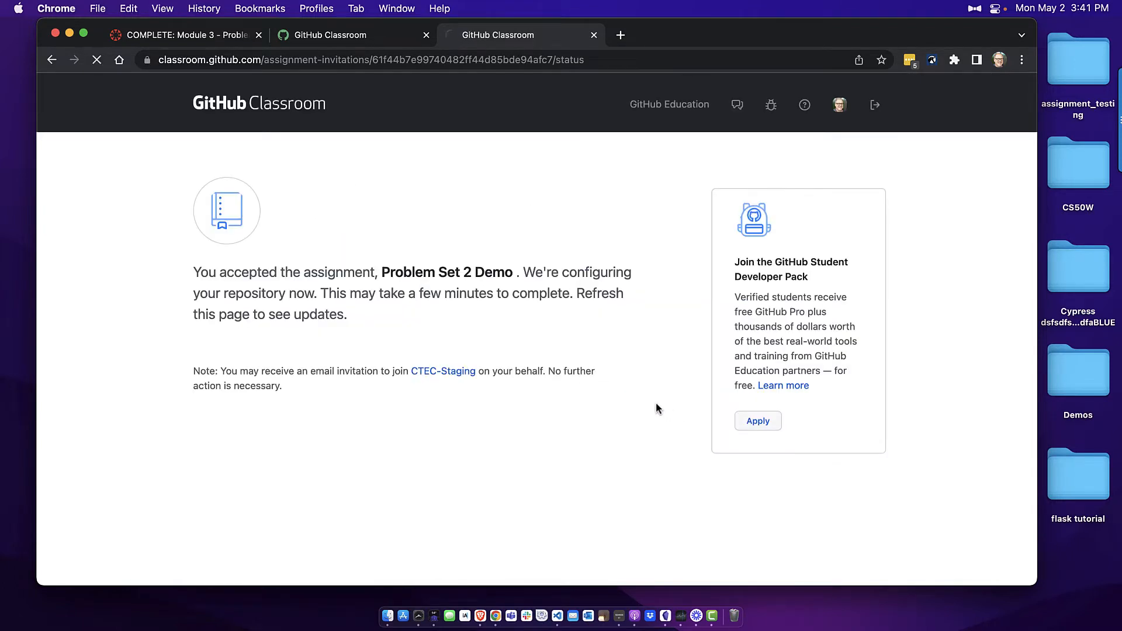
pyautogui.click(97, 60)
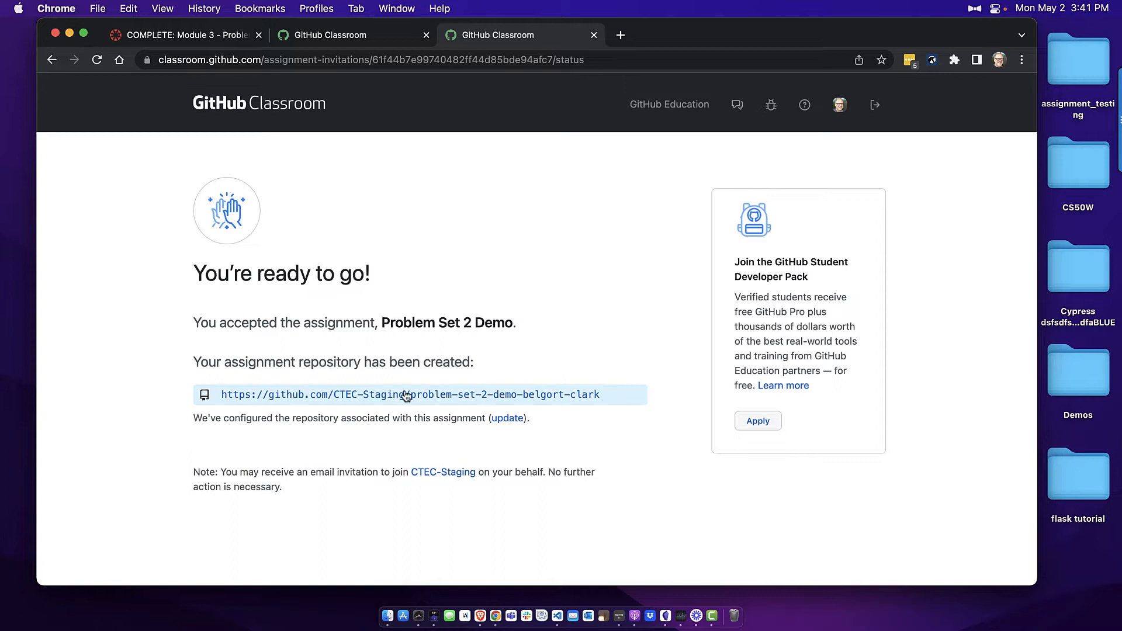
# Step: Open the newly created Problem Set 2 Demo repository on GitHub and bring up its clone options
pyautogui.click(405, 394)
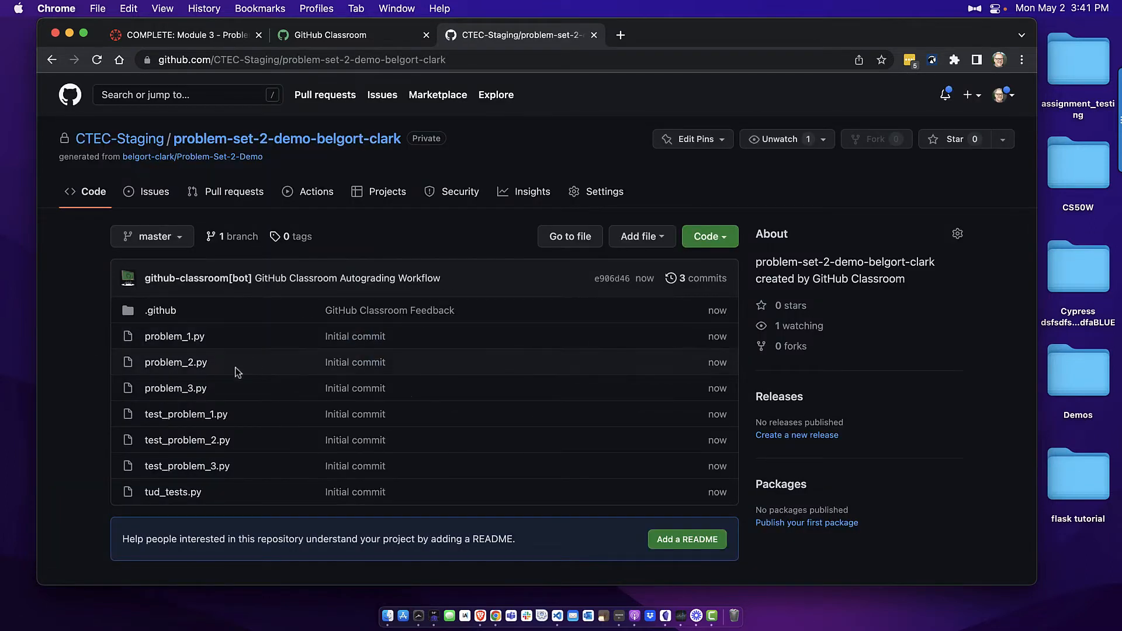
pyautogui.moveTo(284, 393)
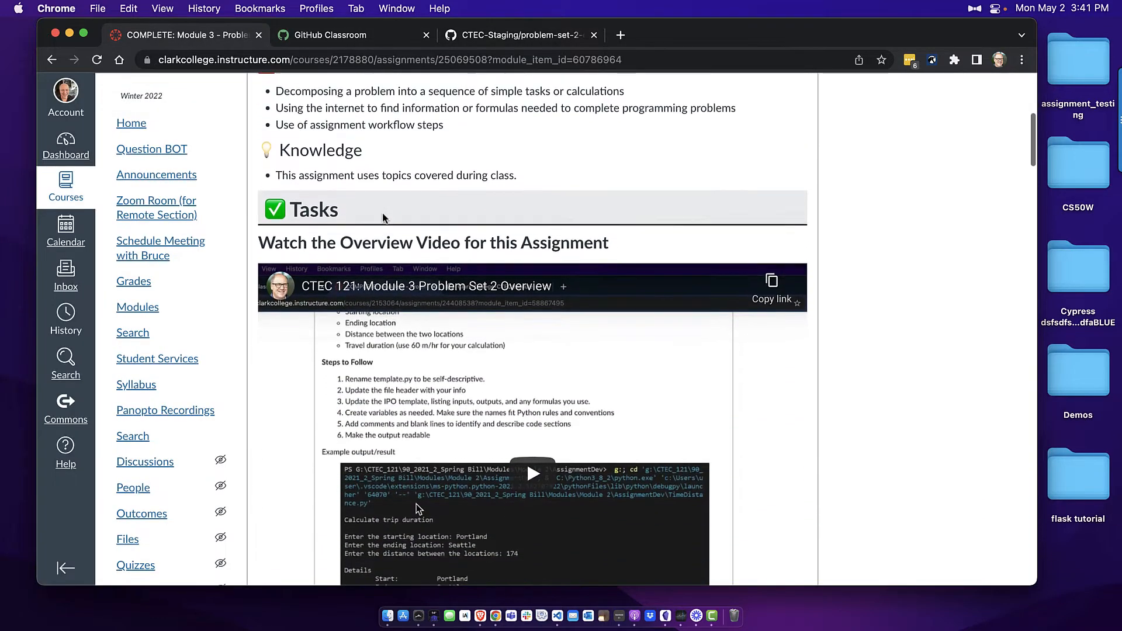
pyautogui.scroll(-3)
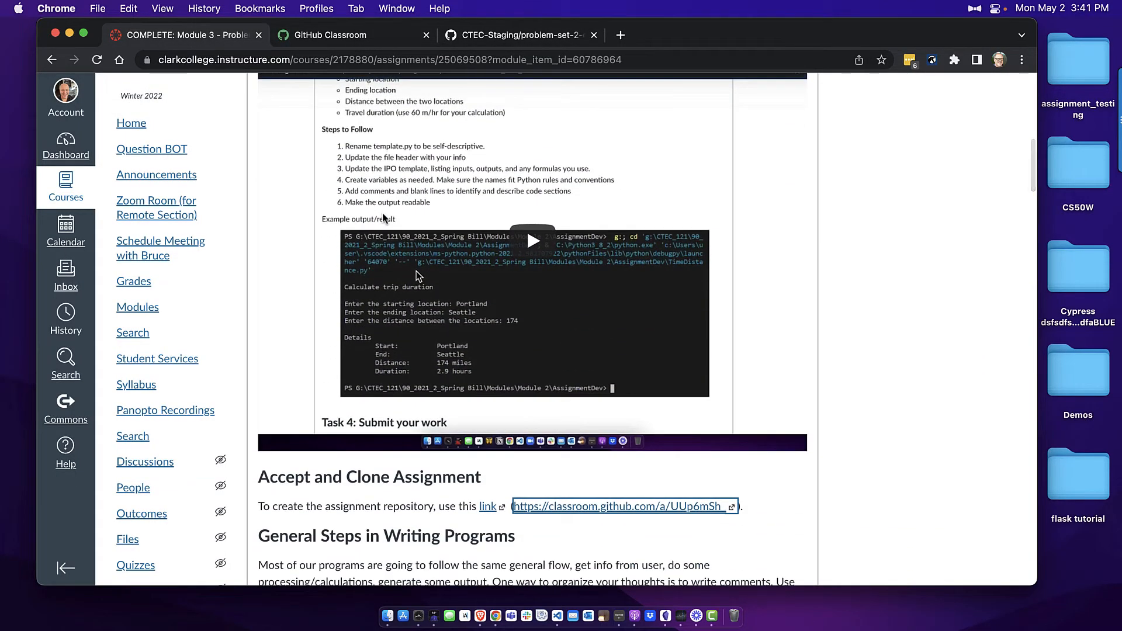
pyautogui.click(521, 34)
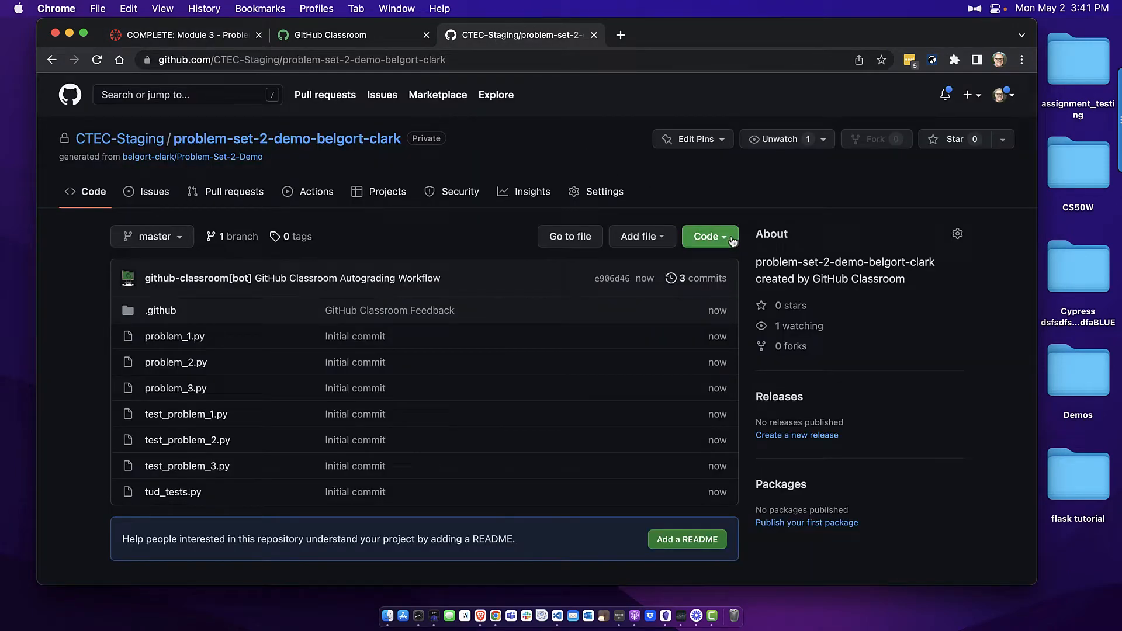
pyautogui.rightClick(301, 59)
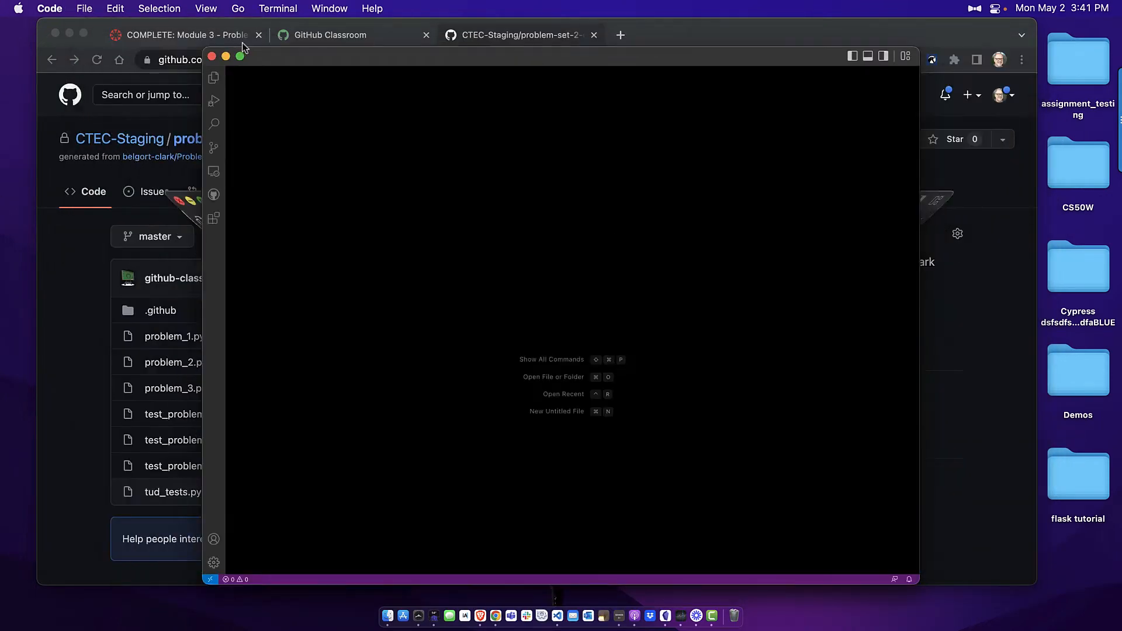
# Step: Clone the assignment repository into Desktop/Demos and open the cloned folder in VS Code
pyautogui.click(240, 56)
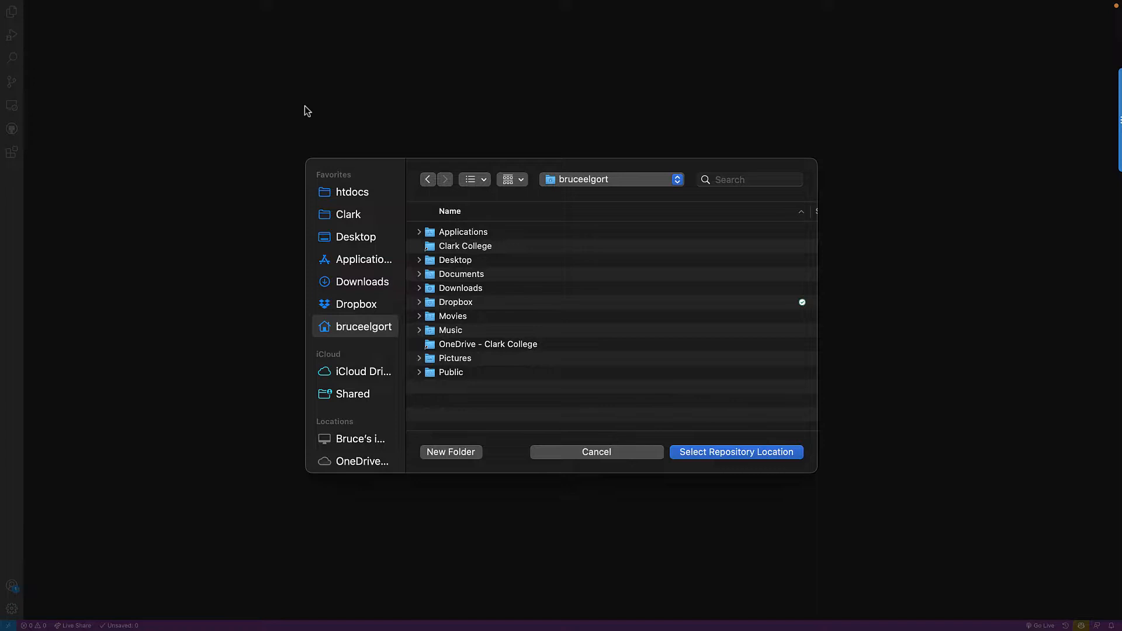
pyautogui.click(355, 238)
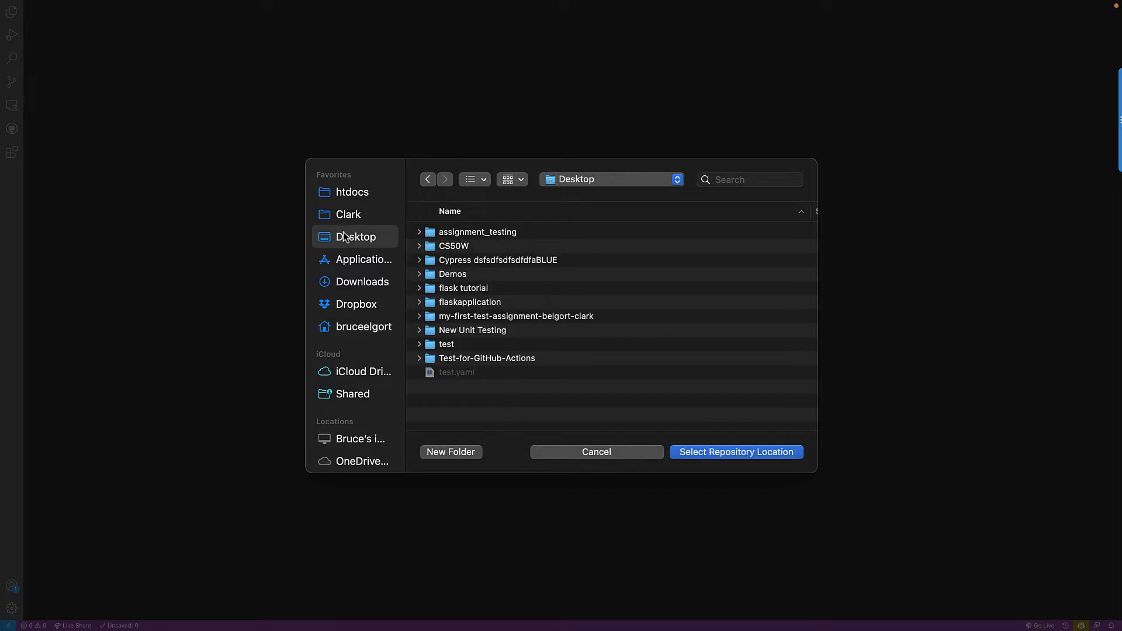
pyautogui.click(452, 274)
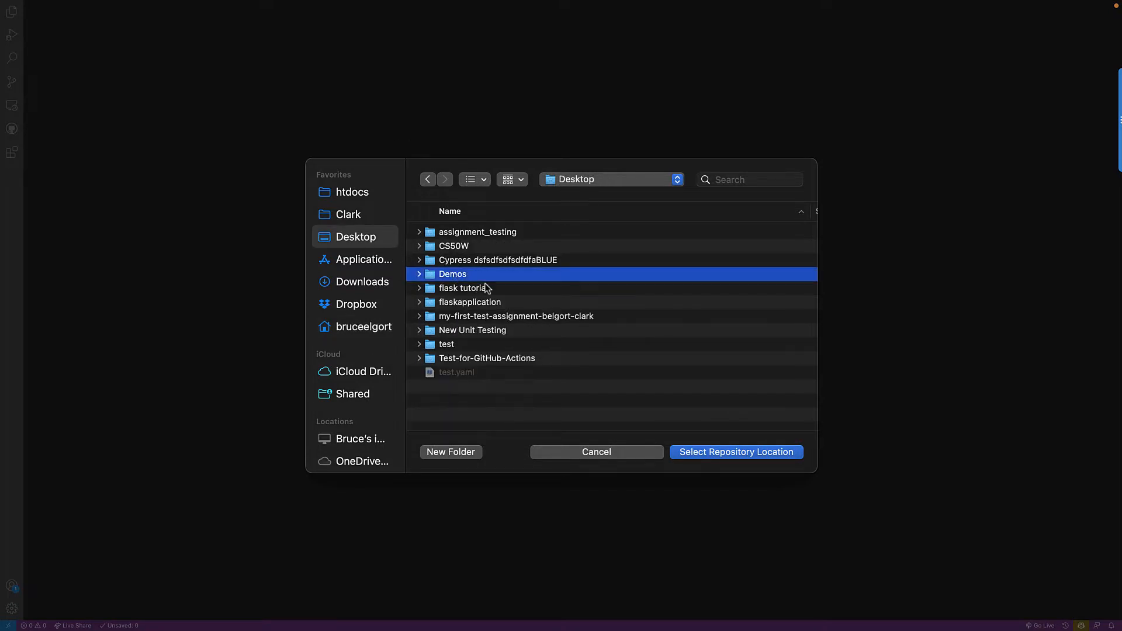
pyautogui.click(736, 451)
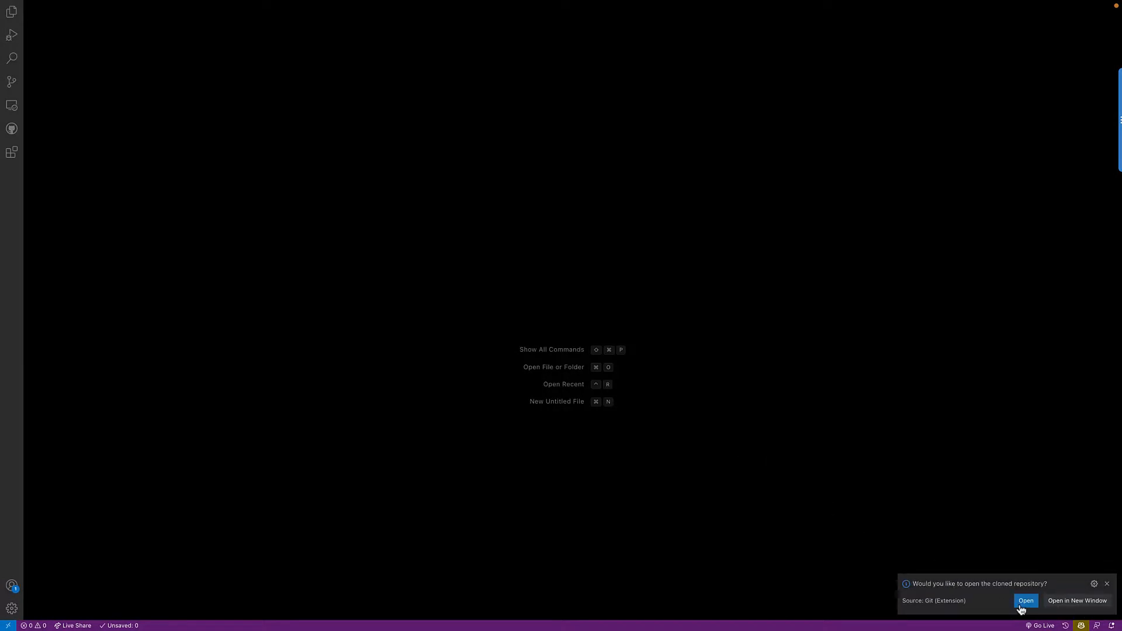
pyautogui.click(1025, 600)
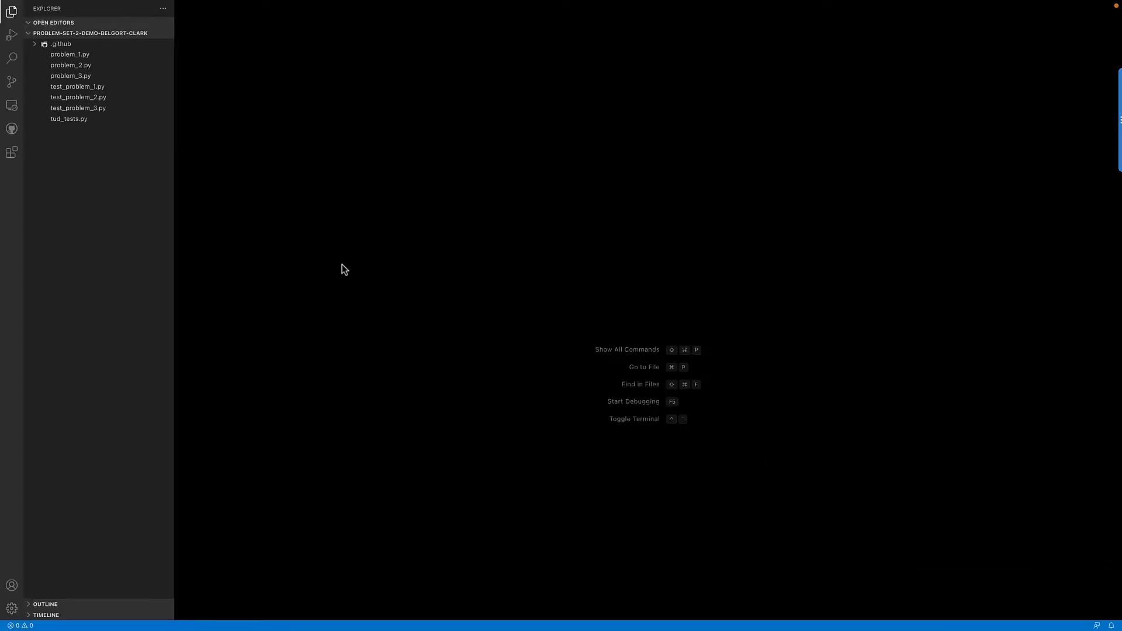
# Step: Browse problem_1.py, problem_2.py, problem_3.py and test_problem_1.py in the Explorer
pyautogui.click(69, 55)
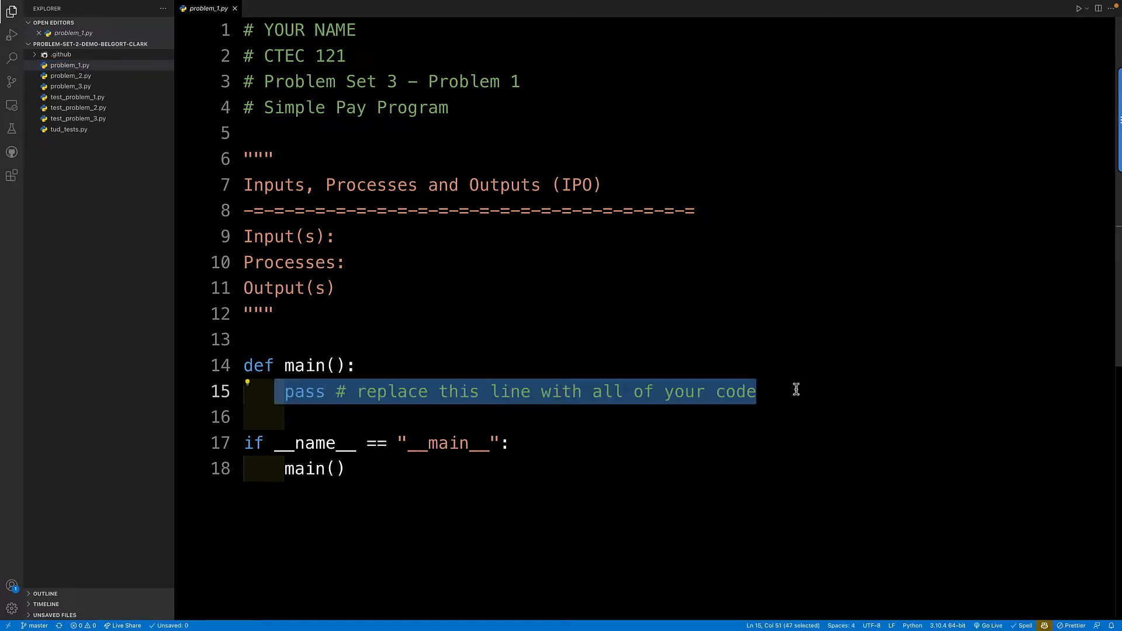
pyautogui.moveTo(790, 390)
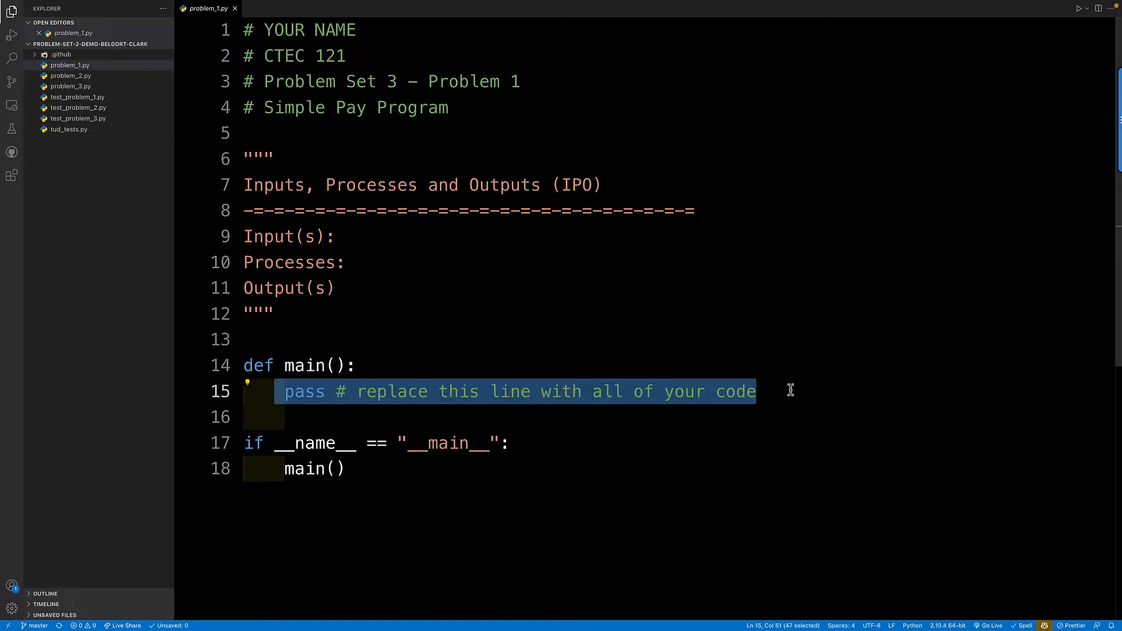
pyautogui.click(69, 65)
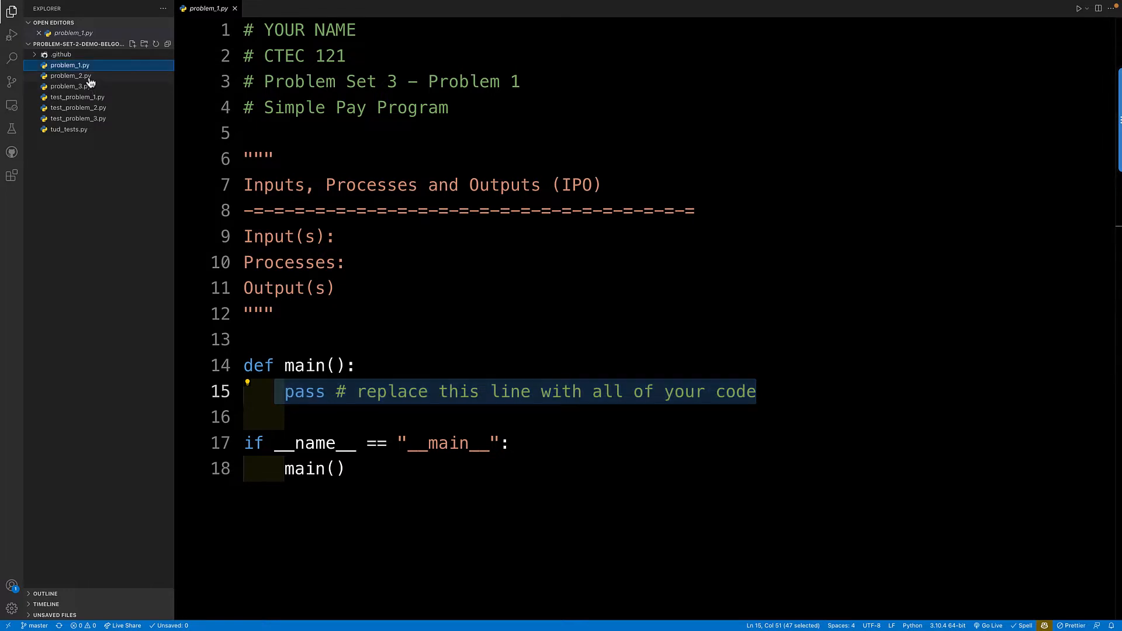
pyautogui.click(70, 76)
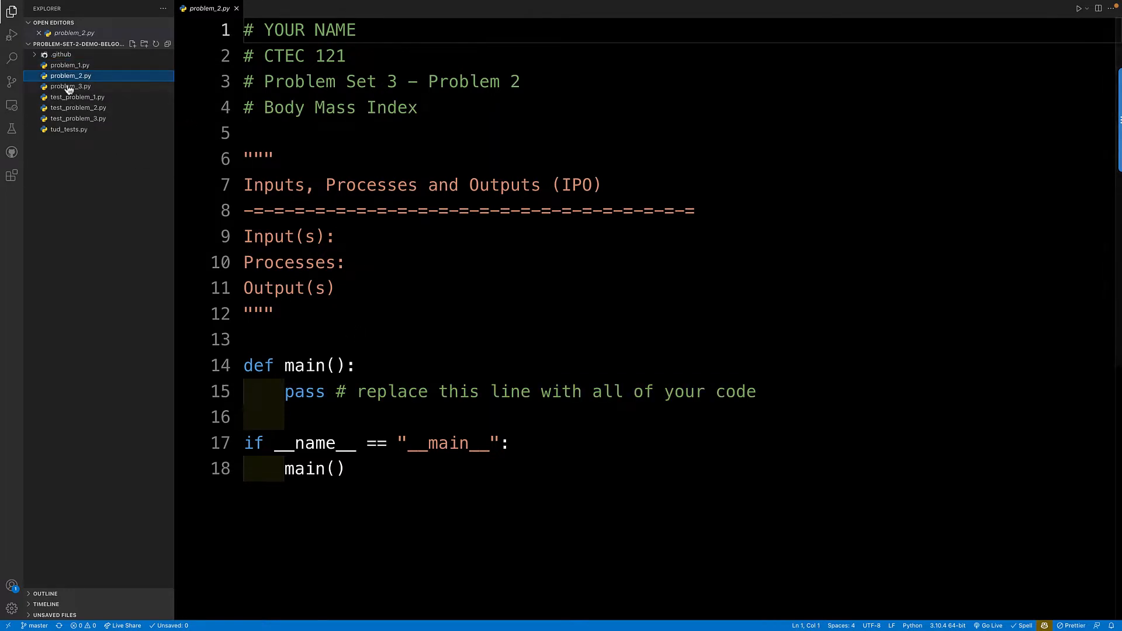
pyautogui.click(71, 87)
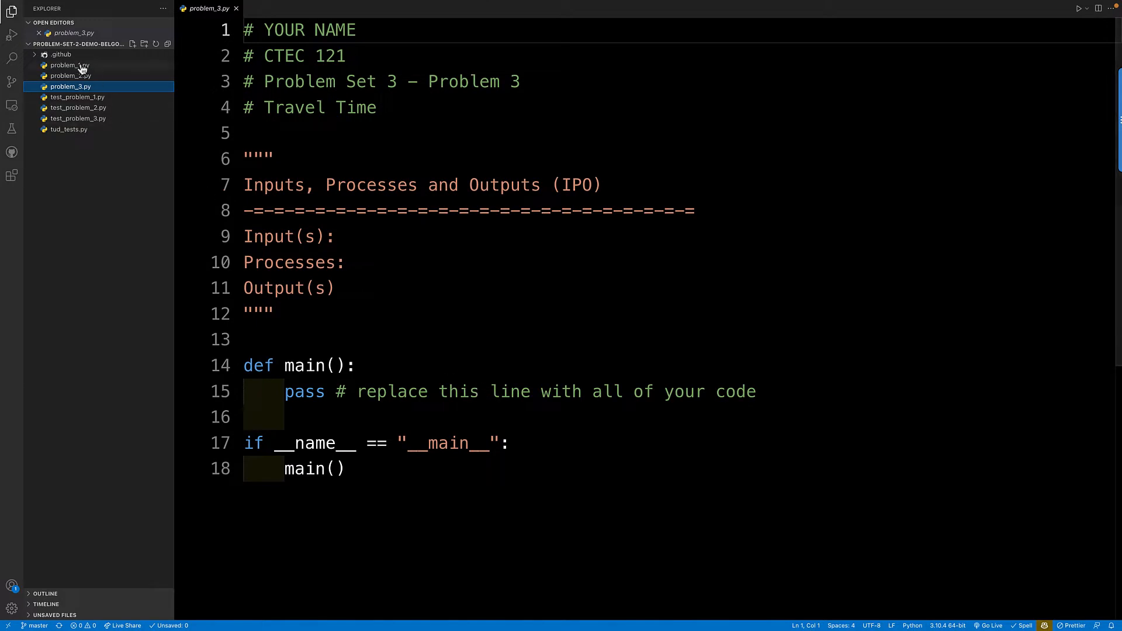
pyautogui.click(78, 97)
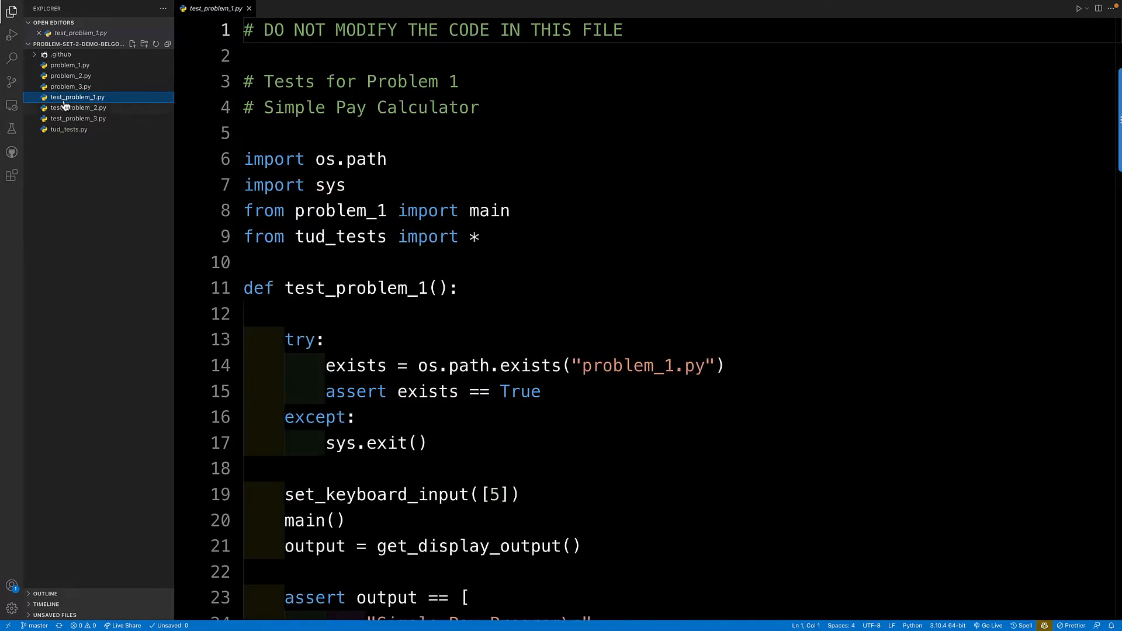
pyautogui.moveTo(341, 238)
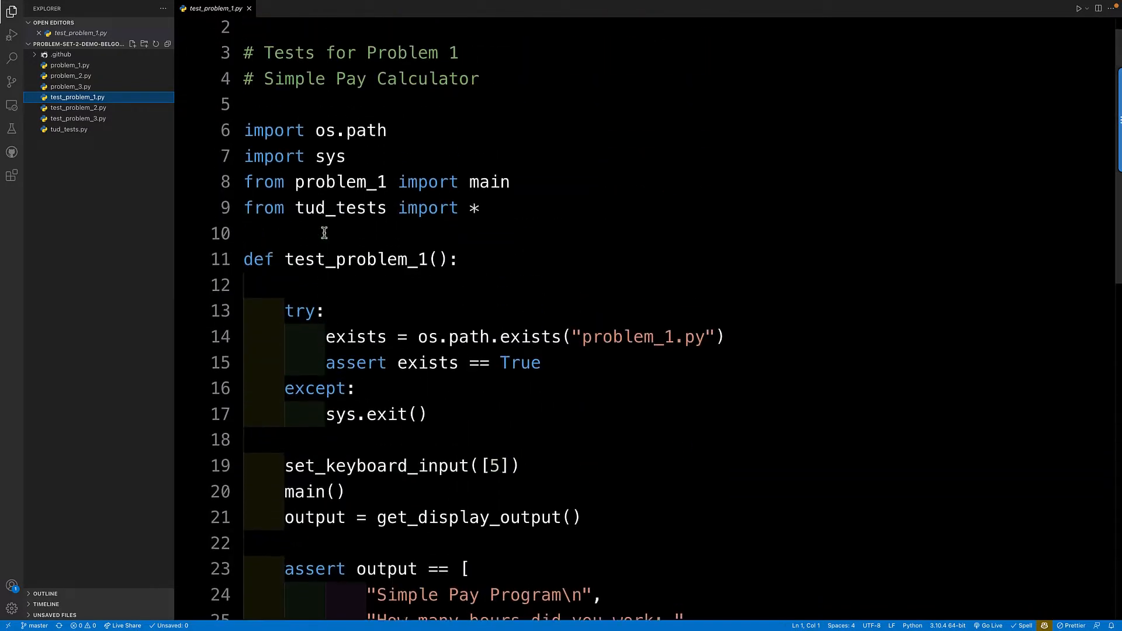
# Step: Look at test_problem_2.py, then revisit the problem_1, problem_2 and problem_3 starter files
pyautogui.click(79, 108)
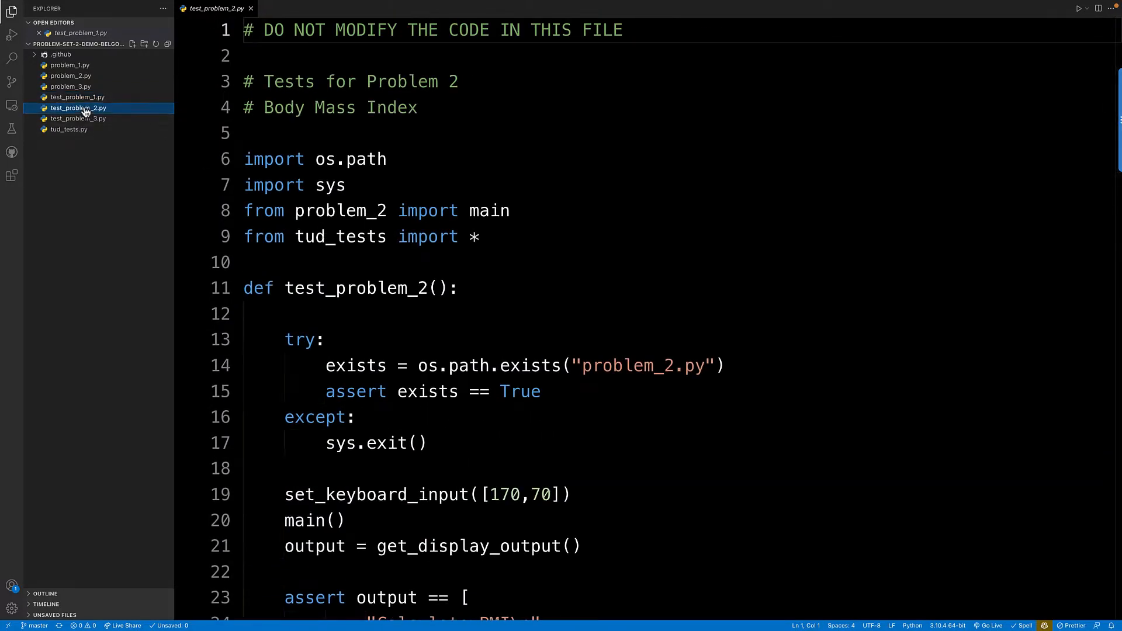
pyautogui.click(70, 66)
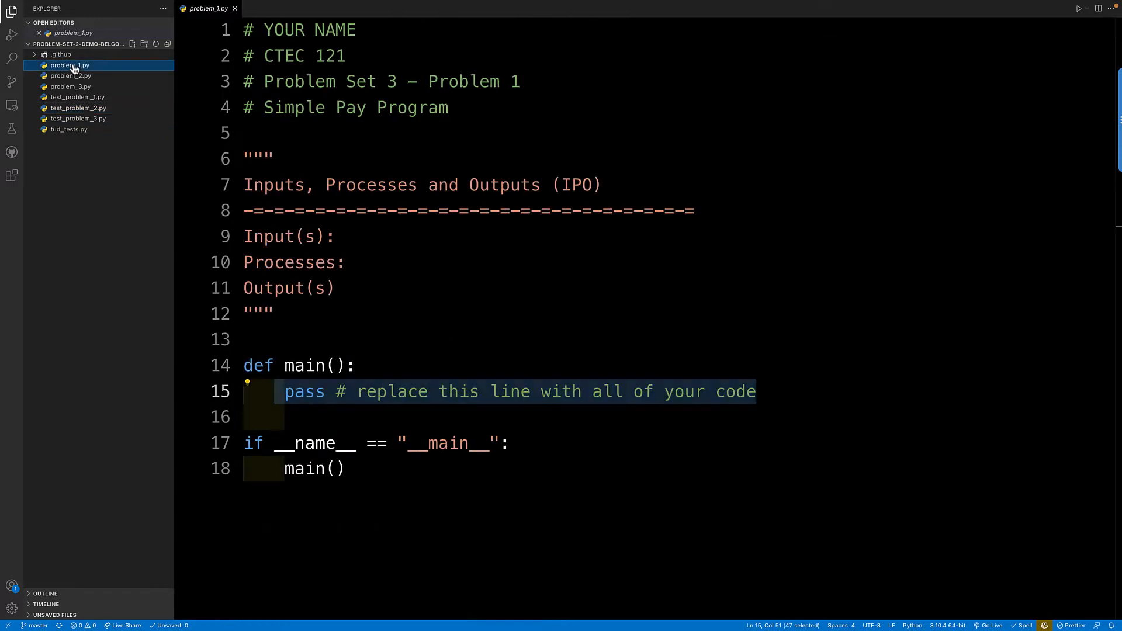
pyautogui.click(70, 75)
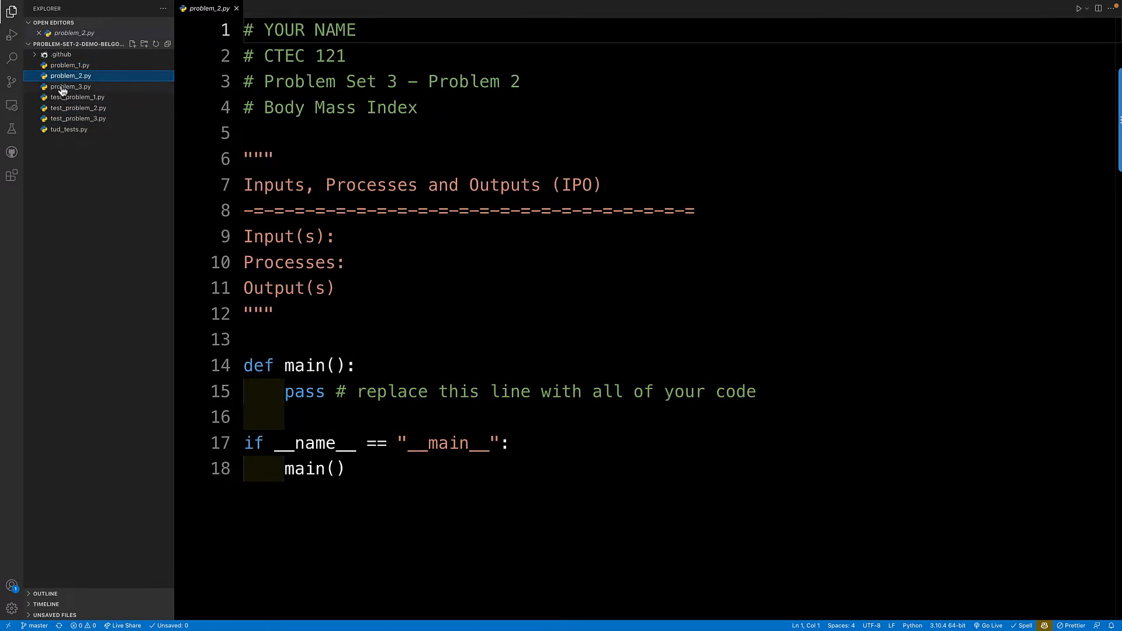
pyautogui.click(71, 86)
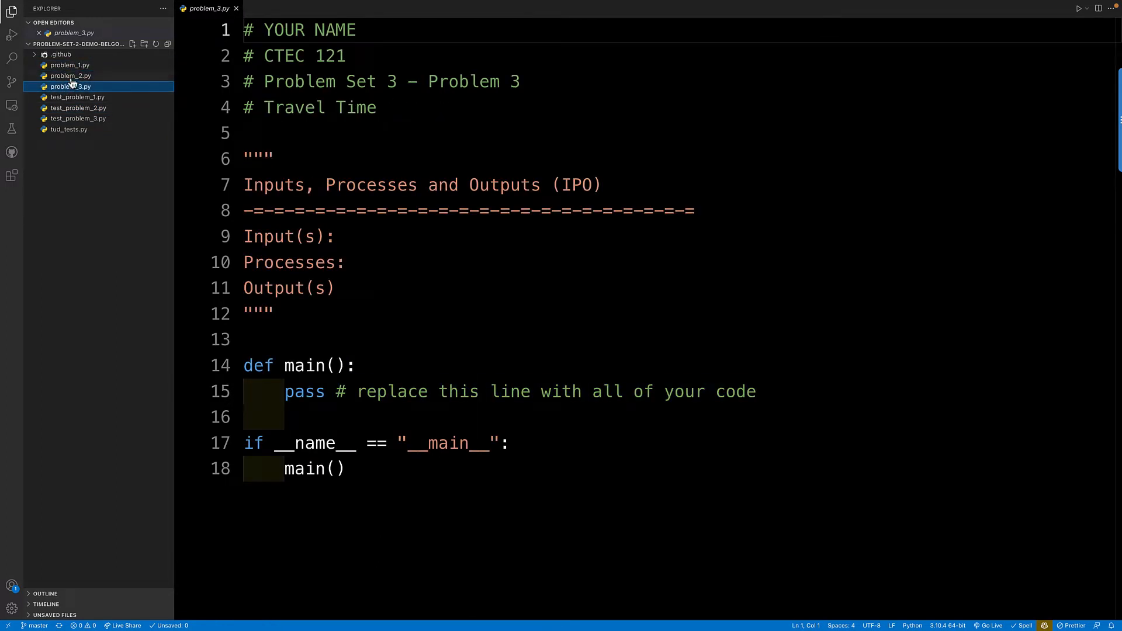
pyautogui.click(70, 66)
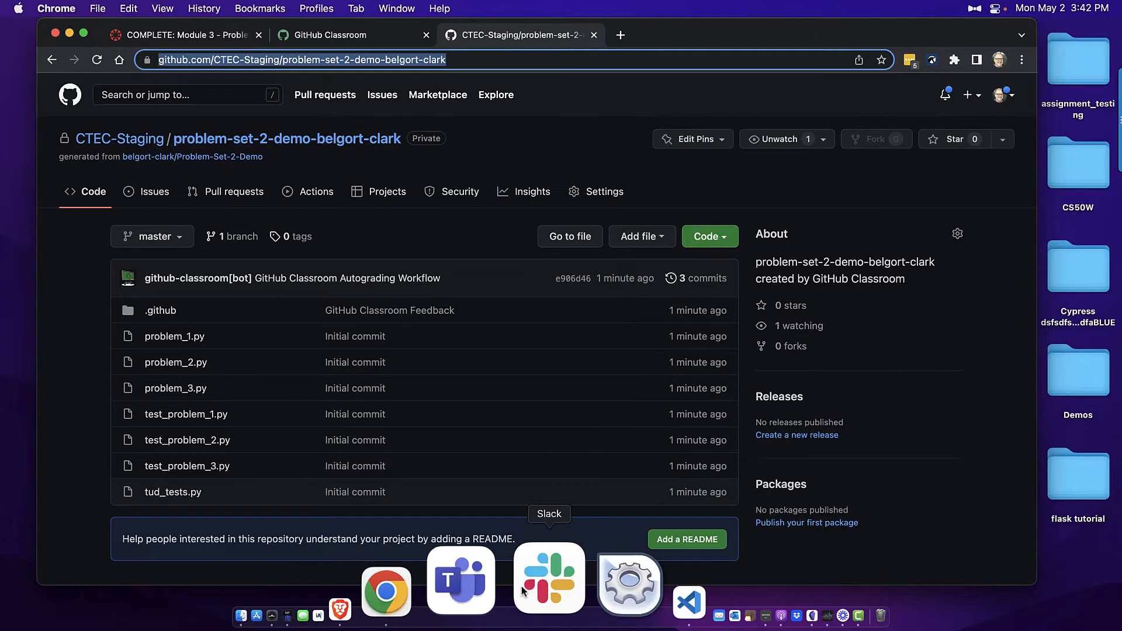
pyautogui.click(689, 602)
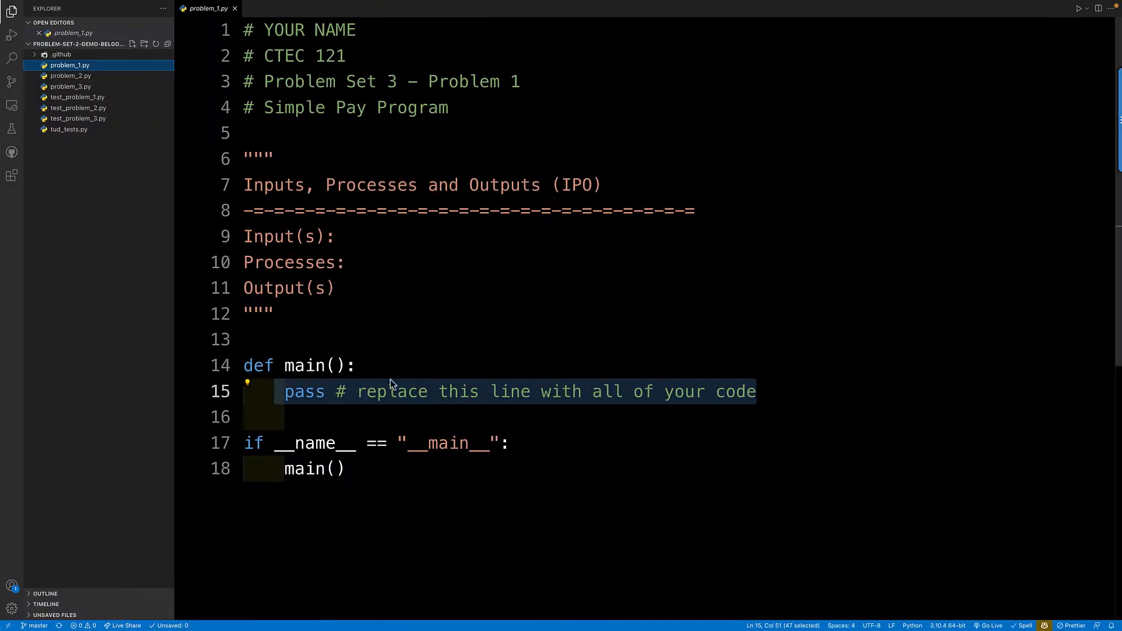
pyautogui.click(361, 8)
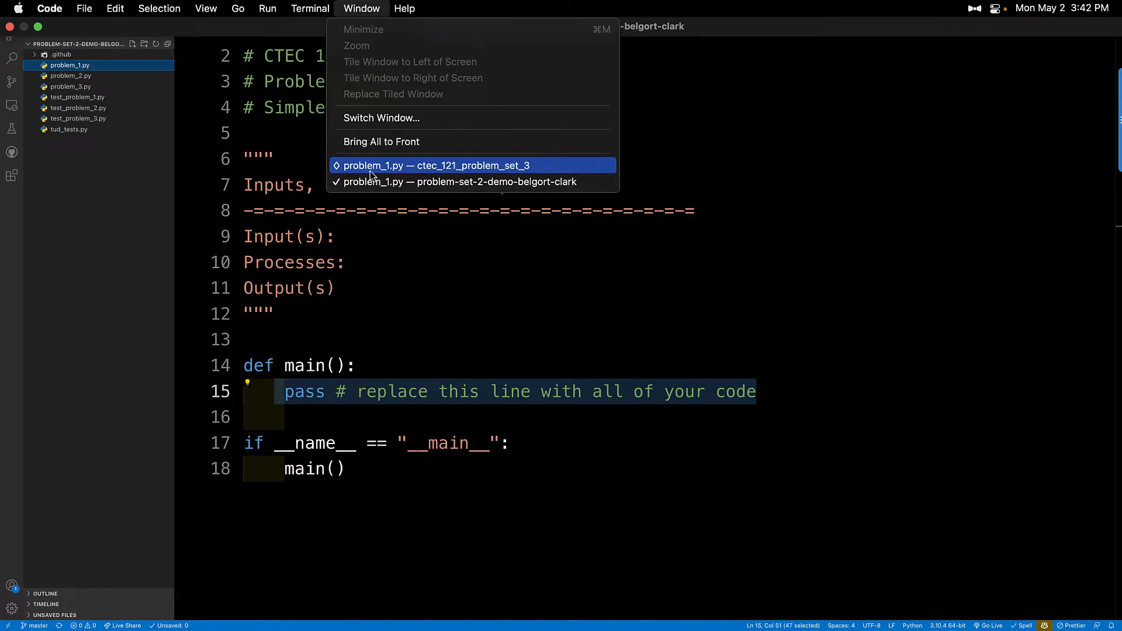
pyautogui.click(436, 165)
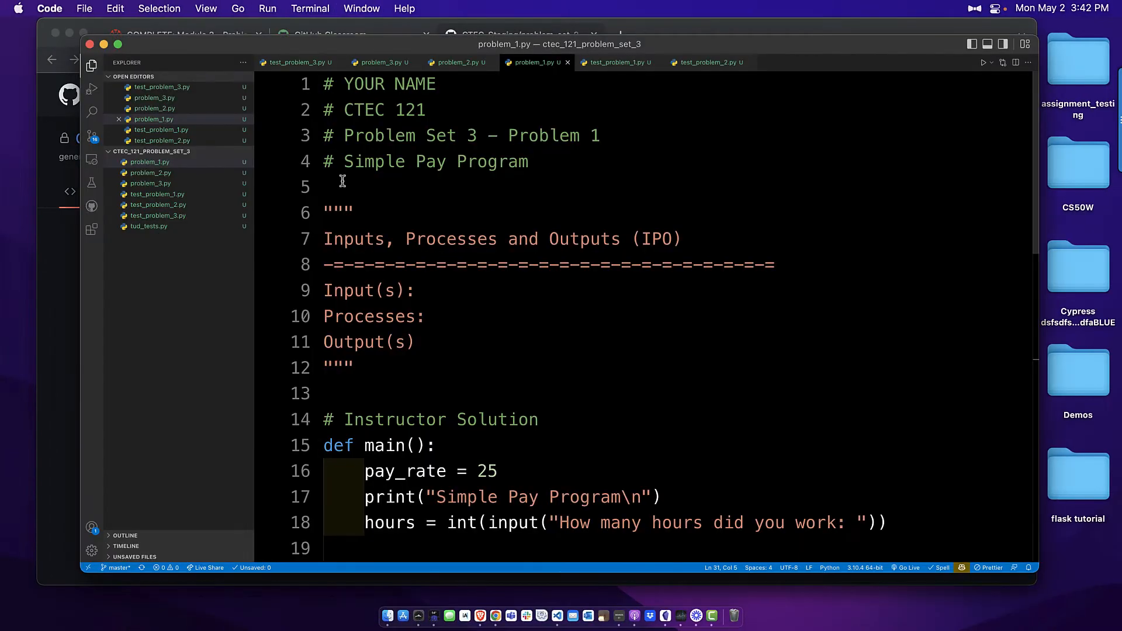
pyautogui.moveTo(225, 176)
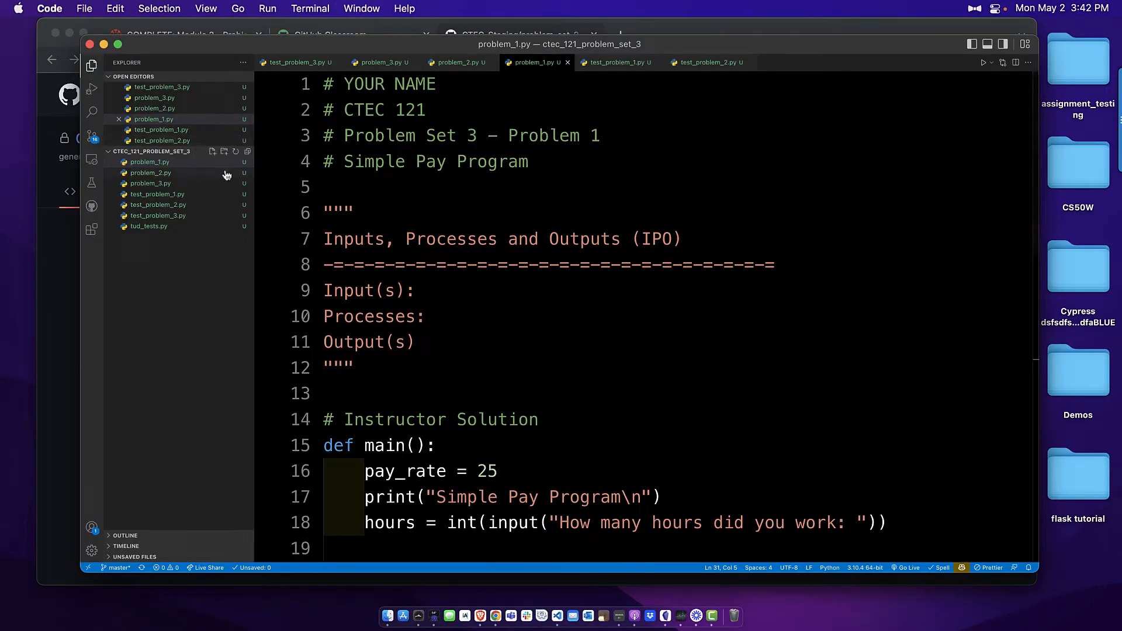
pyautogui.click(151, 162)
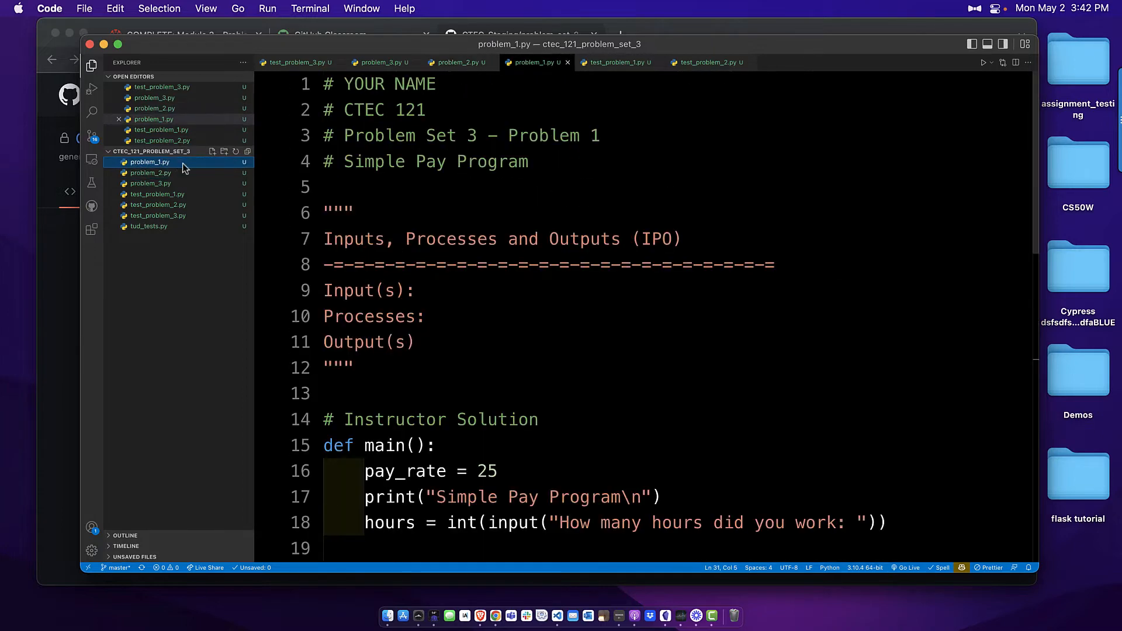
pyautogui.scroll(-3)
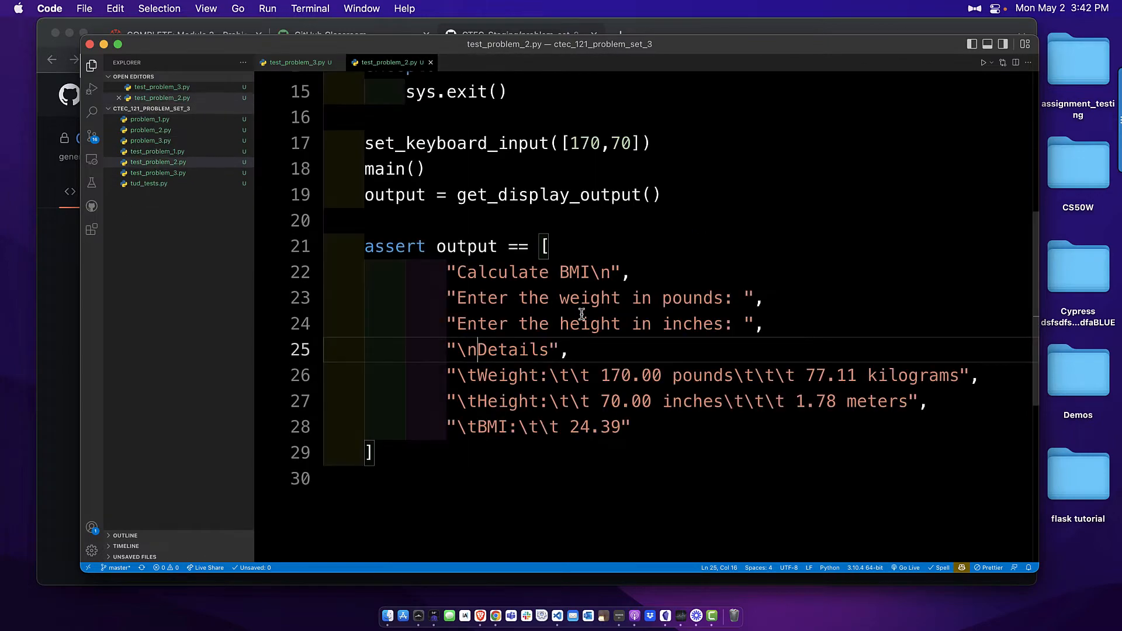
pyautogui.click(518, 33)
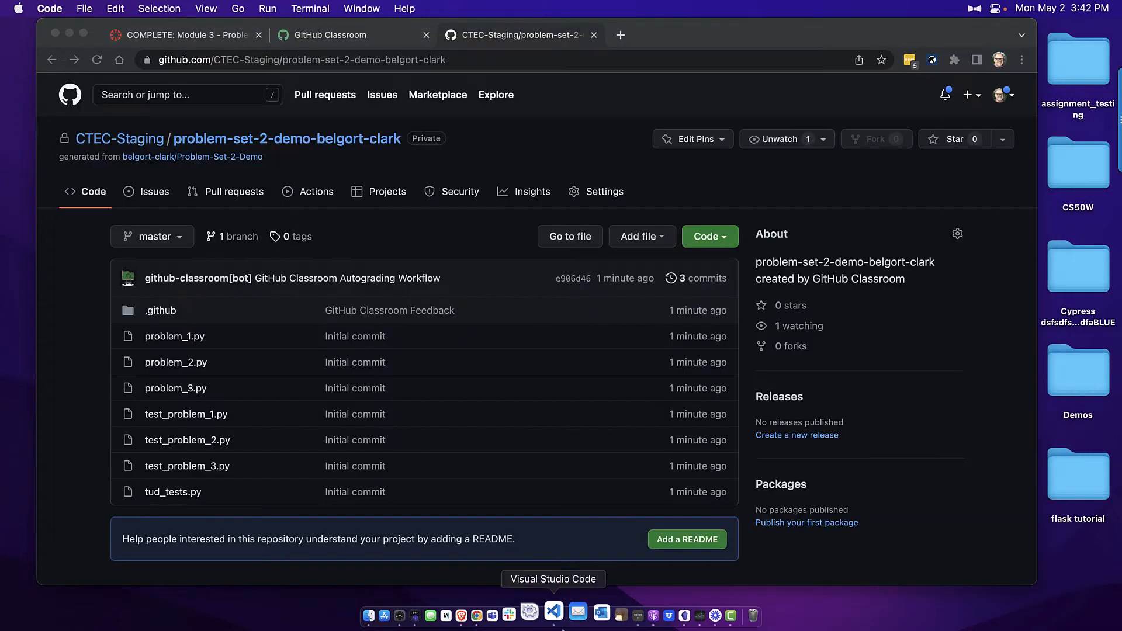
# Step: Return to VS Code where problem_1.py holds the pasted Simple Pay Program solution
pyautogui.click(553, 616)
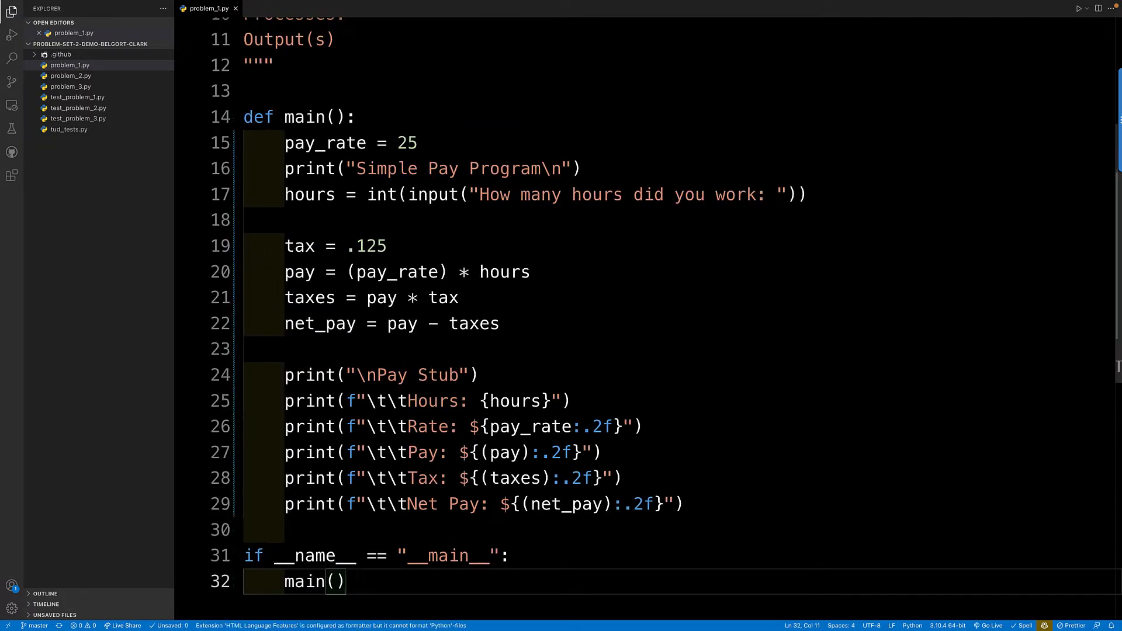
pyautogui.scroll(-3)
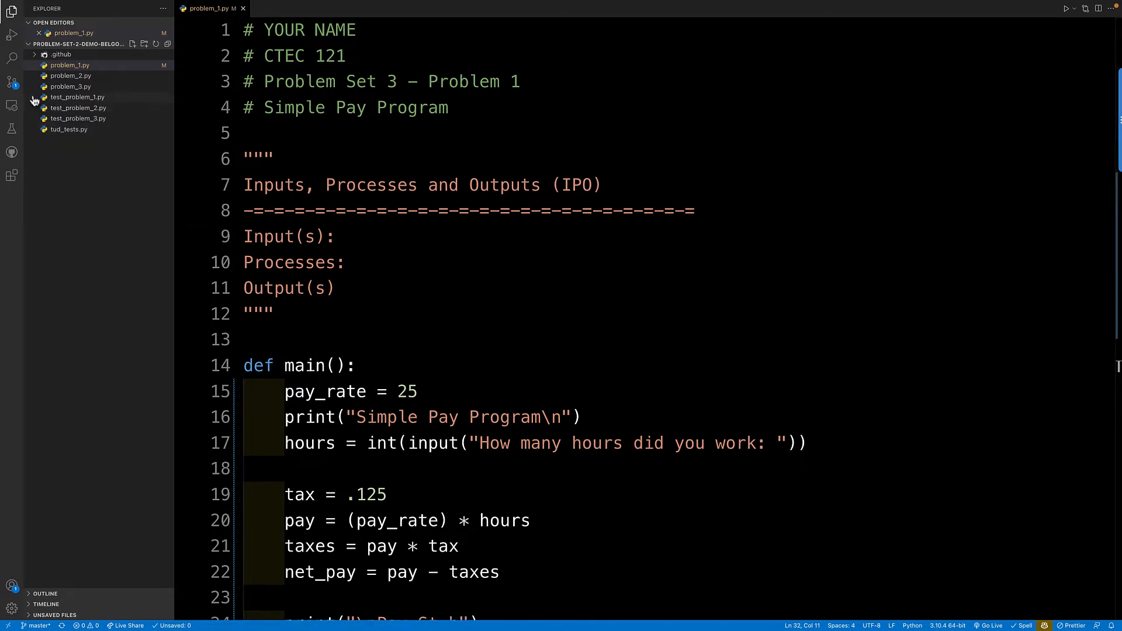
# Step: Stage and commit problem_1.py in Source Control, then sync the commit with origin/master
pyautogui.click(12, 82)
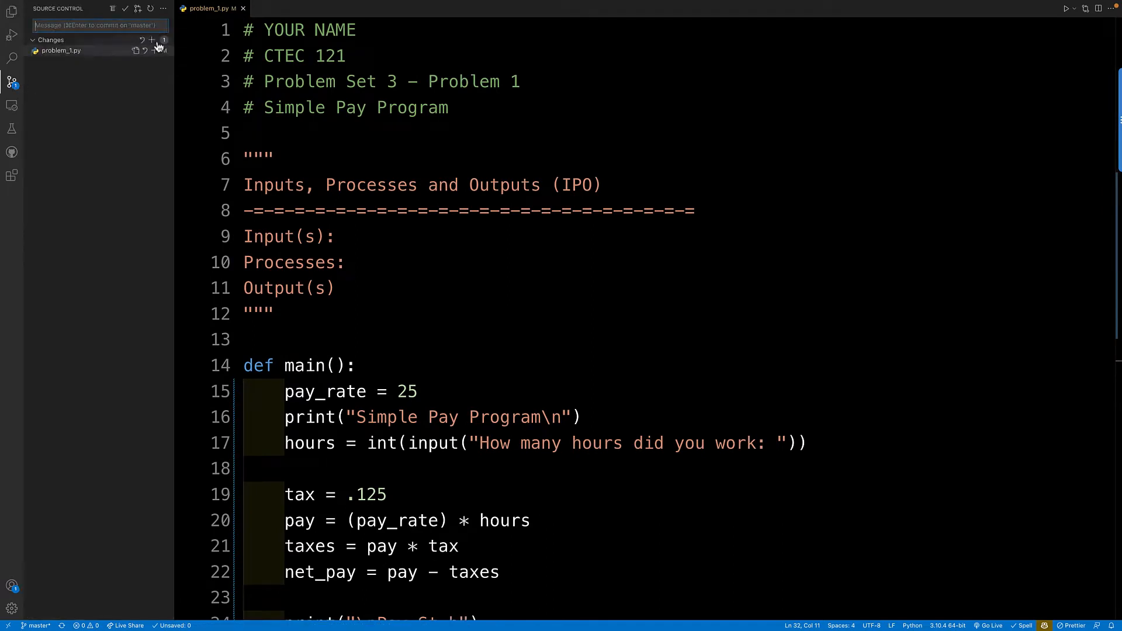
pyautogui.click(151, 51)
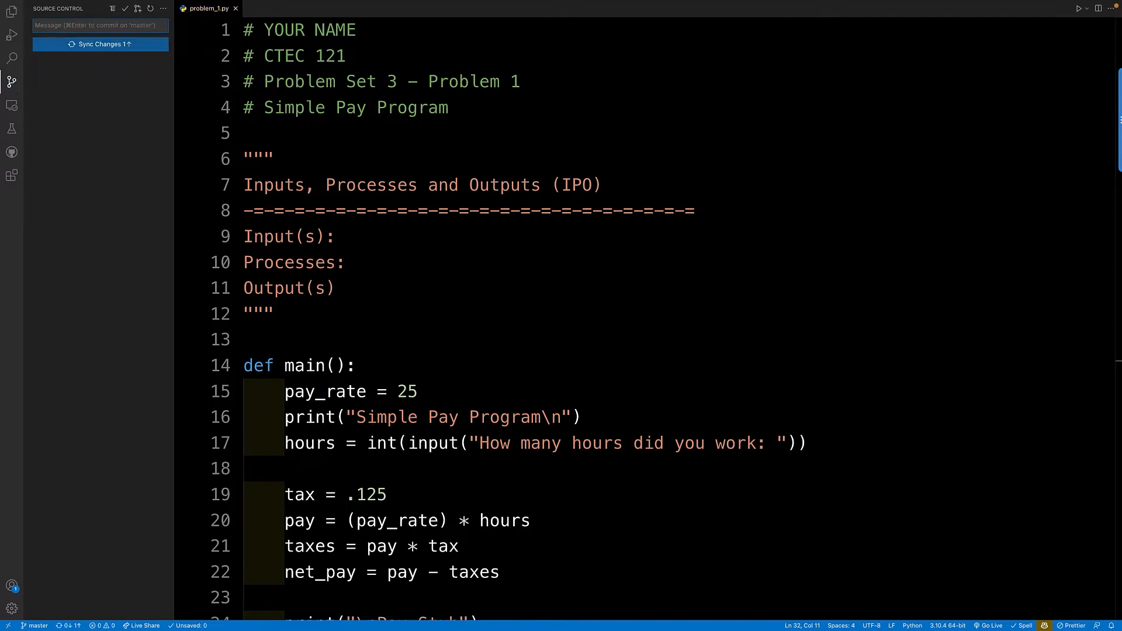
pyautogui.click(100, 44)
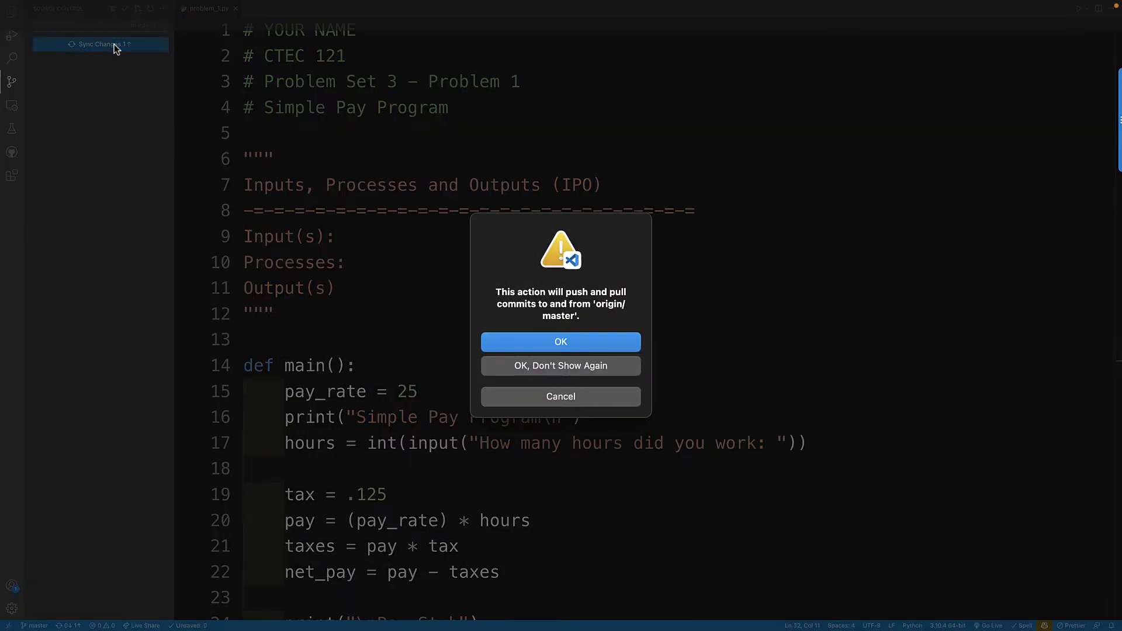
pyautogui.click(560, 341)
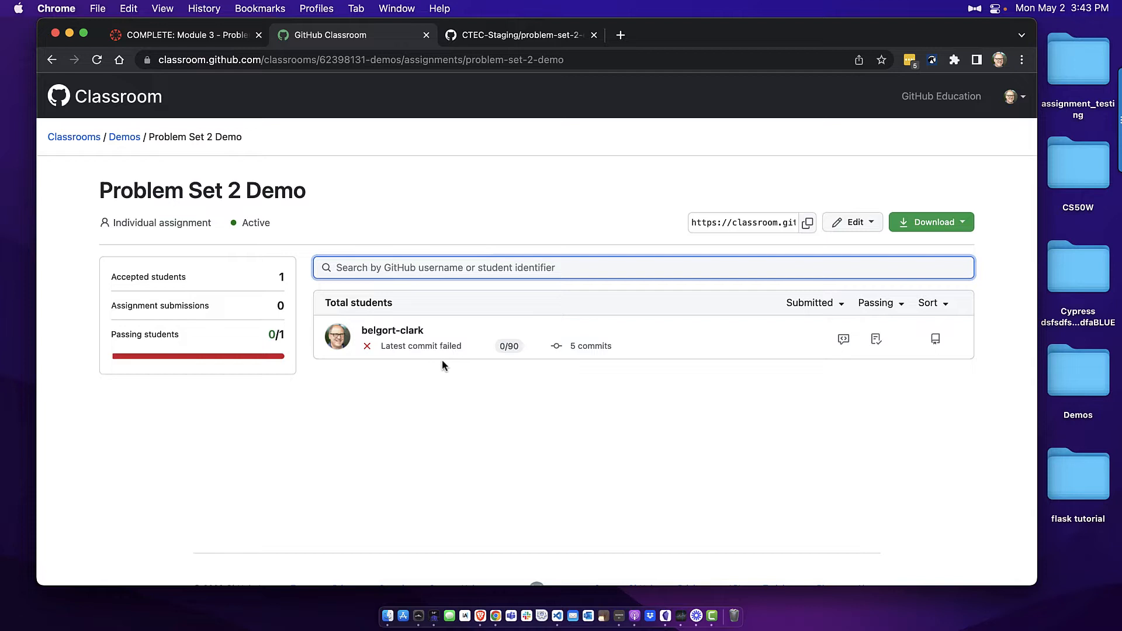
pyautogui.moveTo(472, 362)
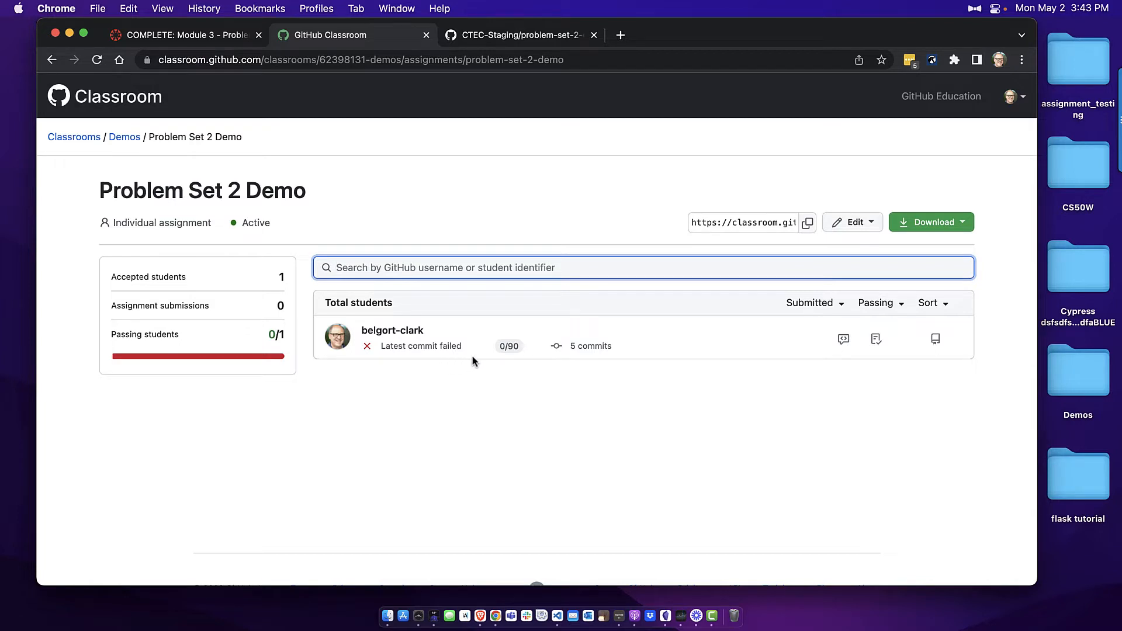
pyautogui.moveTo(379, 339)
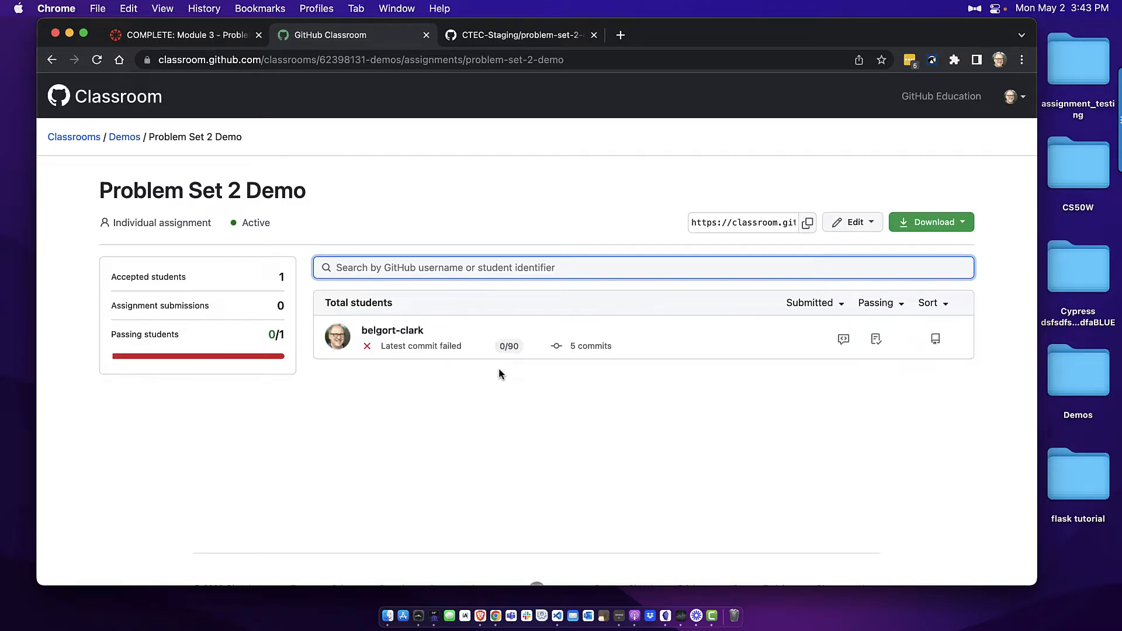
pyautogui.moveTo(420, 351)
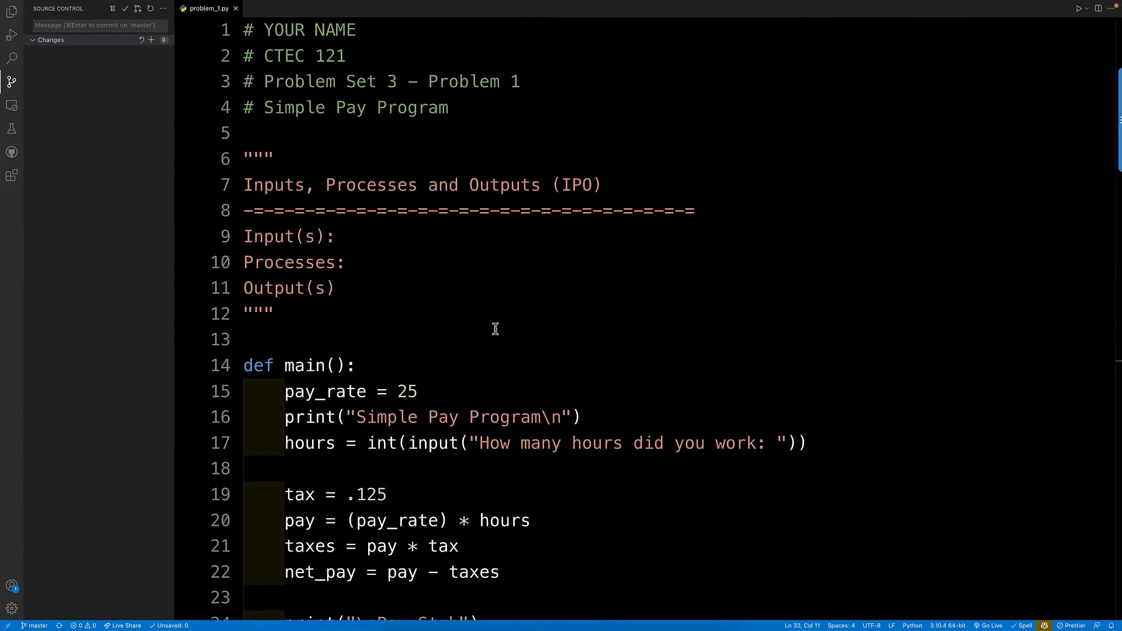
# Step: Reload the Classroom assignment page until the score reads 30/90, checking the repo files in VS Code
pyautogui.scroll(-3)
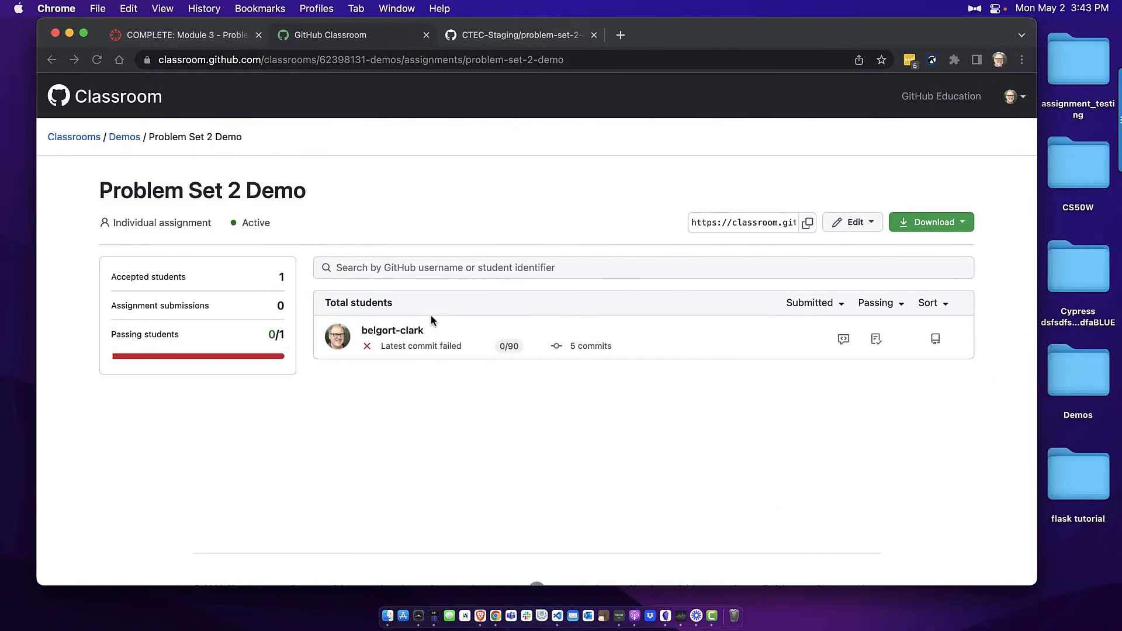
pyautogui.click(642, 266)
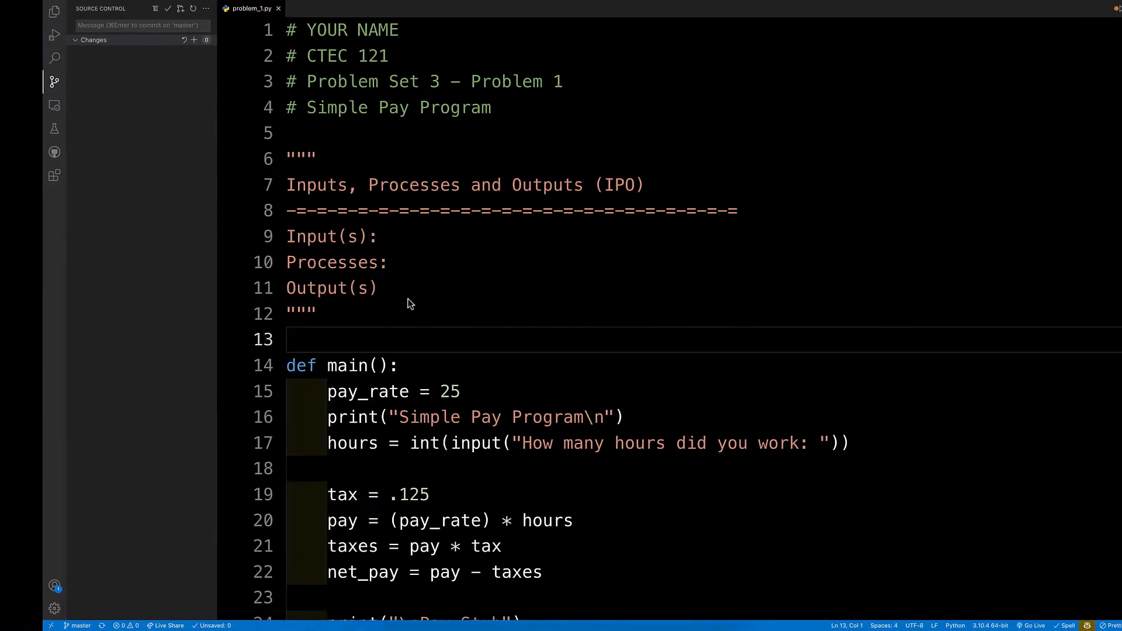
pyautogui.click(12, 12)
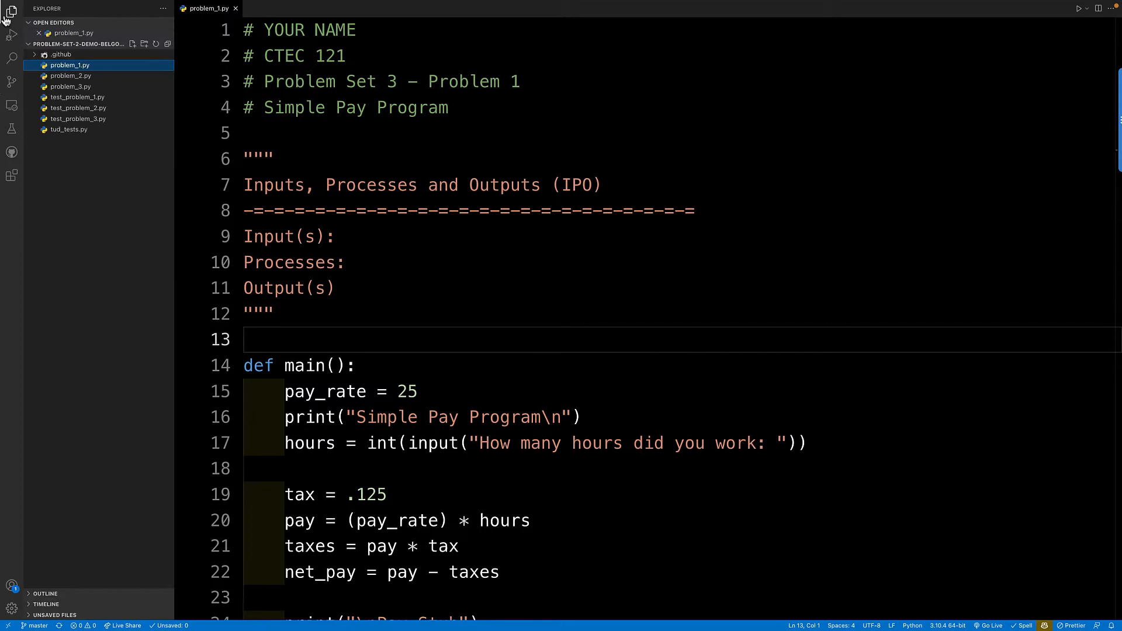
pyautogui.moveTo(66, 107)
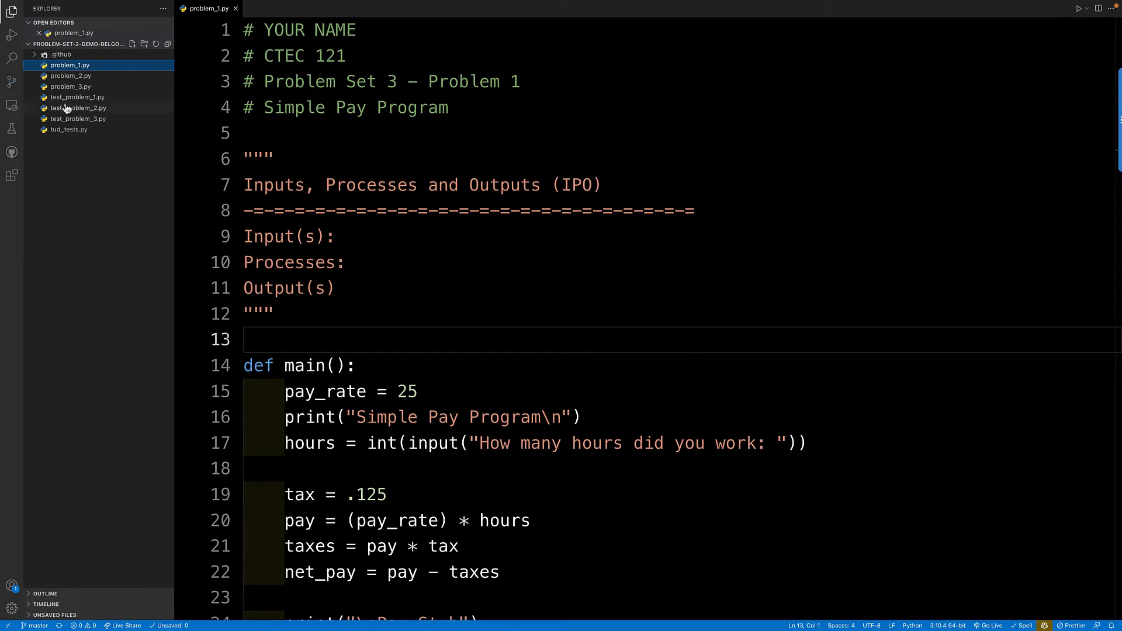
pyautogui.click(77, 108)
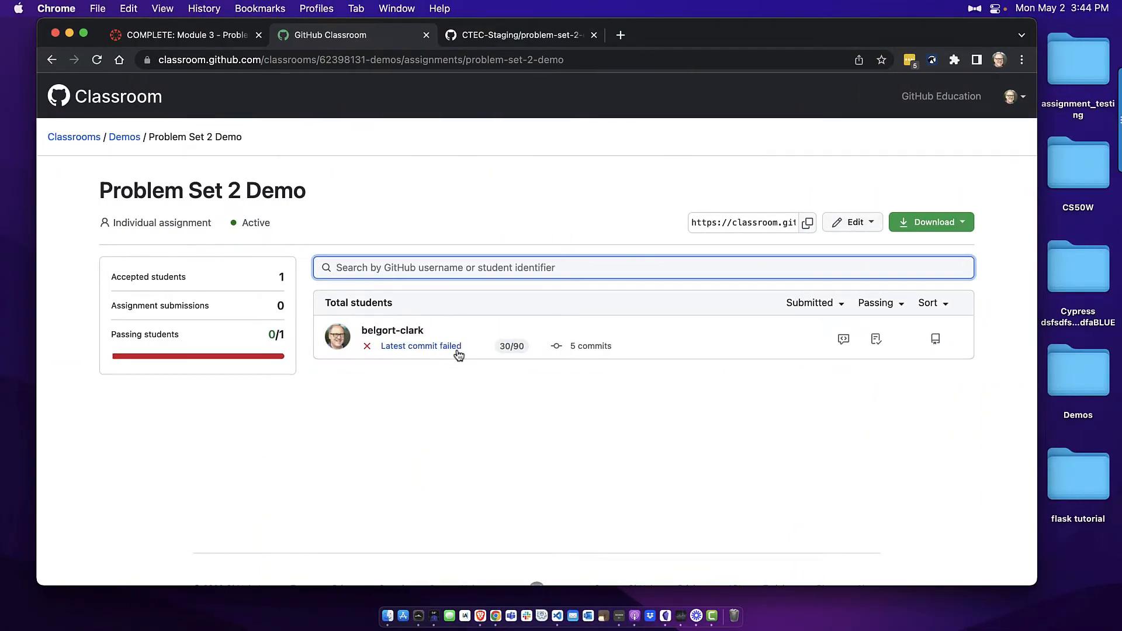
pyautogui.moveTo(510, 348)
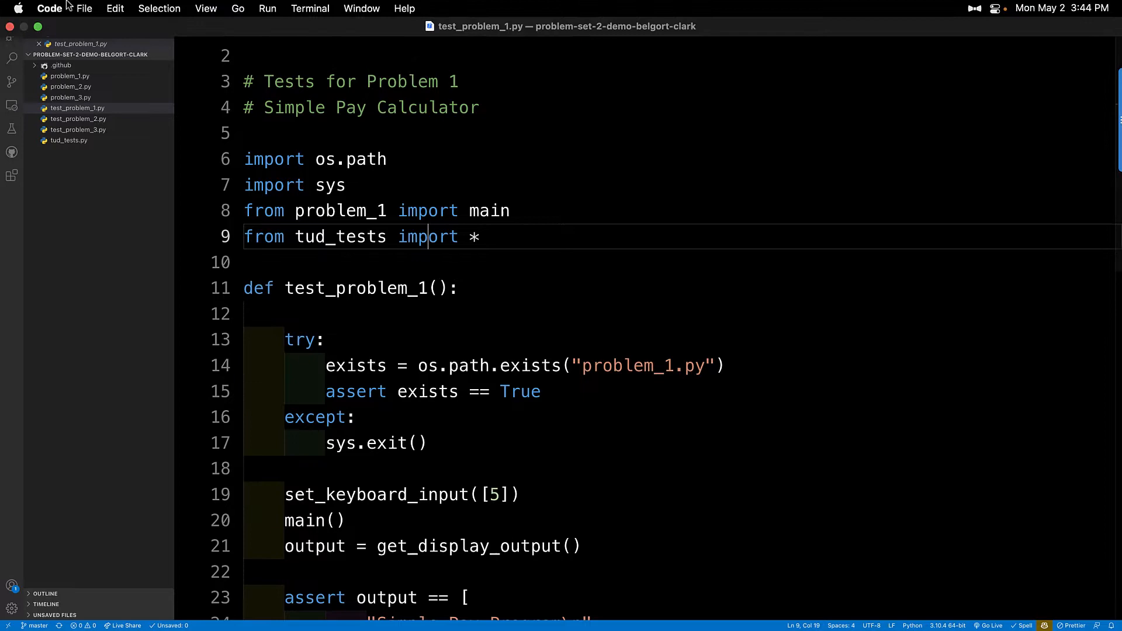
# Step: Open problem_2.py from the problem set 3 project and copy its whole BMI program
pyautogui.click(84, 8)
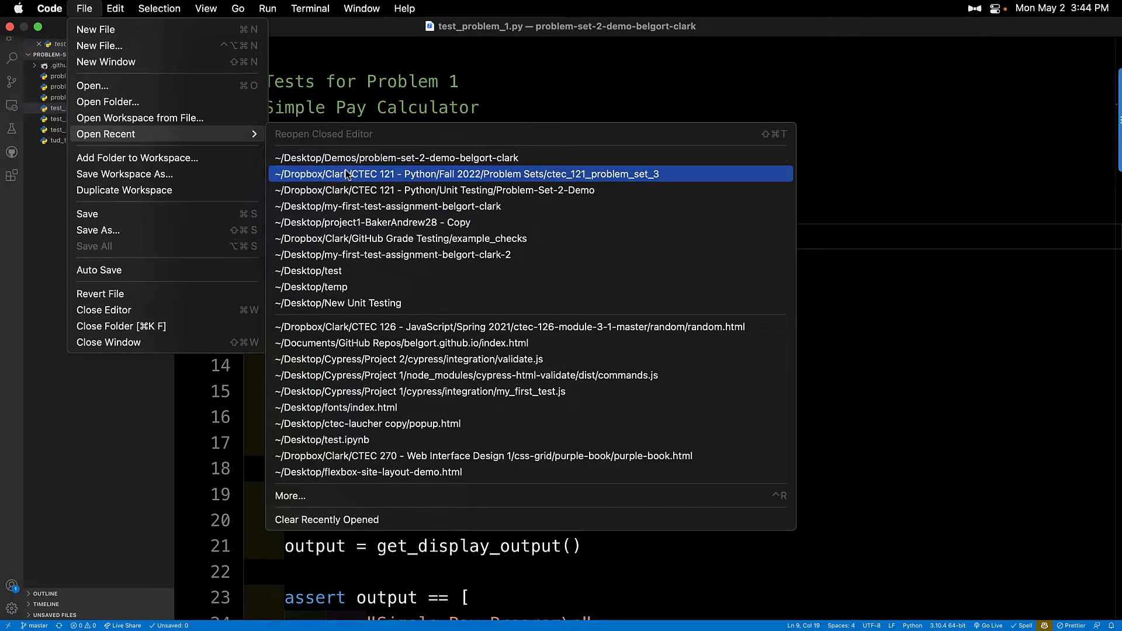
pyautogui.click(467, 174)
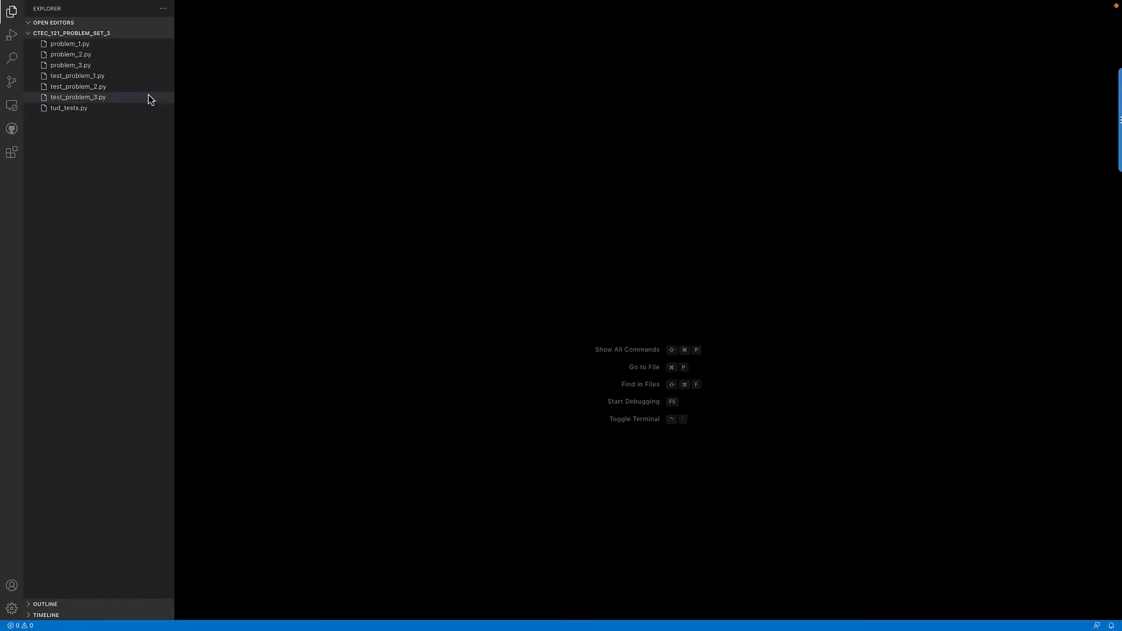
pyautogui.doubleClick(70, 54)
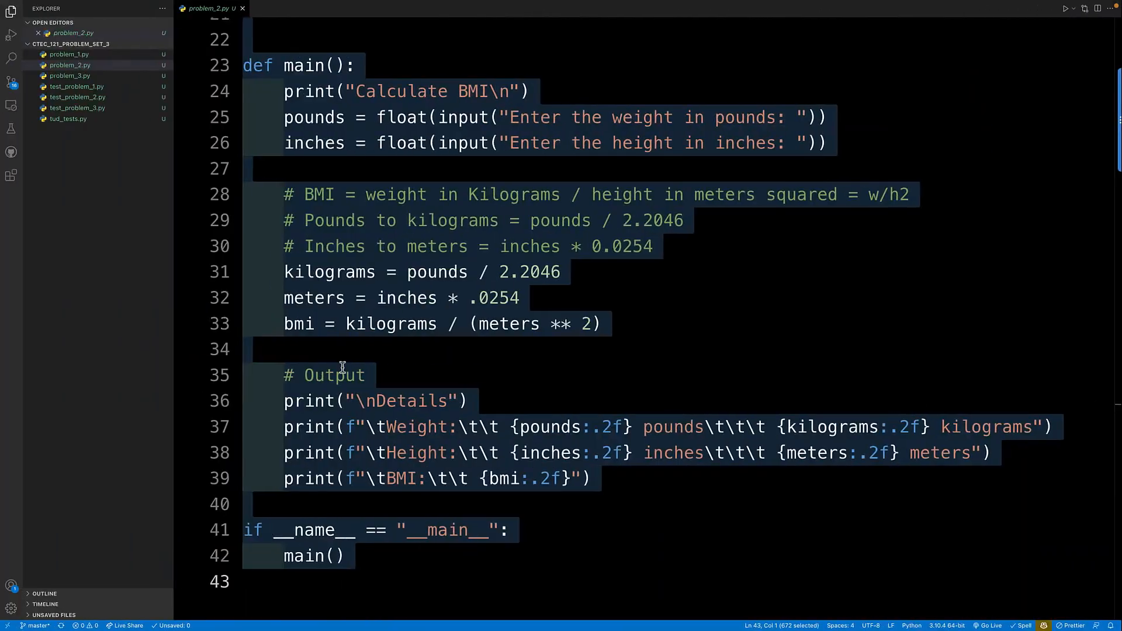
# Step: Switch back to the student demo repository project window via the Window and File menus
pyautogui.click(361, 8)
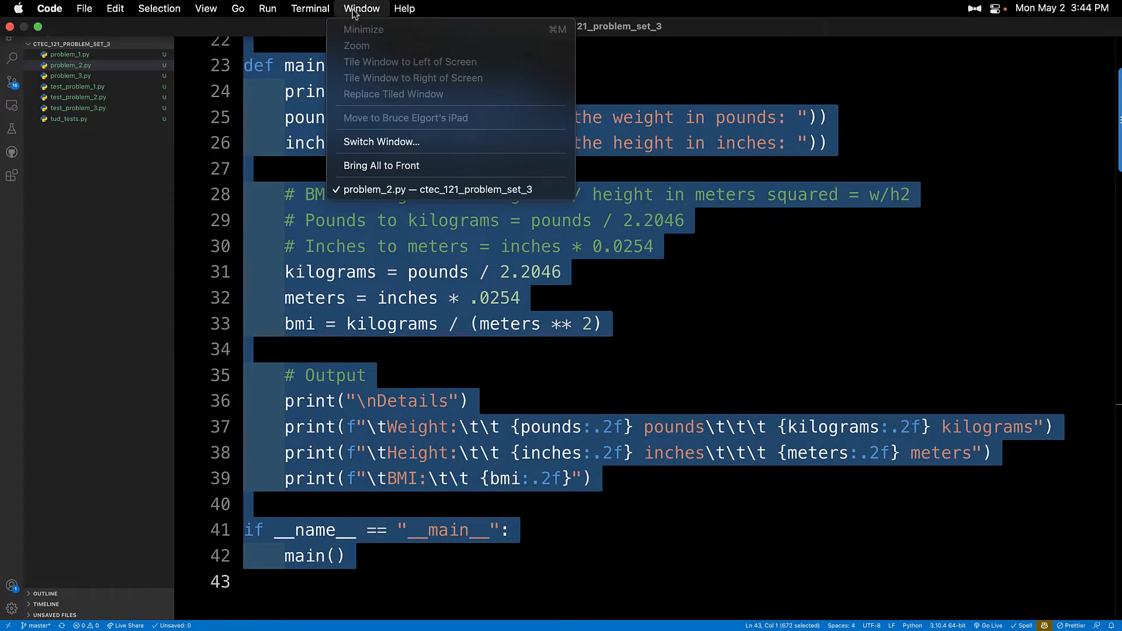
pyautogui.moveTo(104, 36)
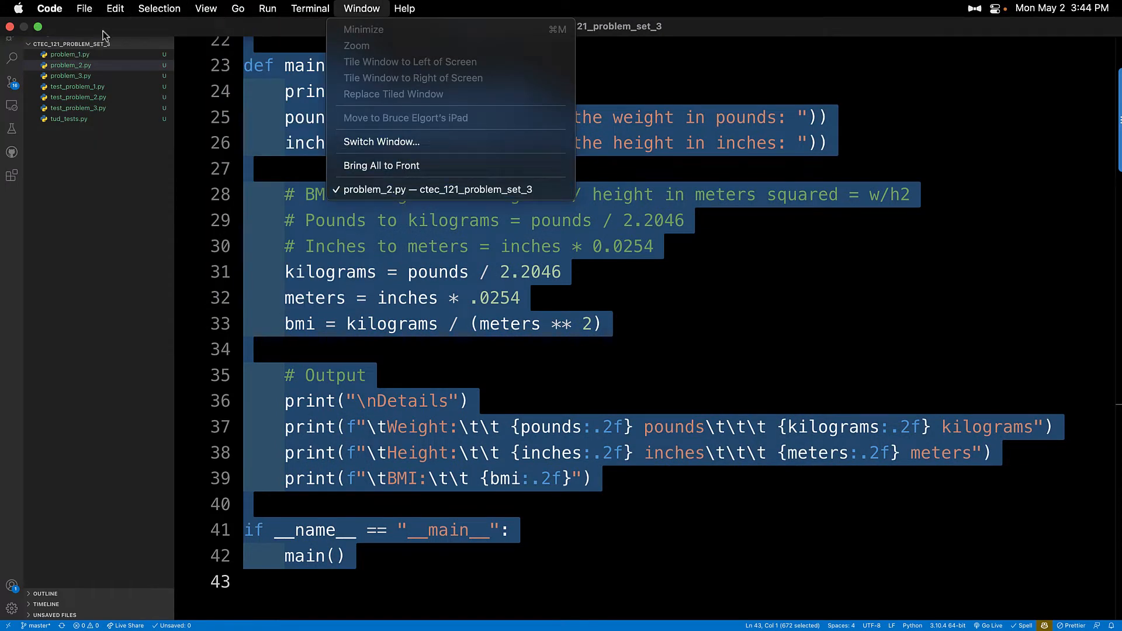
pyautogui.click(85, 8)
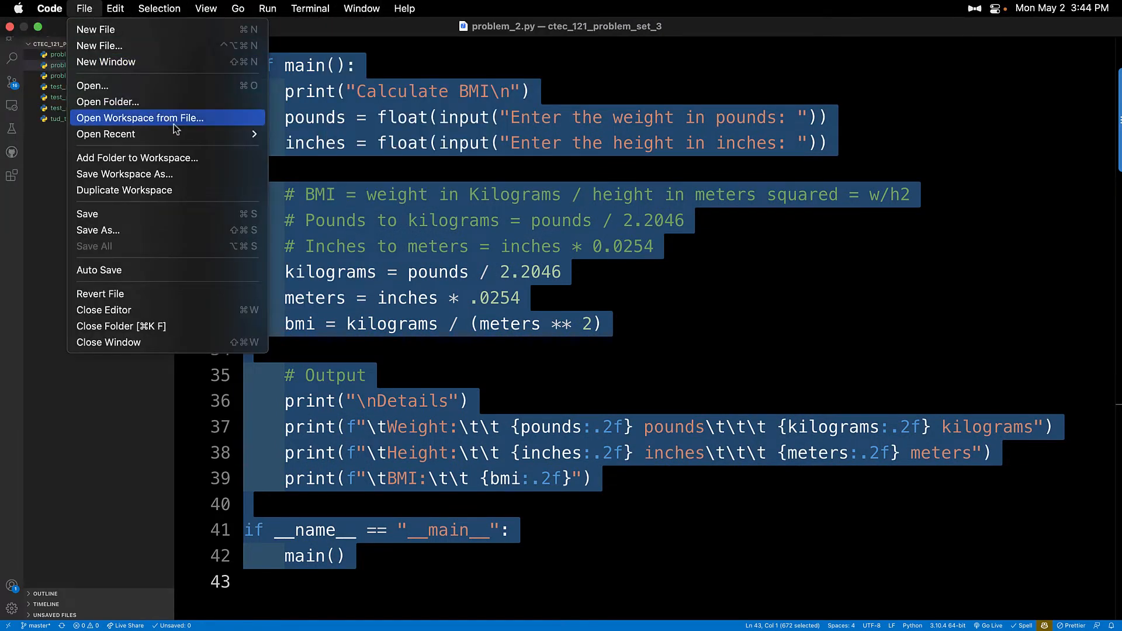
pyautogui.click(105, 133)
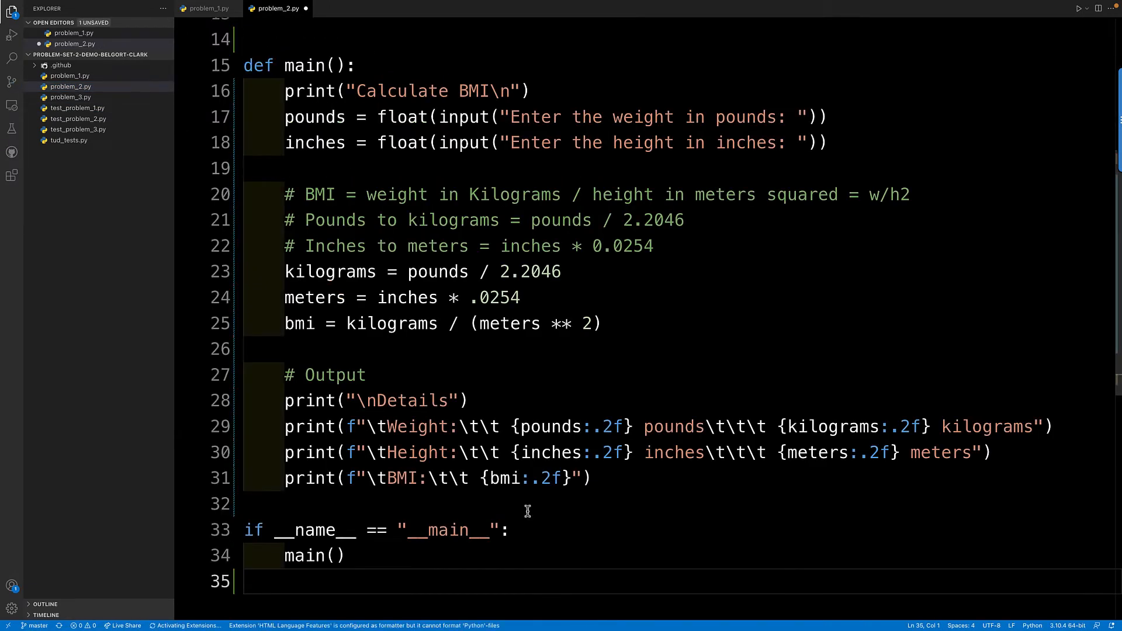
# Step: Paste the BMI program into problem_2.py, then open problem_3.py in problem set 3 and select its trip duration code
pyautogui.click(70, 97)
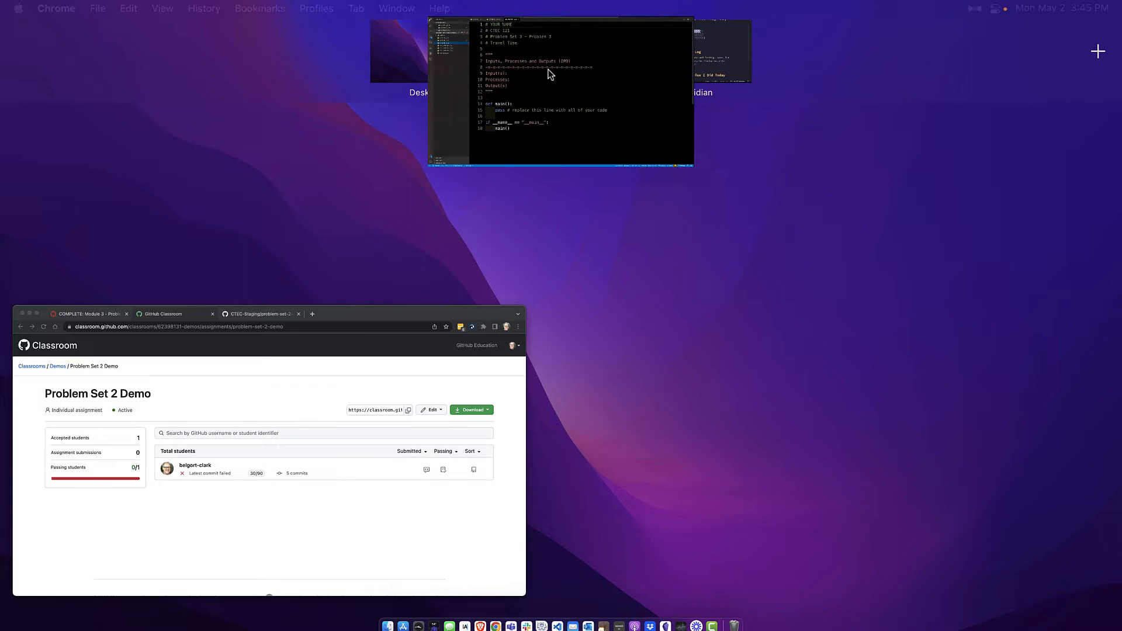
pyautogui.click(361, 8)
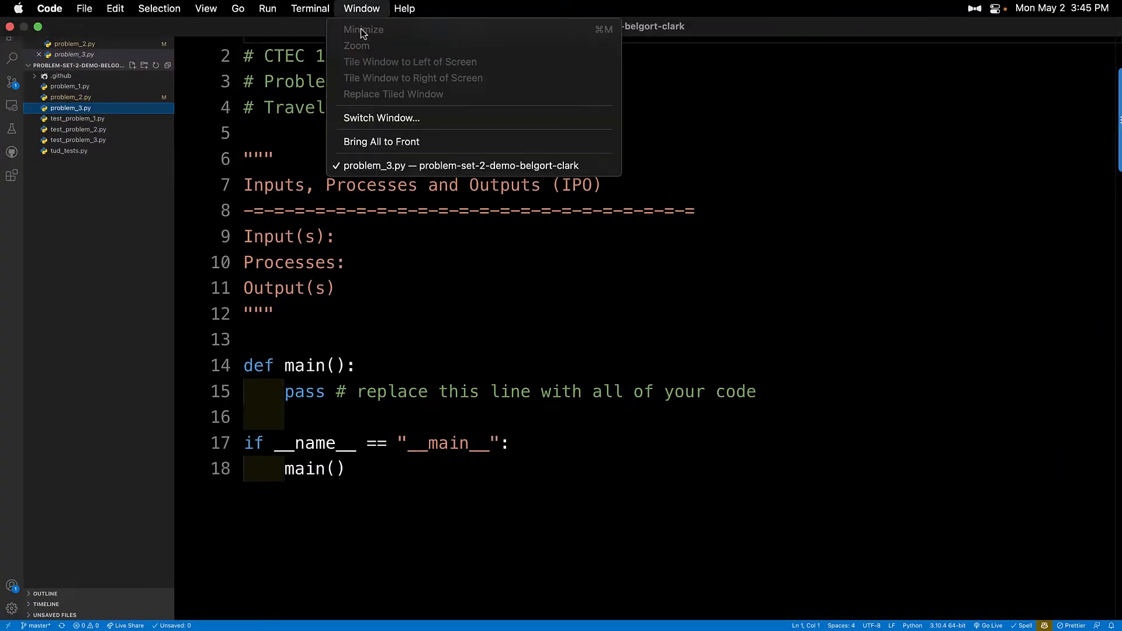
pyautogui.click(84, 8)
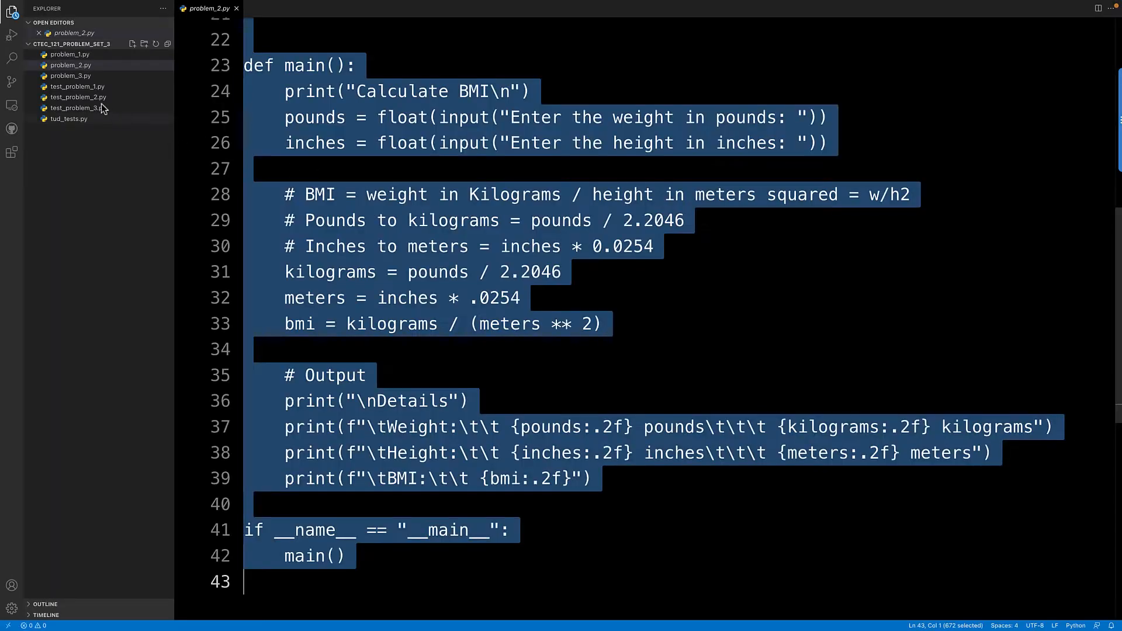
pyautogui.click(72, 76)
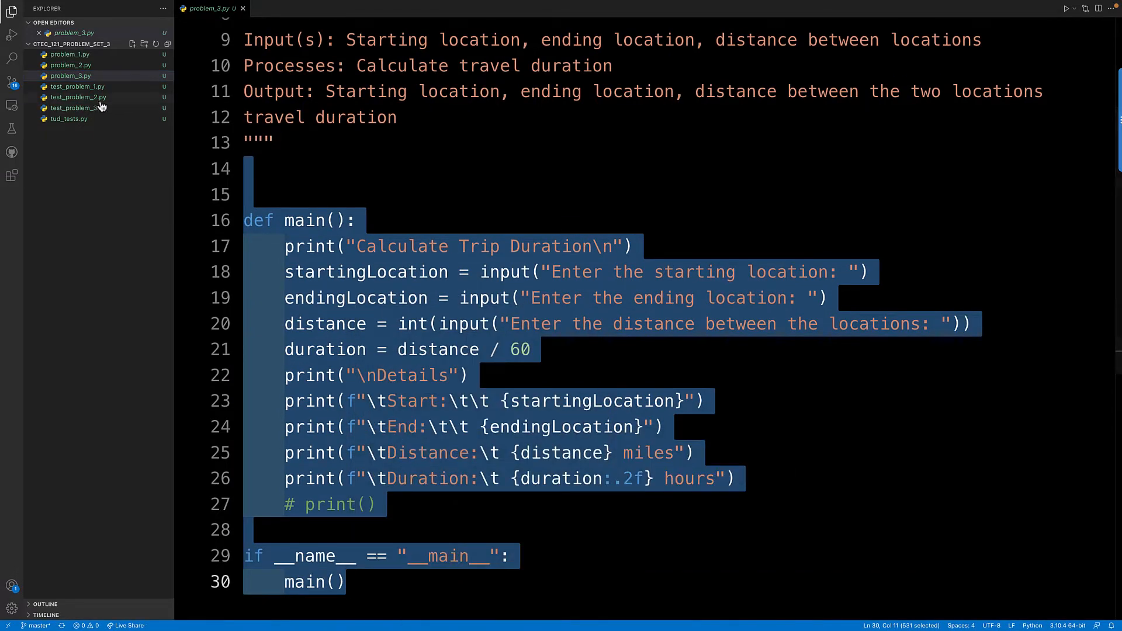
pyautogui.moveTo(78, 97)
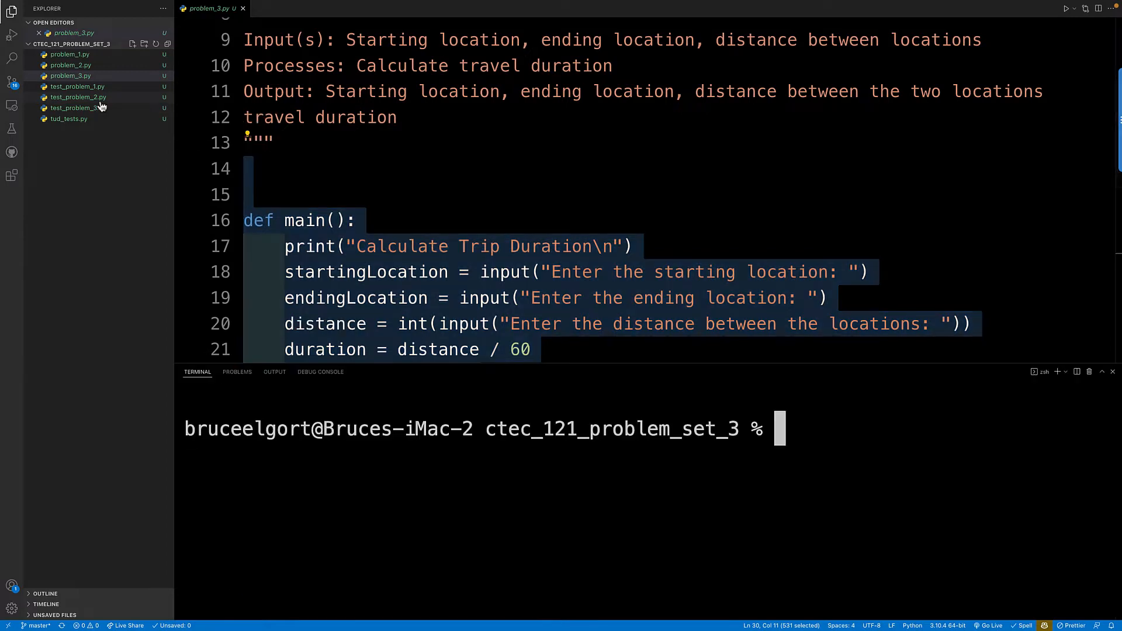
pyautogui.write('f')
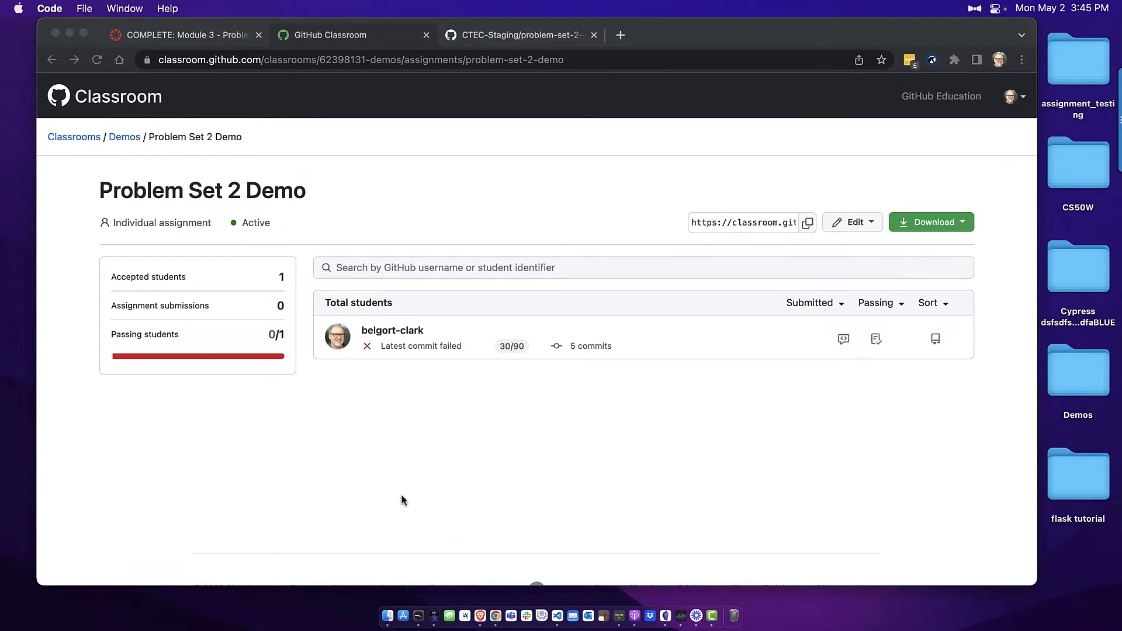
# Step: Bring up a fresh empty VS Code window listing recent projects from the Dock
pyautogui.click(585, 579)
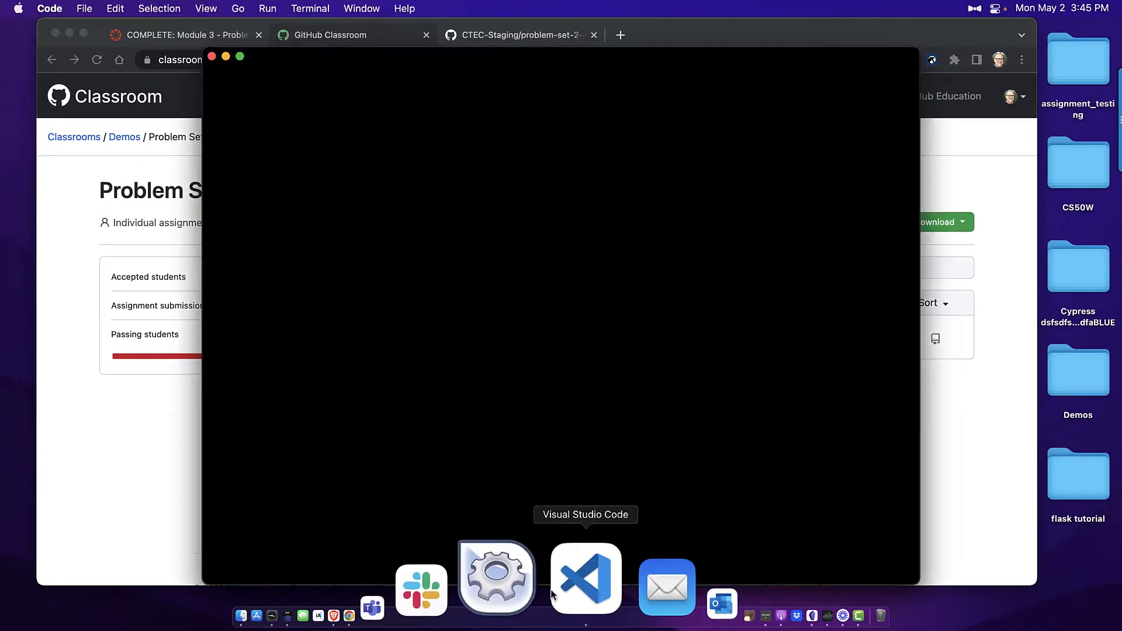
pyautogui.click(585, 579)
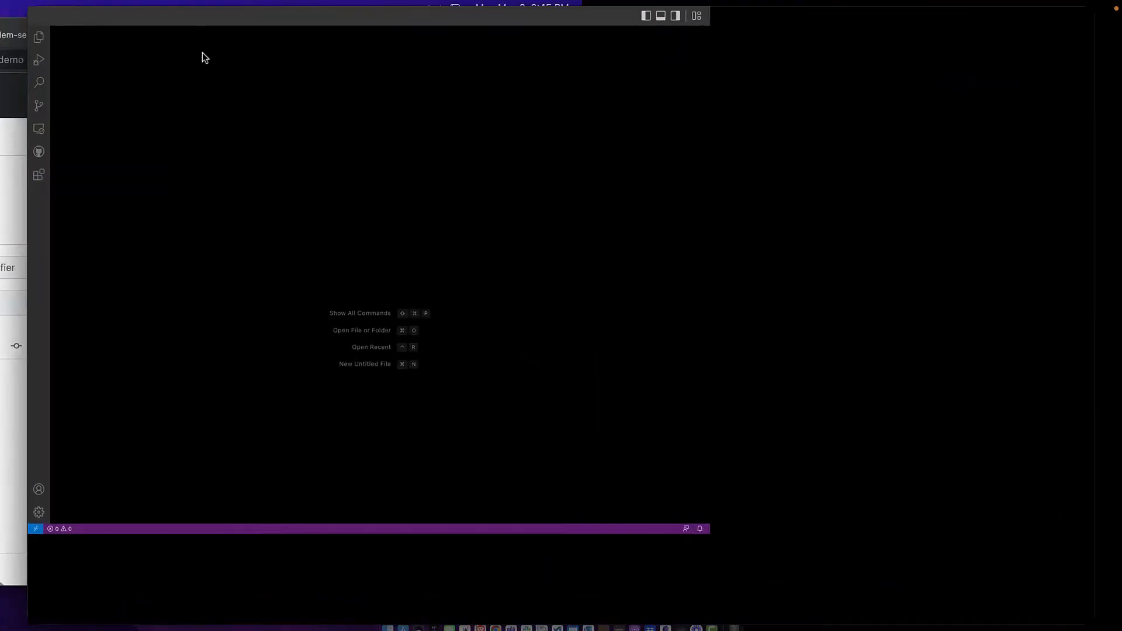
pyautogui.click(84, 8)
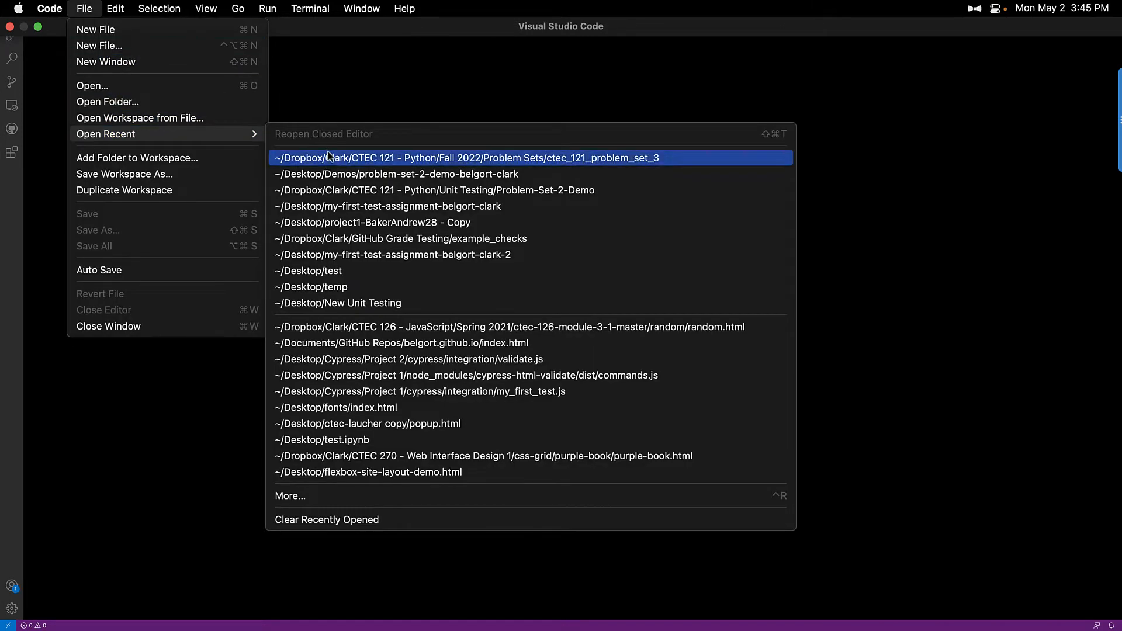
# Step: Reopen the problem-set-2-demo repository so problem_3.py can hold the trip duration program
pyautogui.click(466, 158)
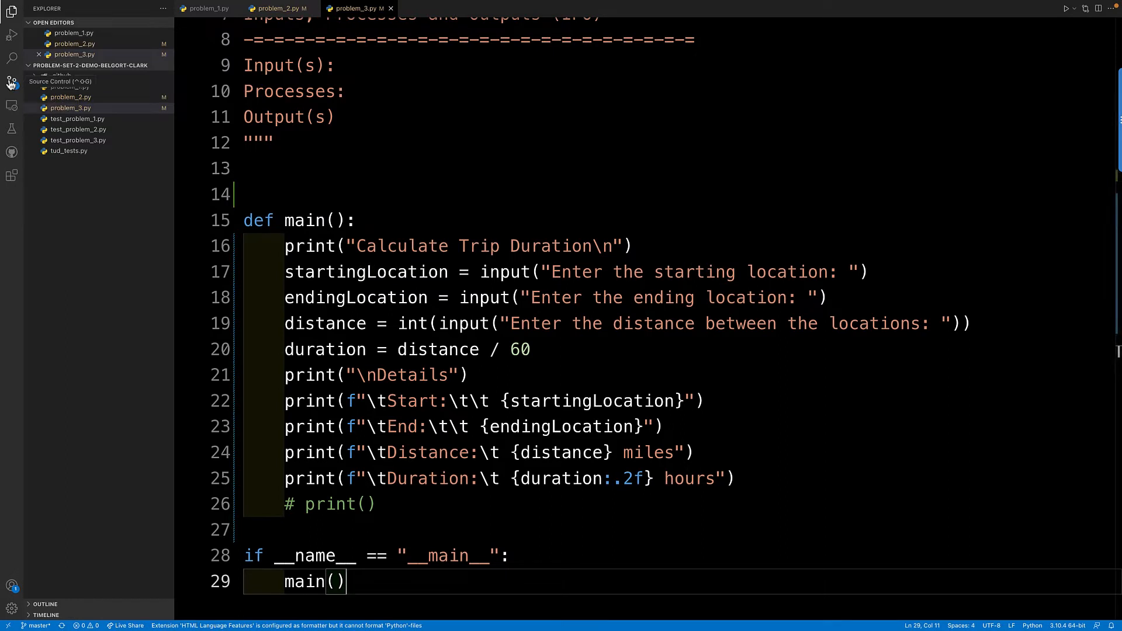
# Step: Stage all changed files, commit as "Ready to grade" and sync with origin
pyautogui.click(12, 80)
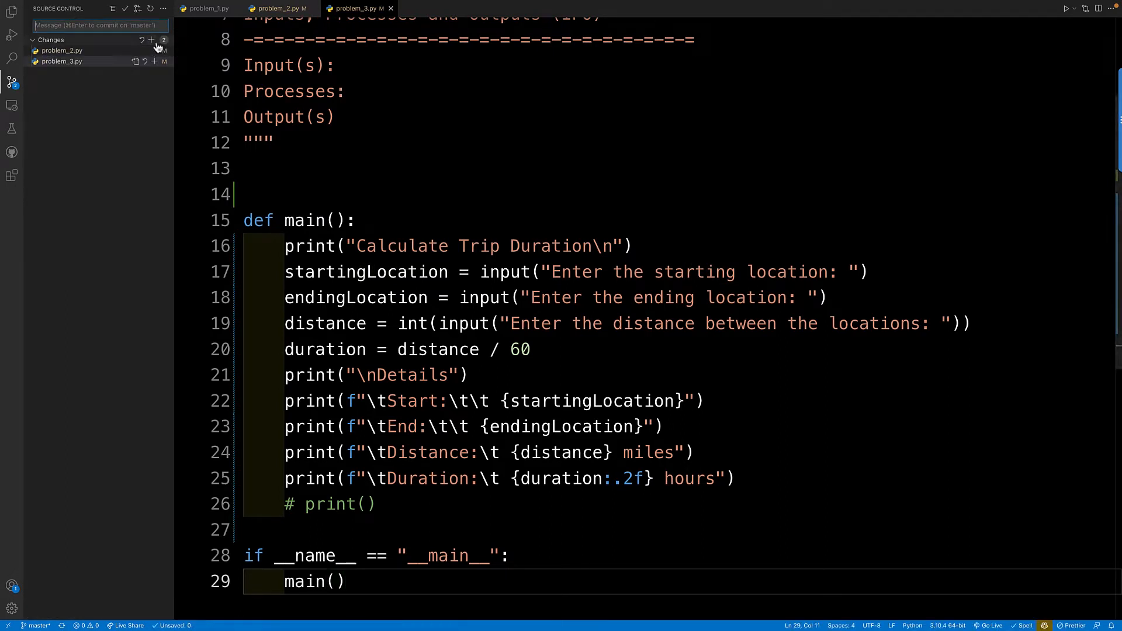
pyautogui.click(151, 39)
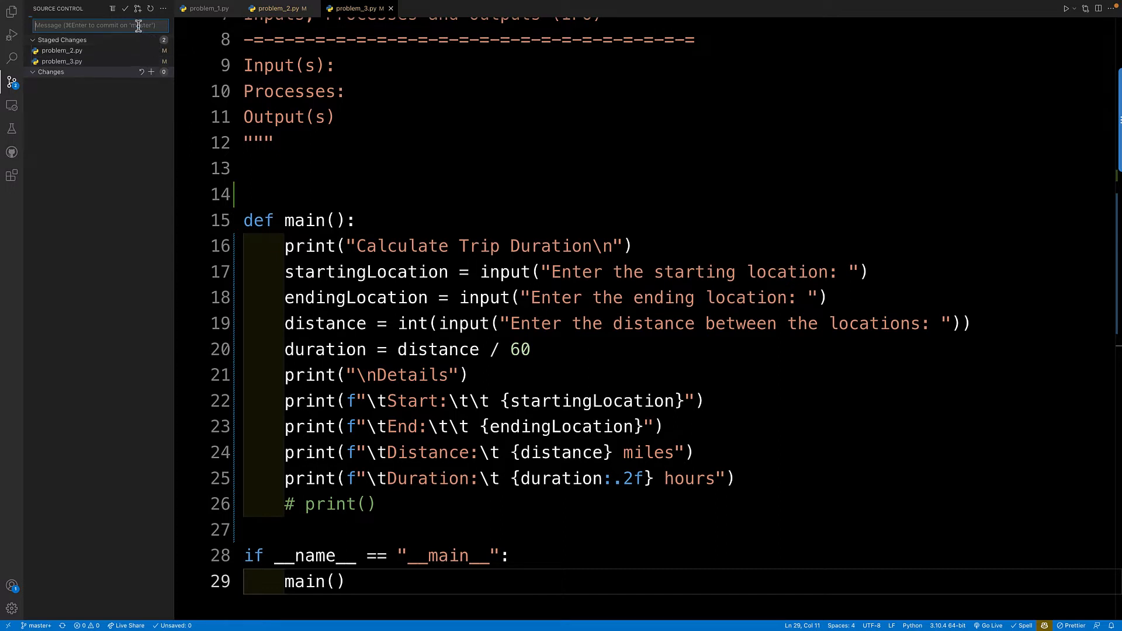
pyautogui.write('Ready to')
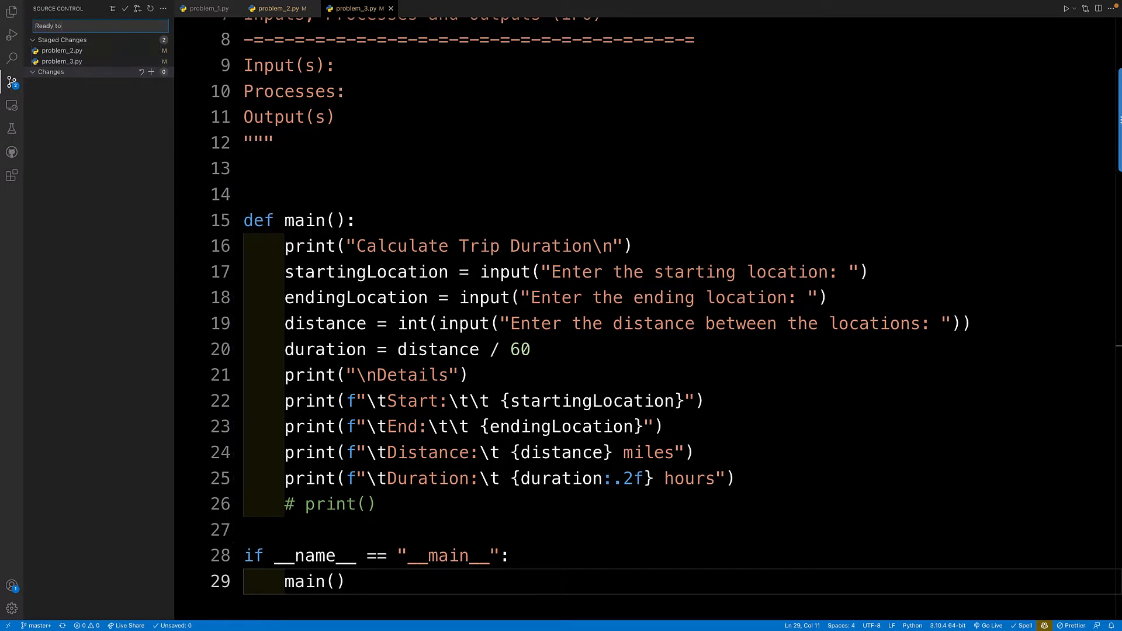
pyautogui.write('grade')
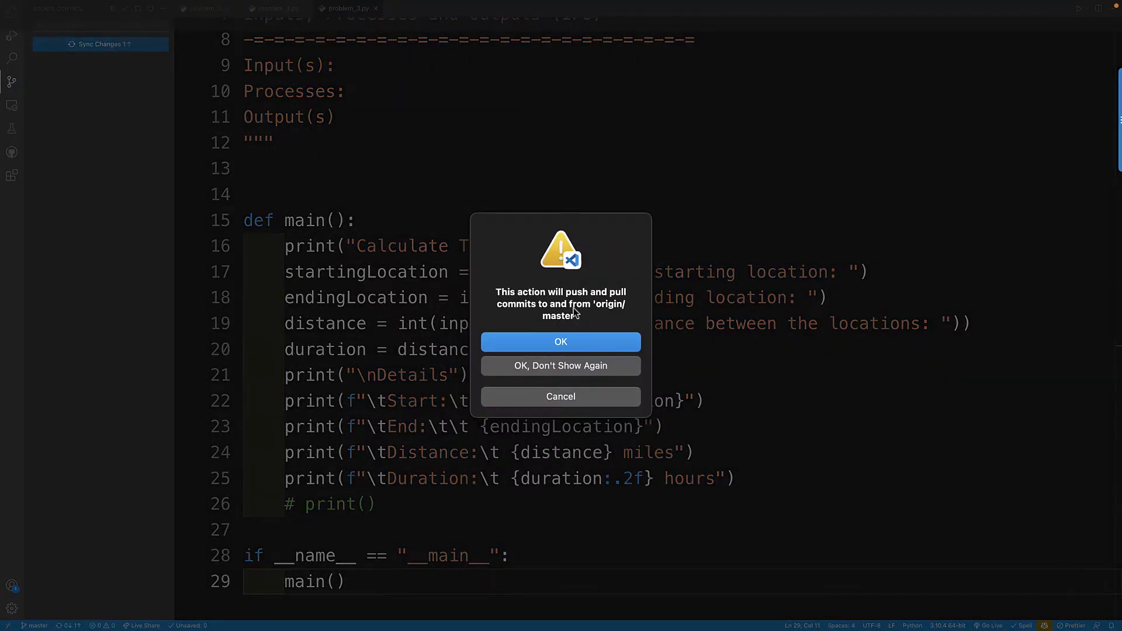
pyautogui.click(560, 342)
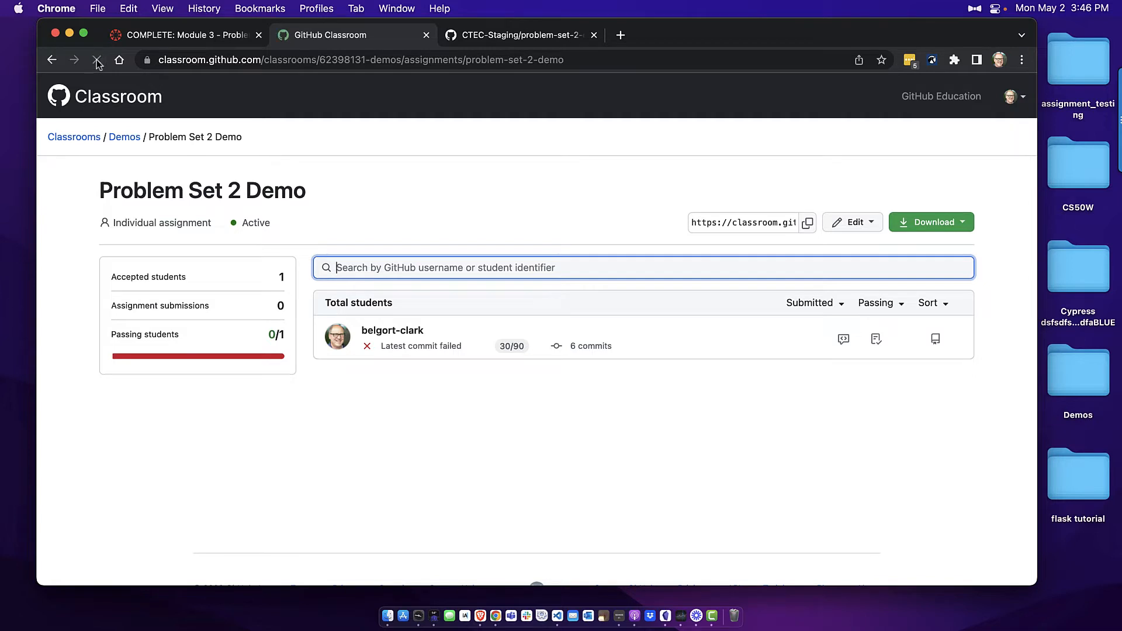
pyautogui.moveTo(97, 60)
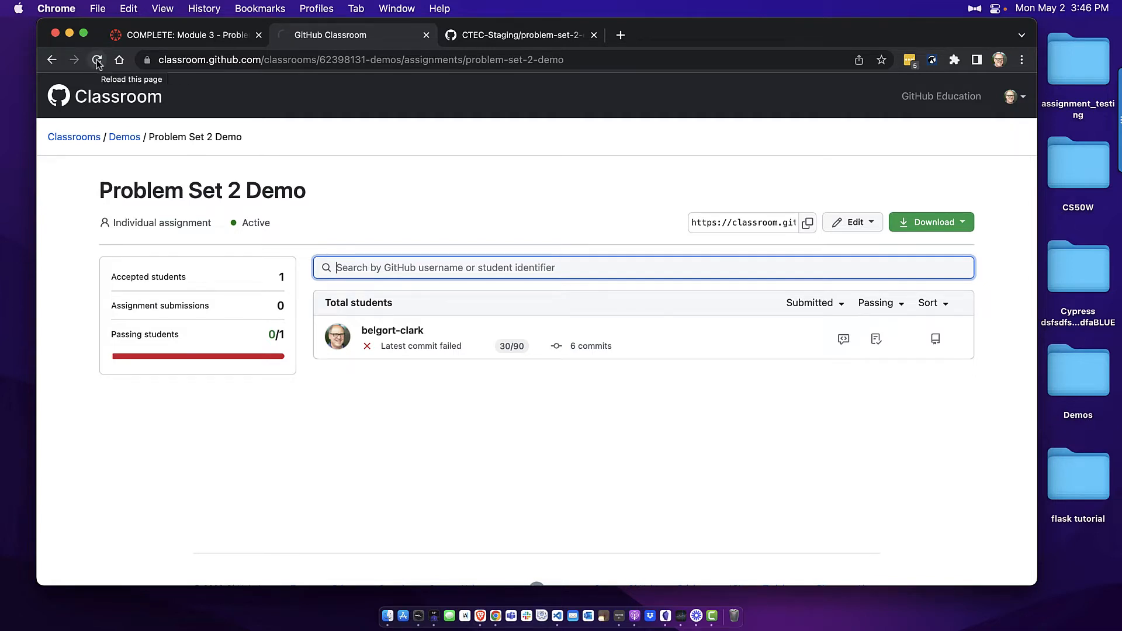
# Step: Reload the assignment page so the latest commit shows passed at 90/90
pyautogui.click(97, 60)
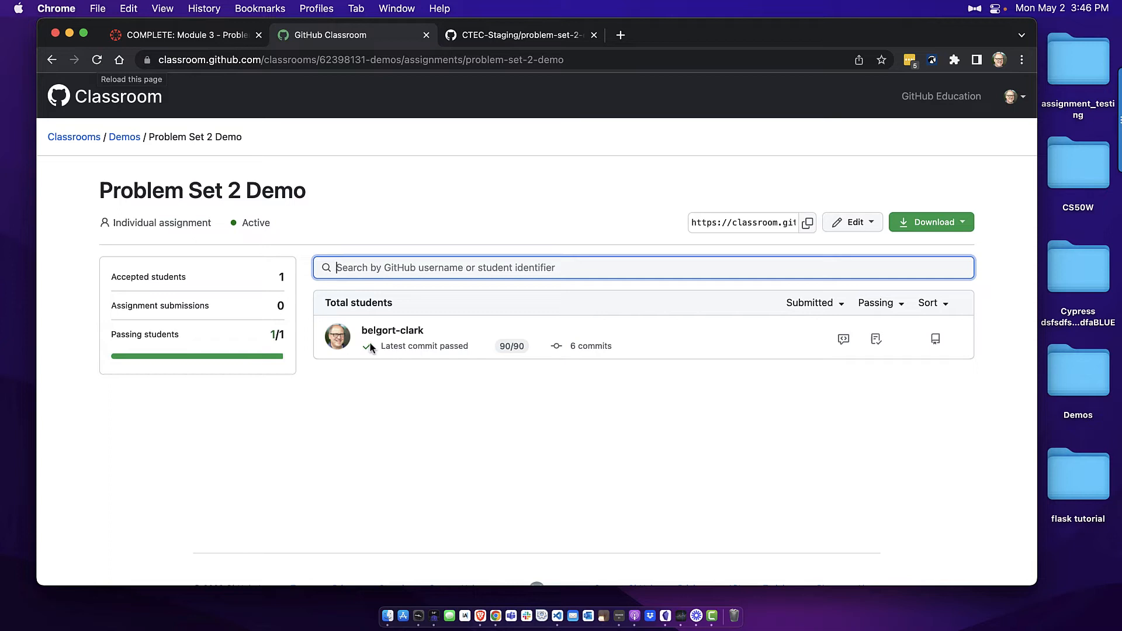
pyautogui.moveTo(516, 358)
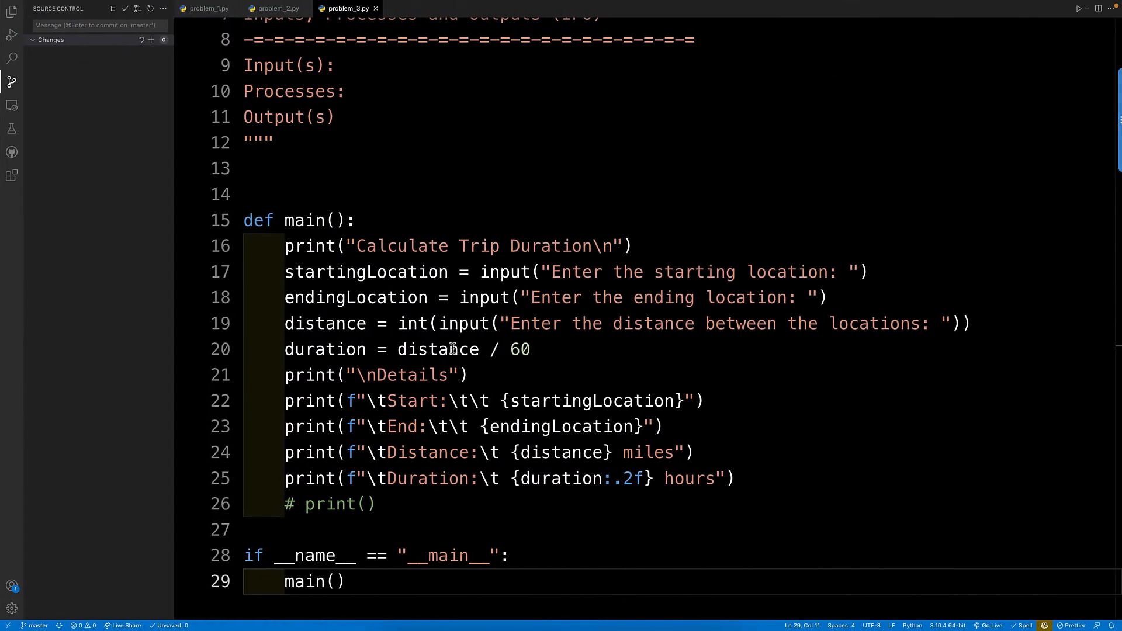
pyautogui.click(11, 34)
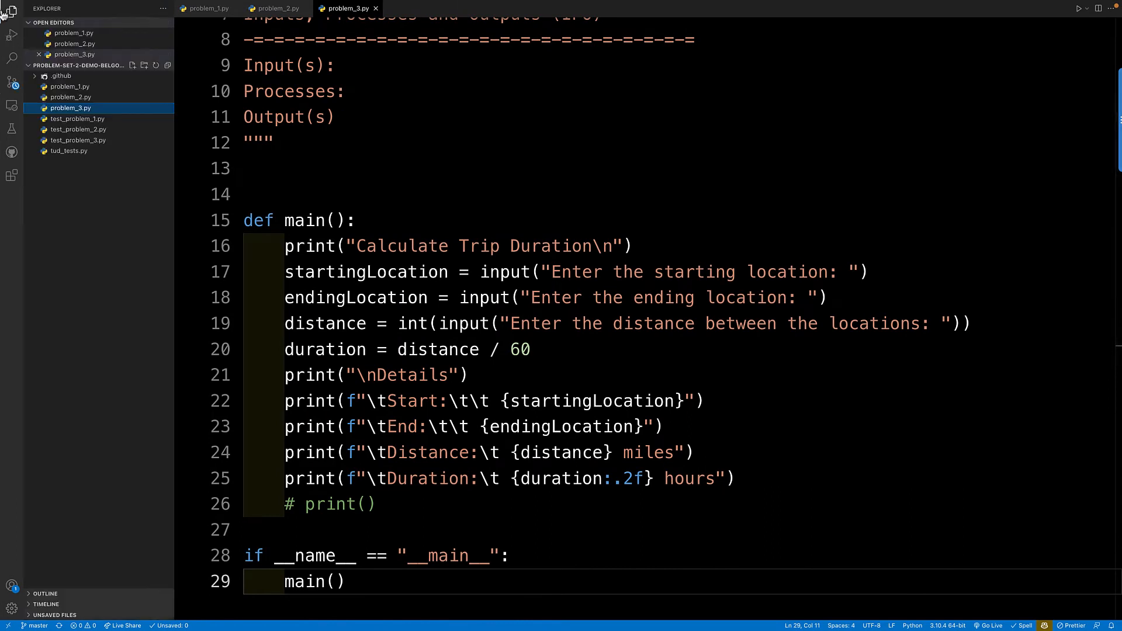
pyautogui.click(79, 119)
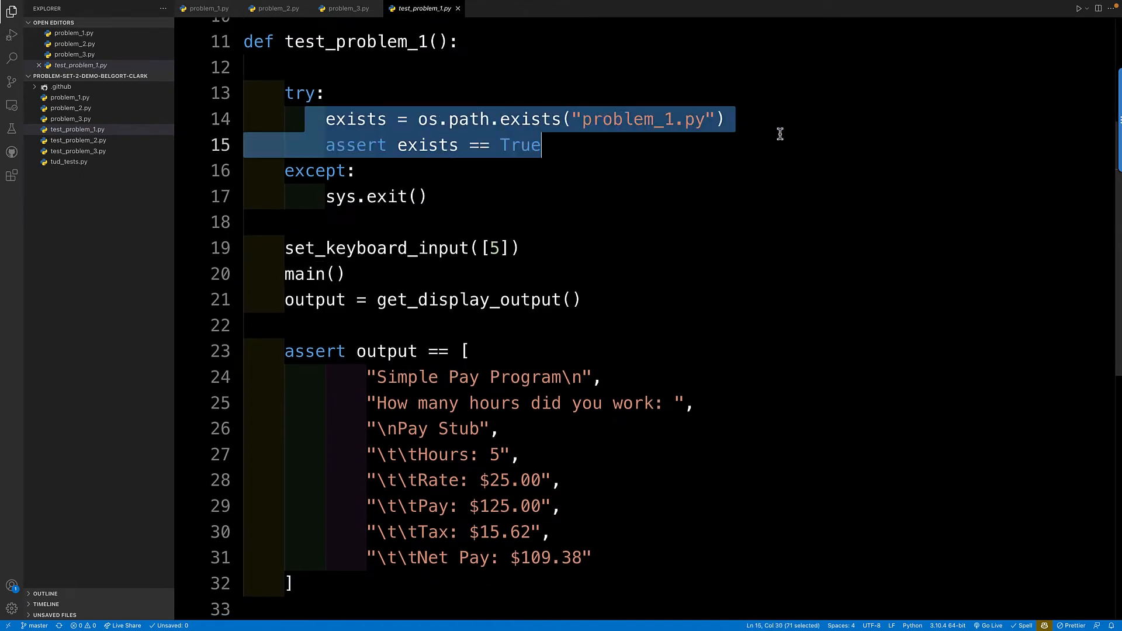
pyautogui.click(689, 119)
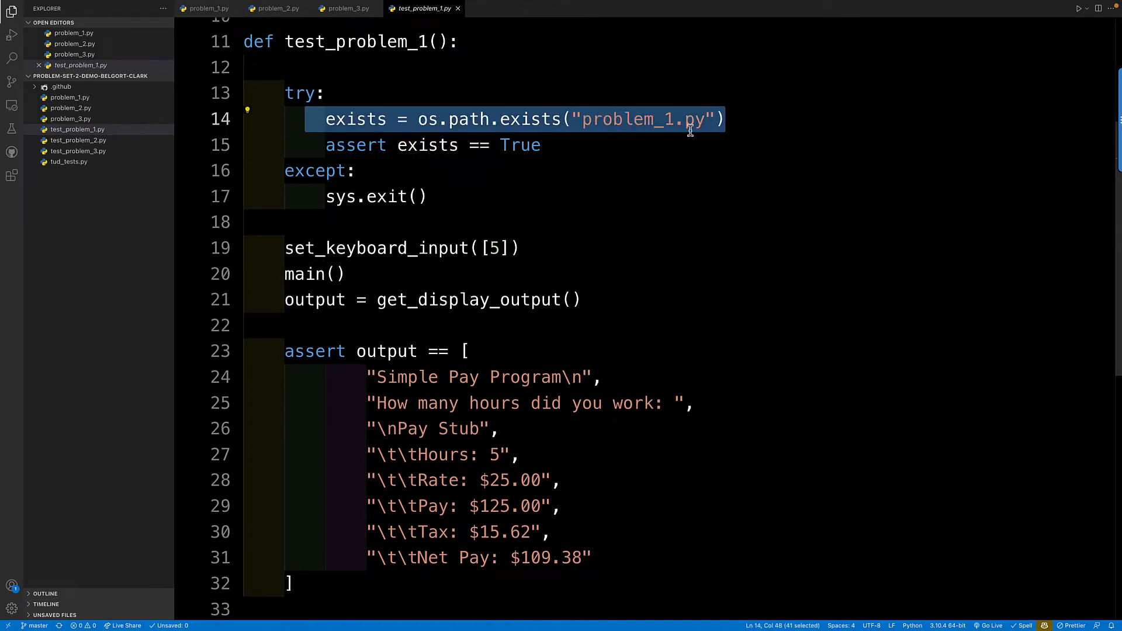
pyautogui.scroll(-3)
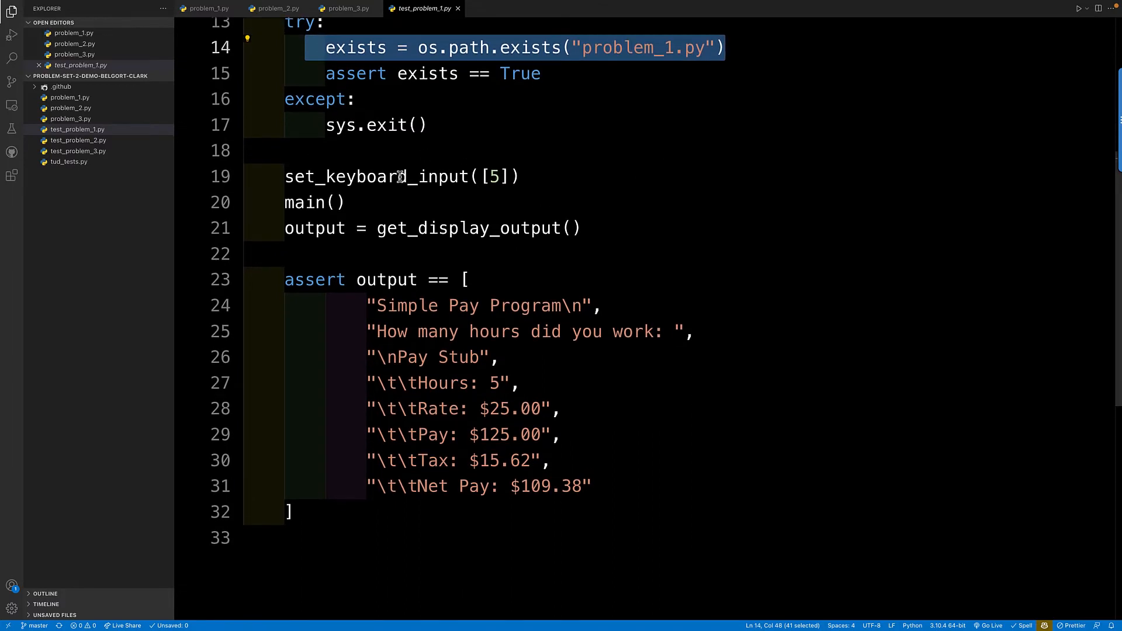
pyautogui.click(523, 177)
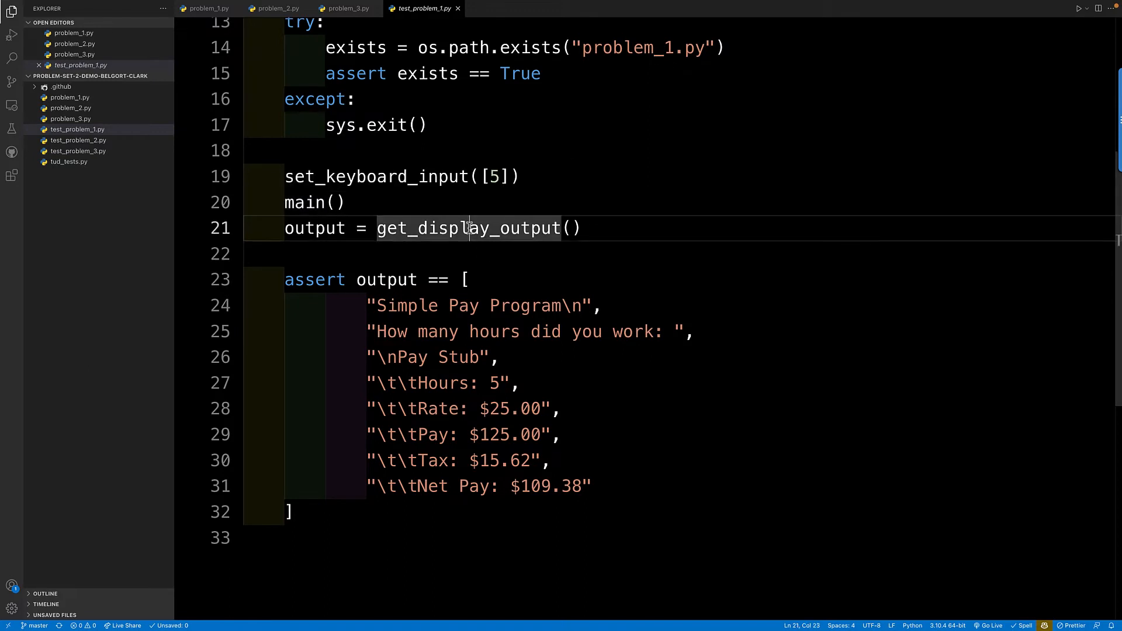
pyautogui.moveTo(471, 228)
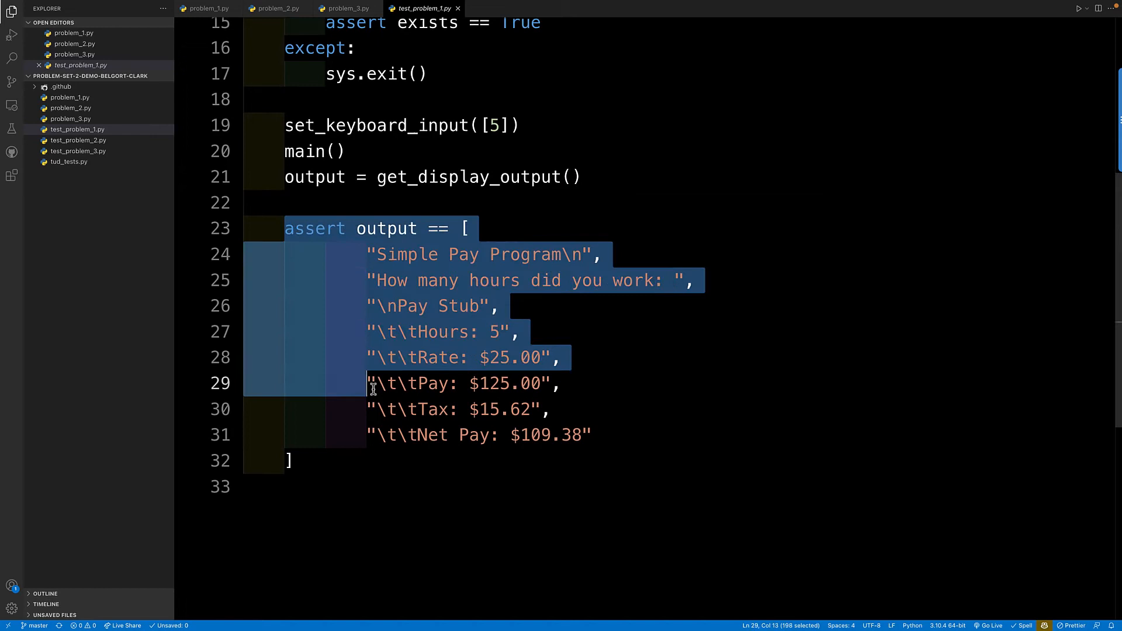
pyautogui.click(383, 459)
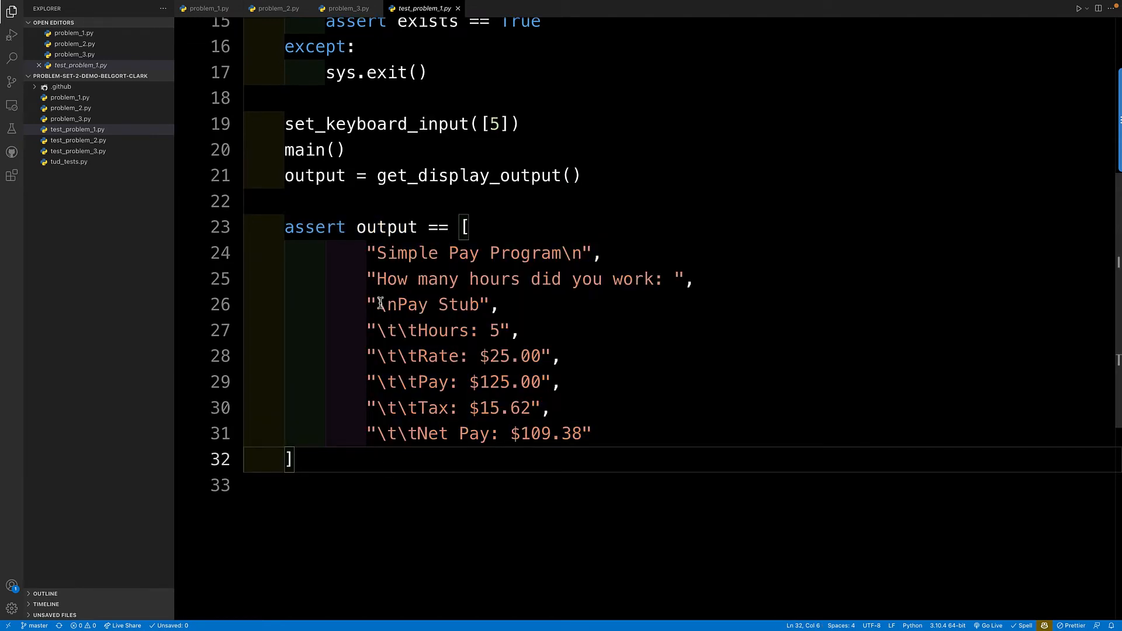
pyautogui.moveTo(367, 253); pyautogui.dragTo(587, 252)
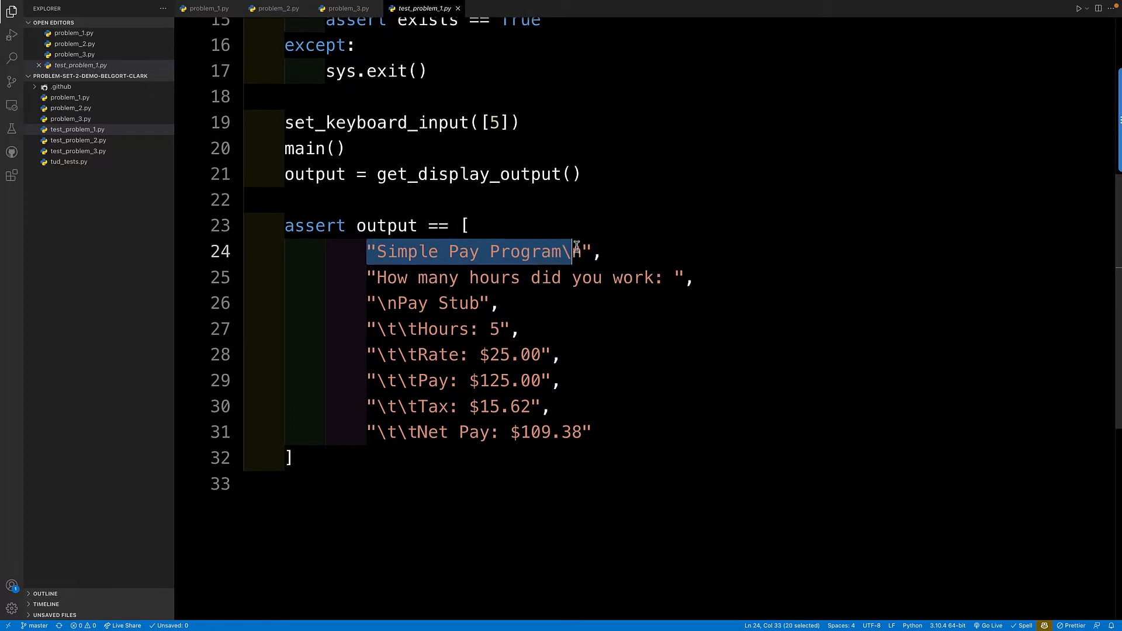
pyautogui.click(502, 278)
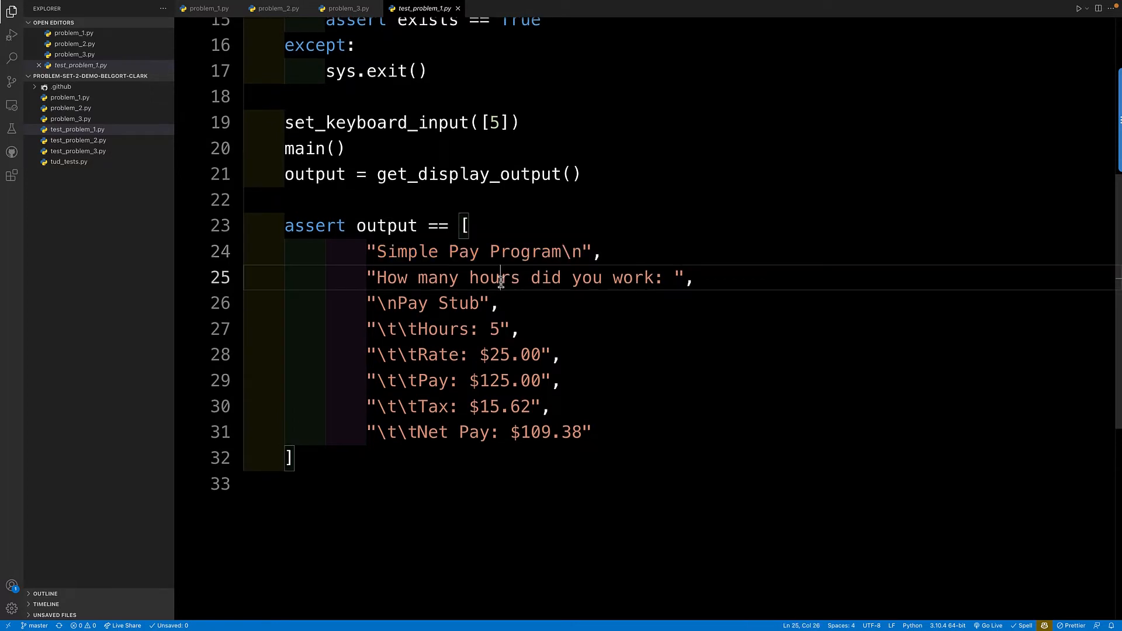
pyautogui.click(418, 303)
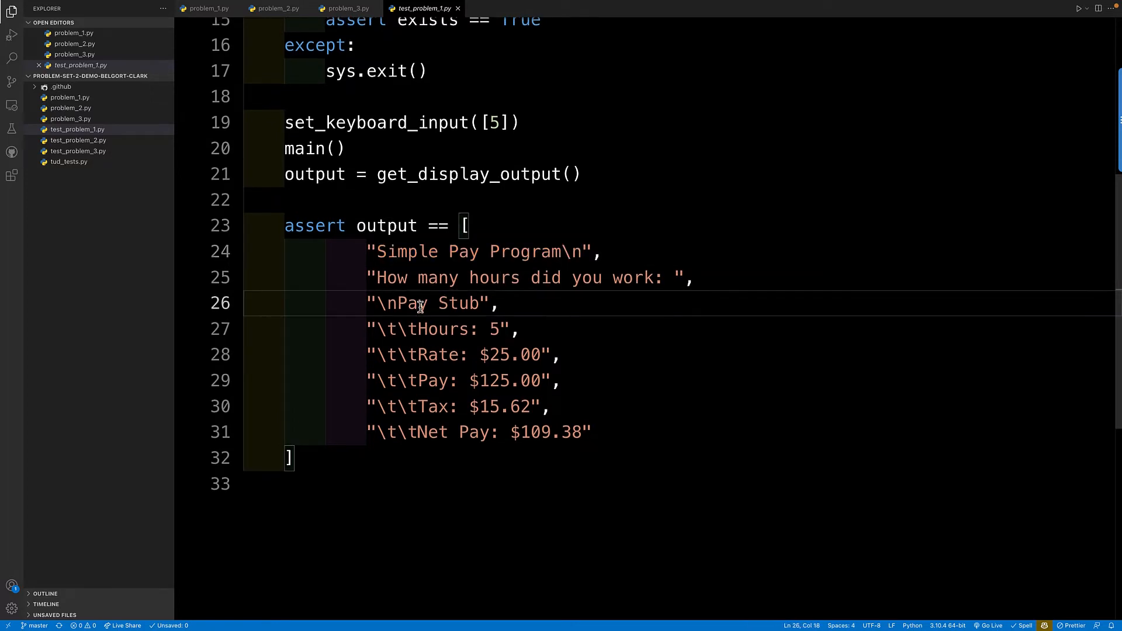
pyautogui.moveTo(430, 328); pyautogui.dragTo(506, 329)
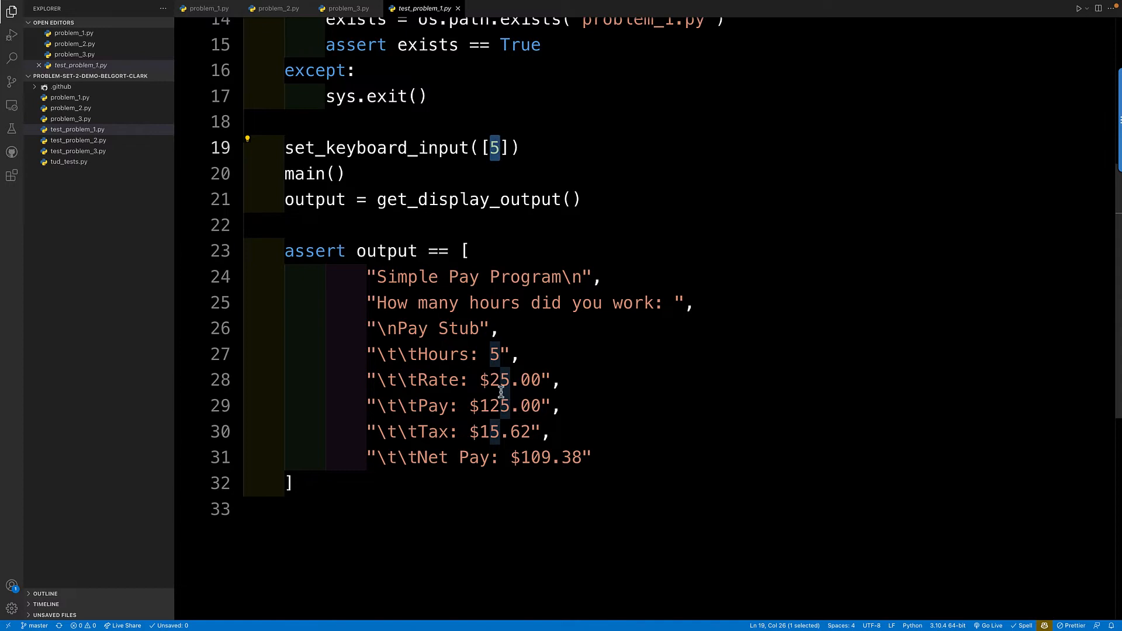
pyautogui.click(492, 406)
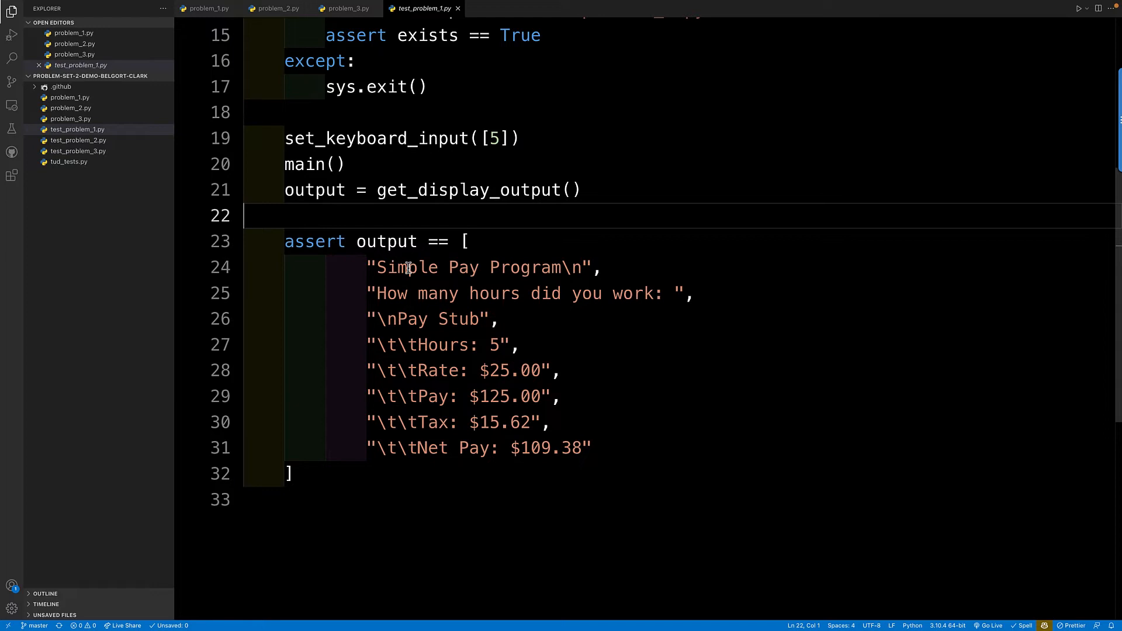
pyautogui.moveTo(490, 189)
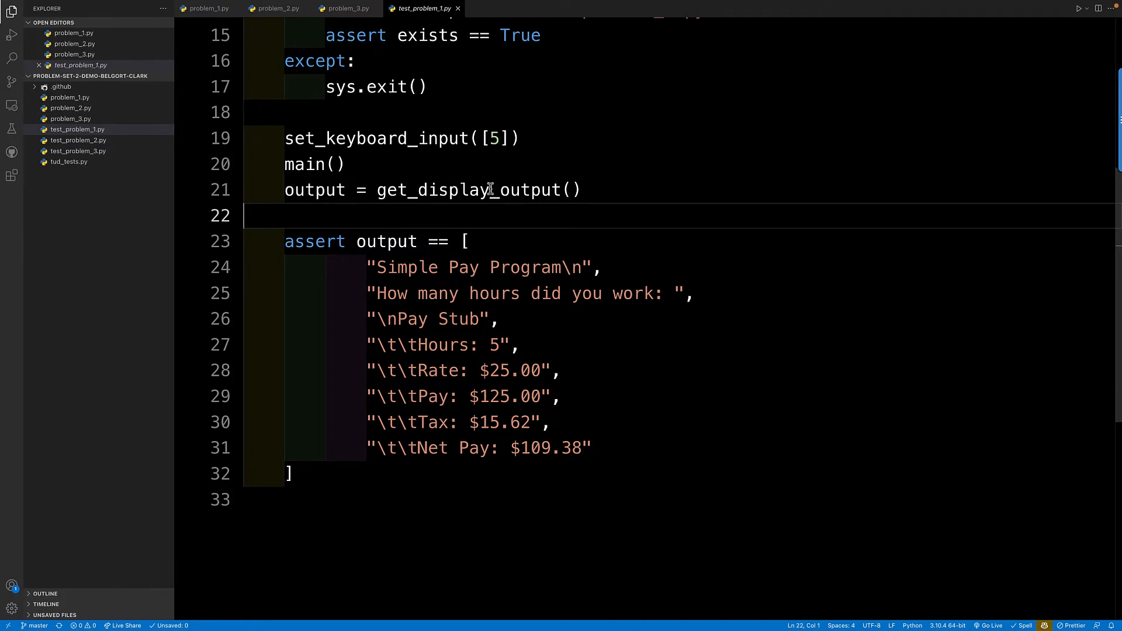
pyautogui.moveTo(280, 138)
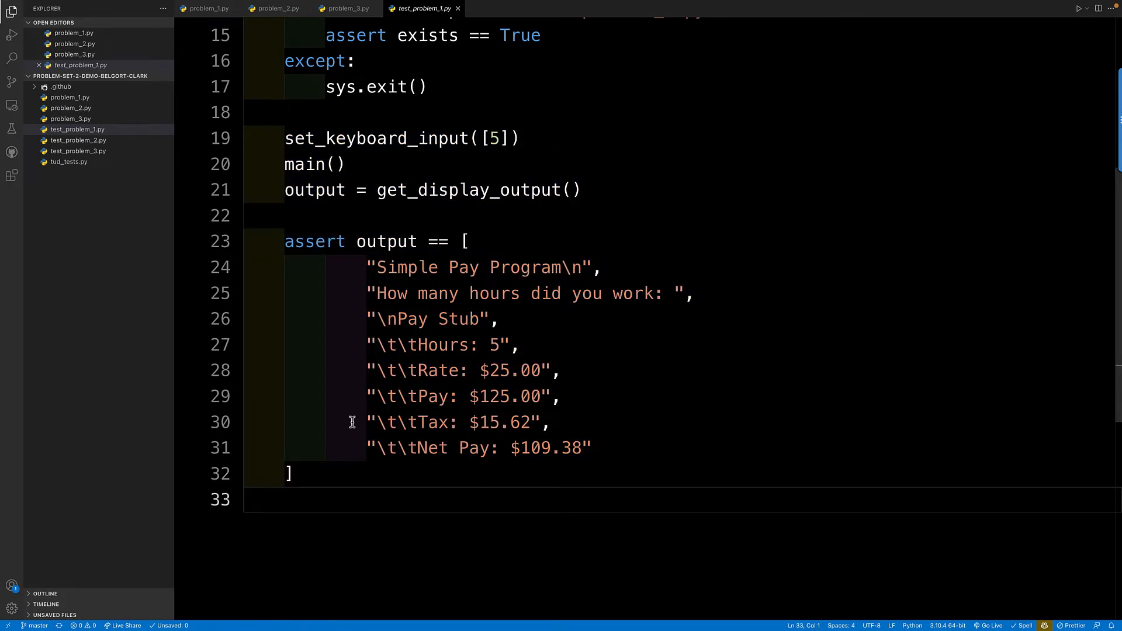
pyautogui.moveTo(285, 138); pyautogui.dragTo(293, 473)
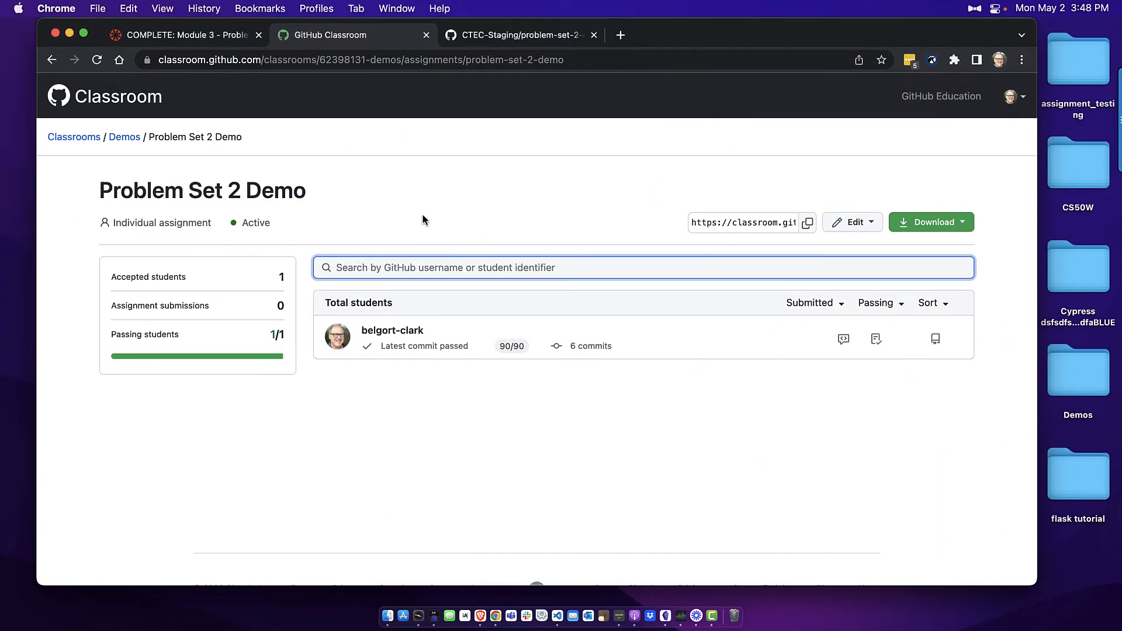
pyautogui.moveTo(429, 220)
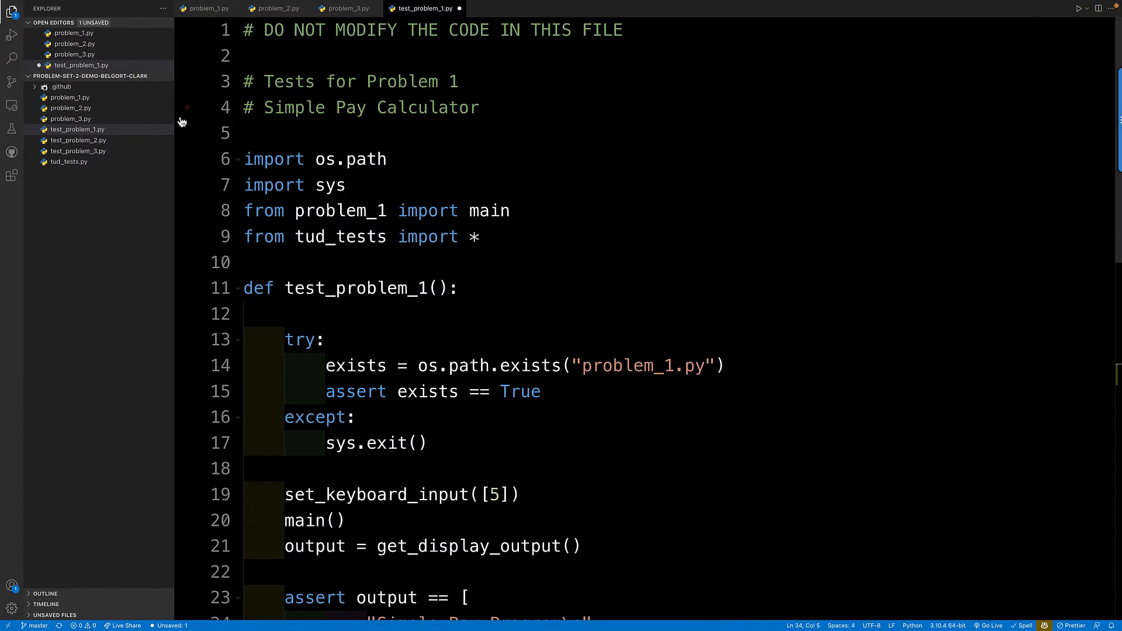
# Step: Show problem_1.py and highlight the print calls producing the pay stub
pyautogui.click(70, 97)
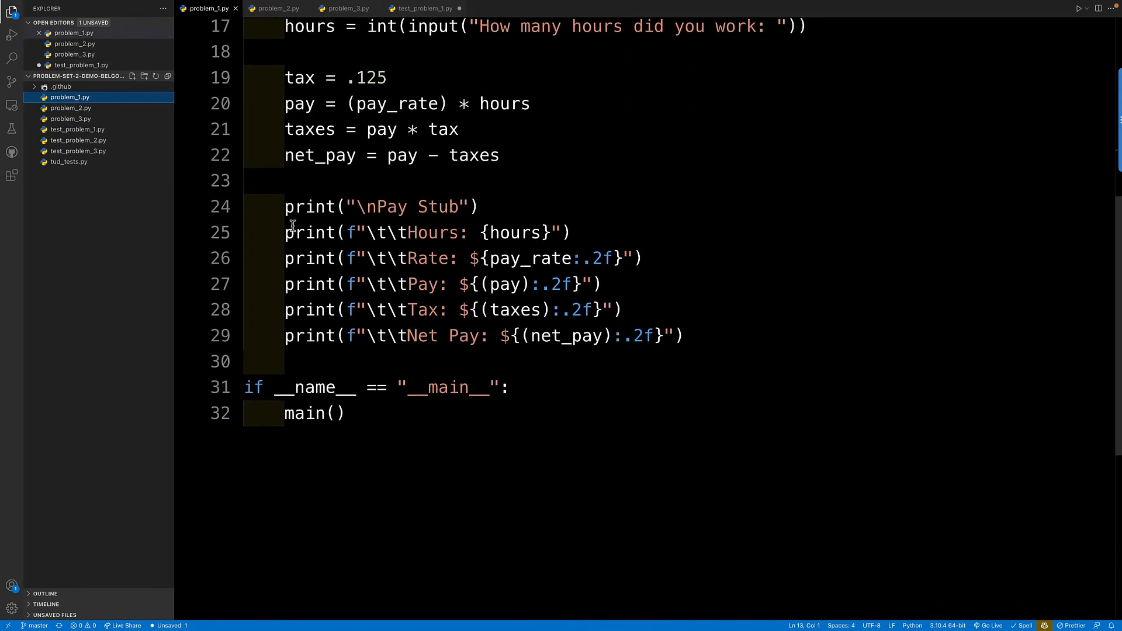
pyautogui.moveTo(285, 231); pyautogui.dragTo(683, 335)
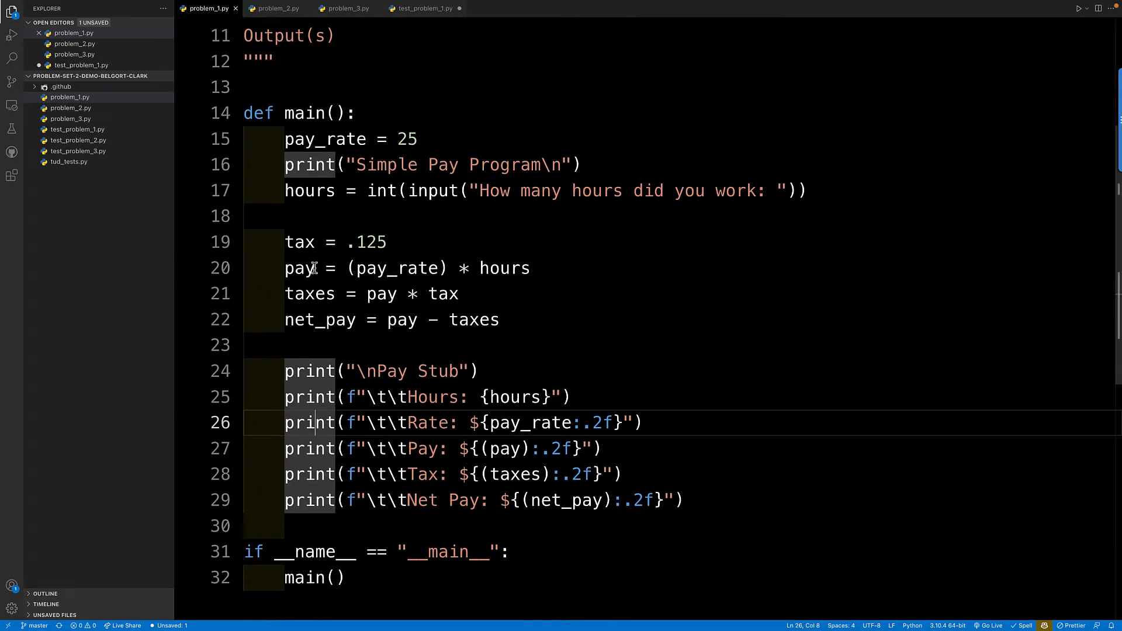
pyautogui.moveTo(309, 294)
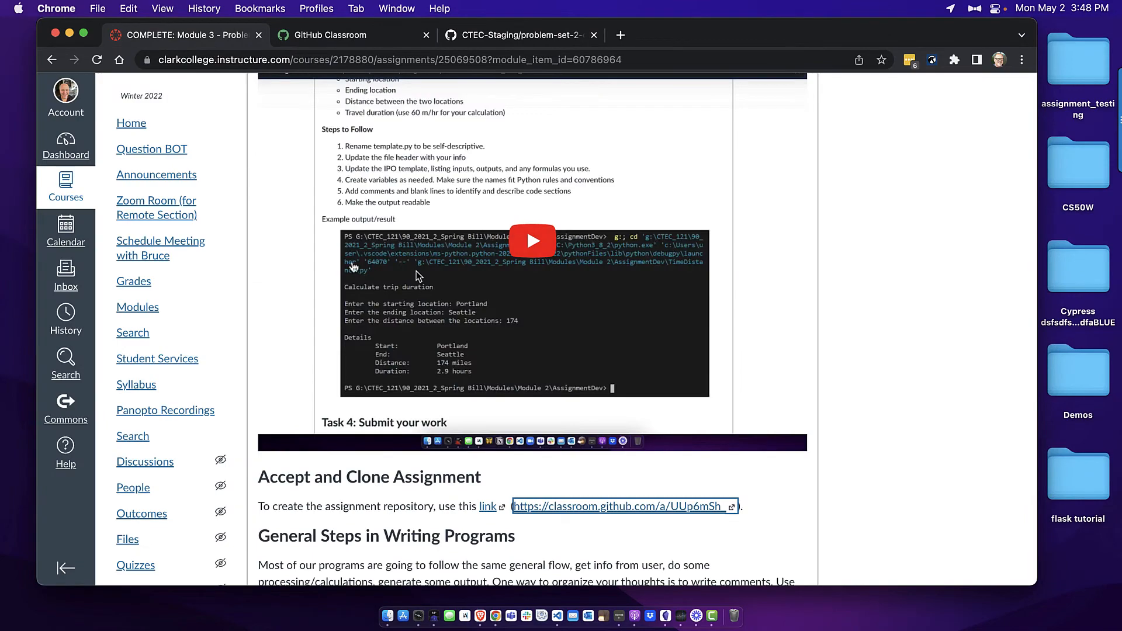
# Step: Scroll the Canvas page to Task 1: Simple Pay Program and its example output
pyautogui.scroll(-3)
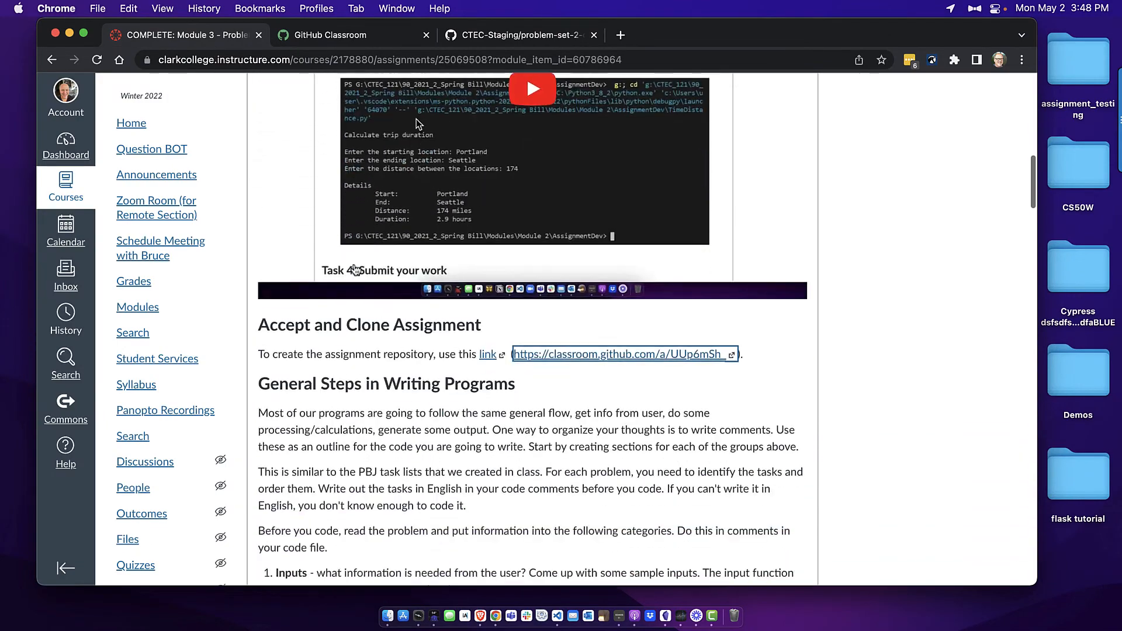
pyautogui.scroll(-3)
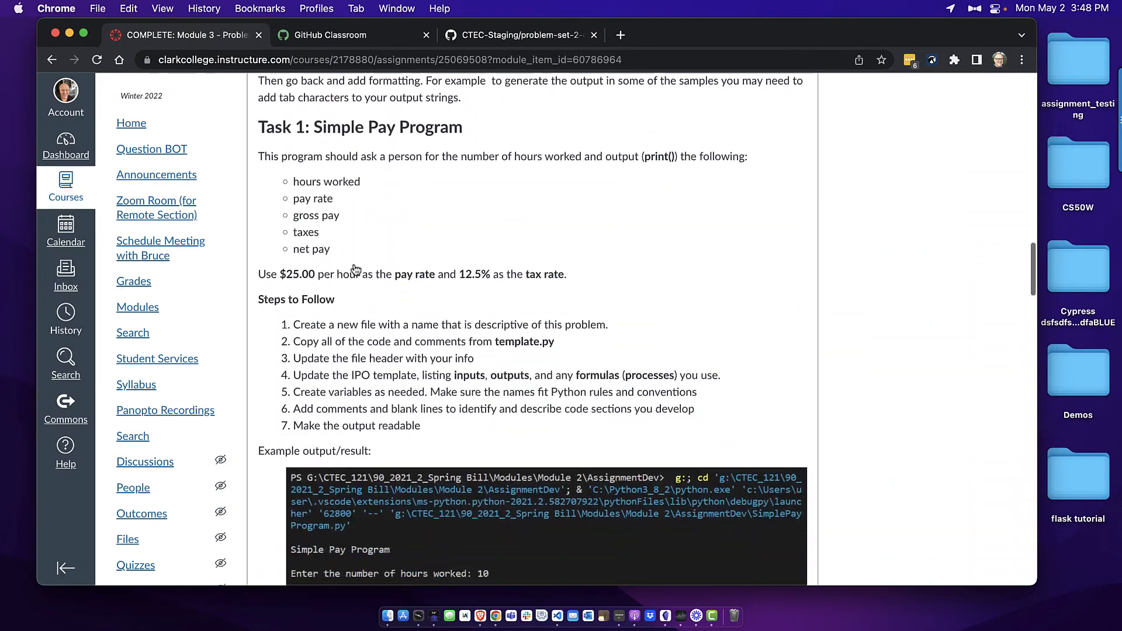
pyautogui.scroll(-3)
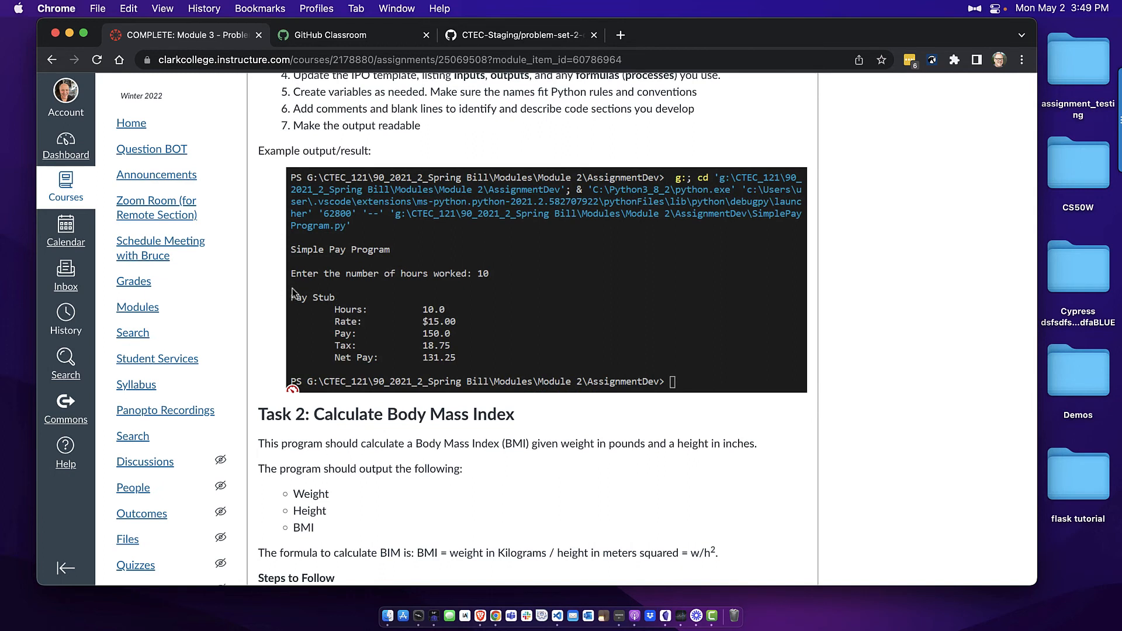
pyautogui.moveTo(293, 261)
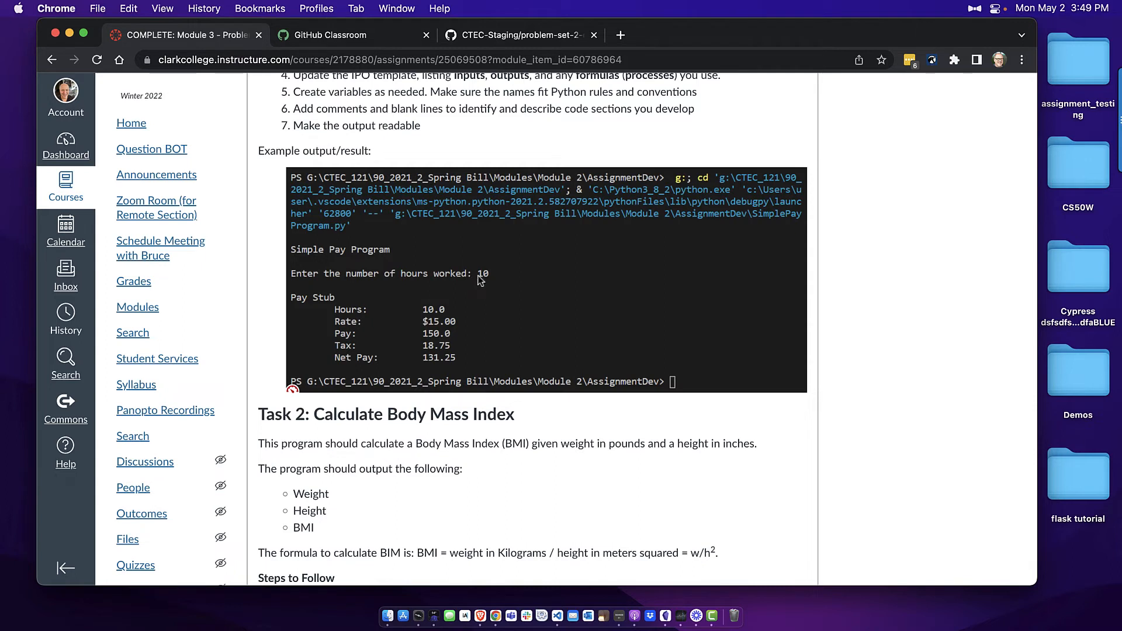
pyautogui.moveTo(478, 344)
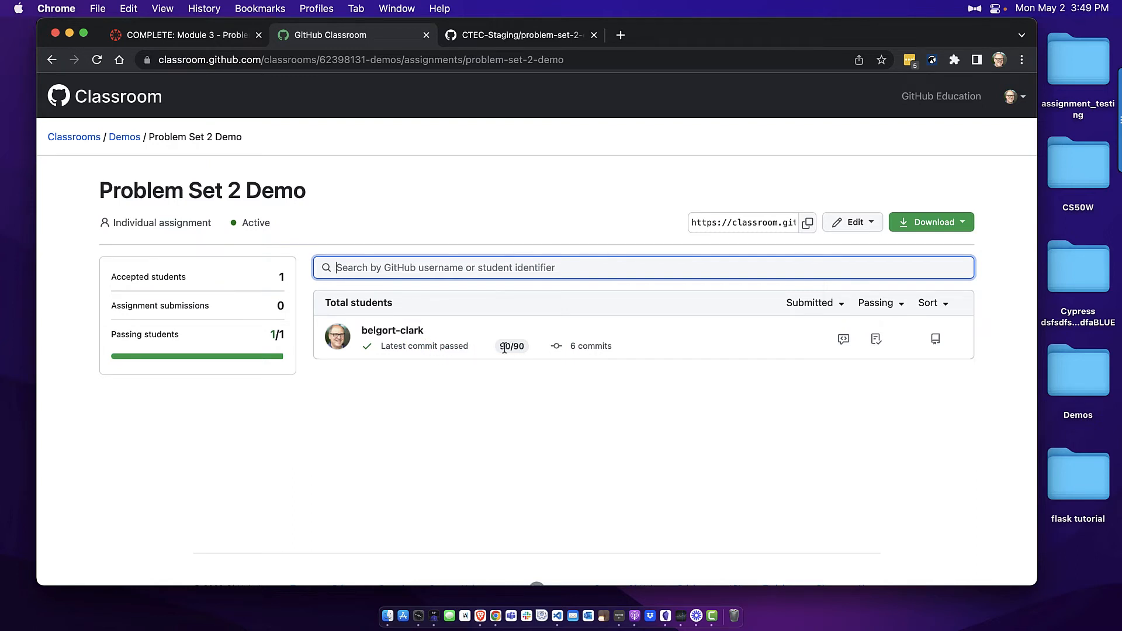
pyautogui.moveTo(724, 278)
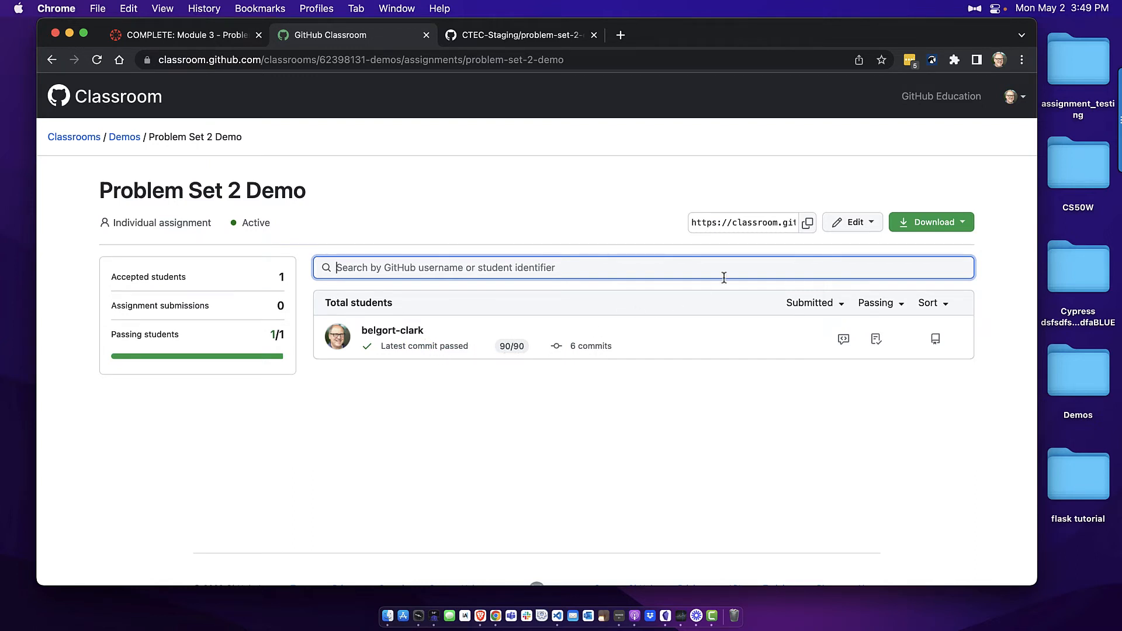
# Step: Go to Edit assignment and scroll to Grading and feedback listing the three autograding tests
pyautogui.click(852, 222)
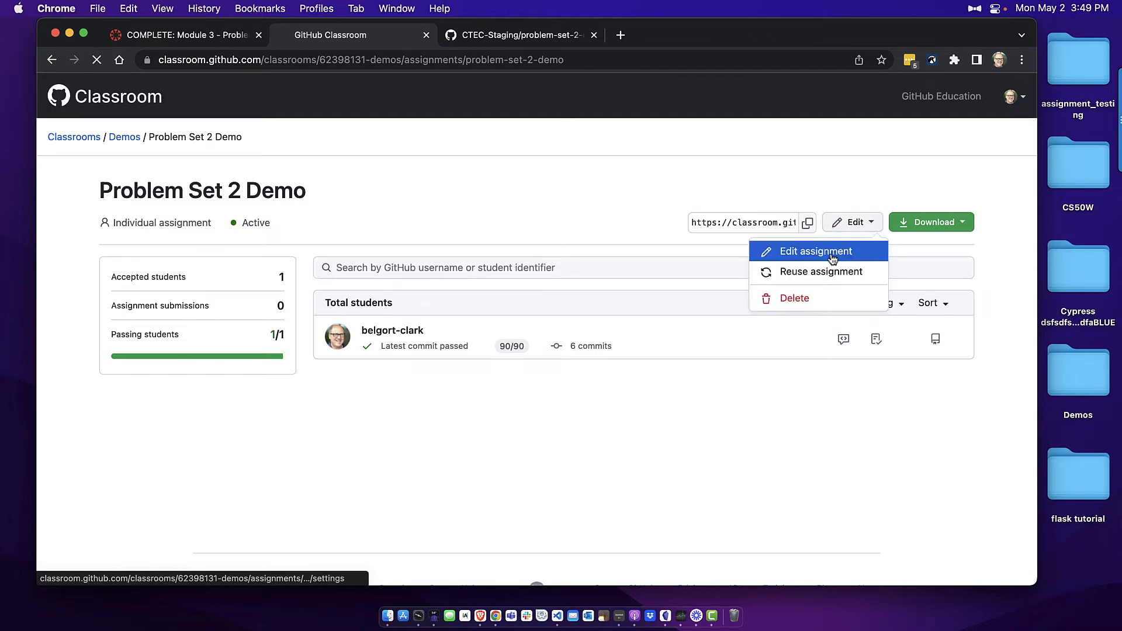
pyautogui.click(815, 250)
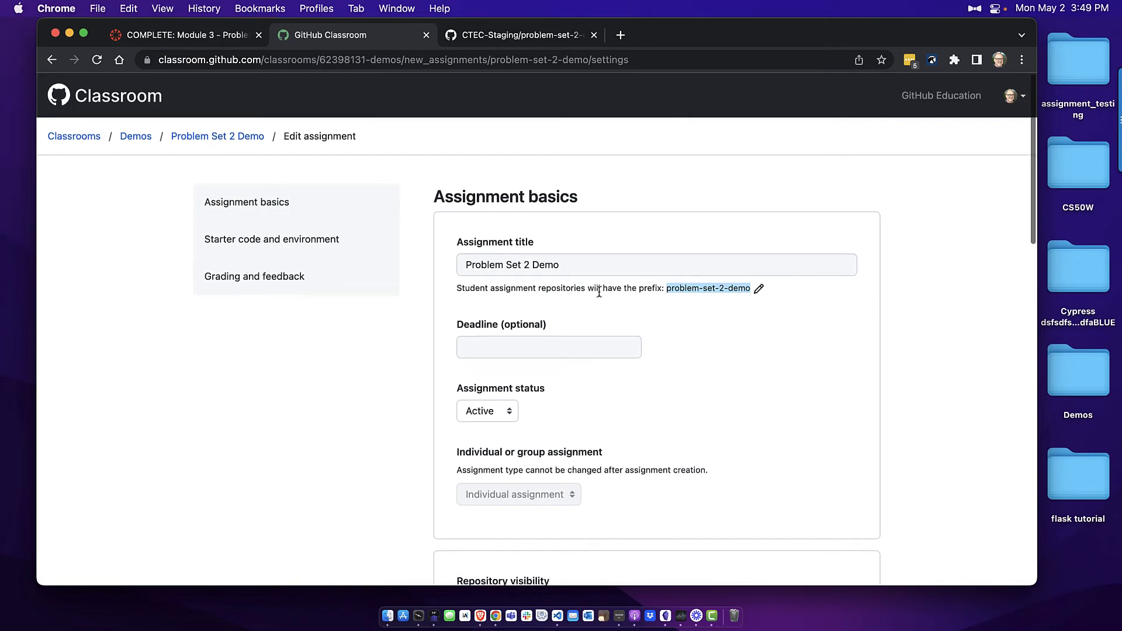
pyautogui.scroll(-3)
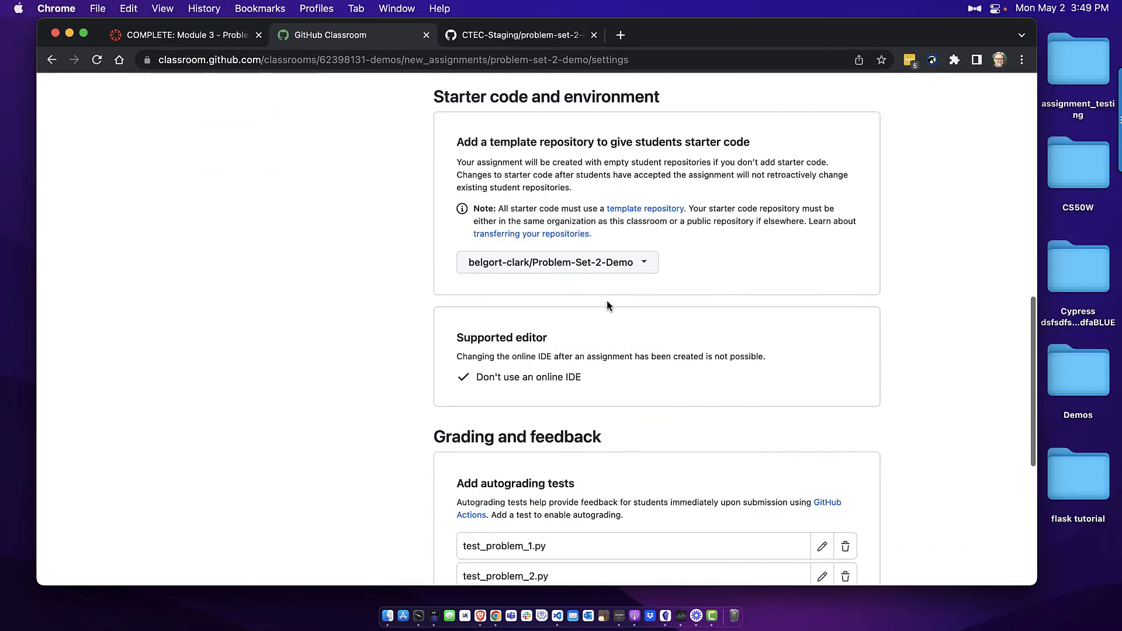
pyautogui.scroll(-3)
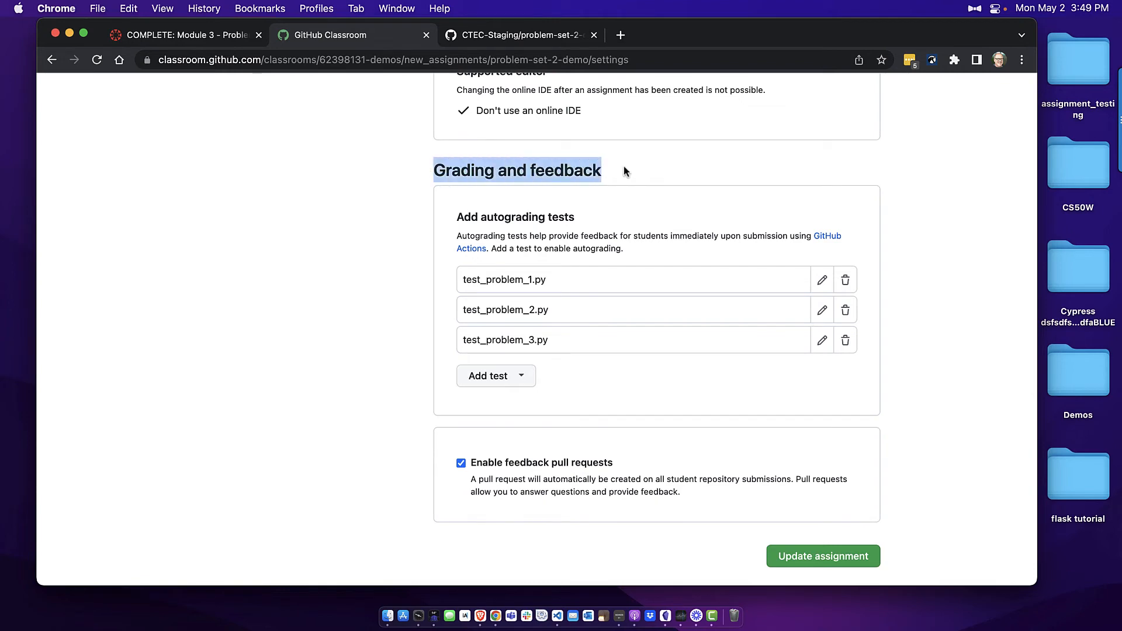
pyautogui.moveTo(635, 172)
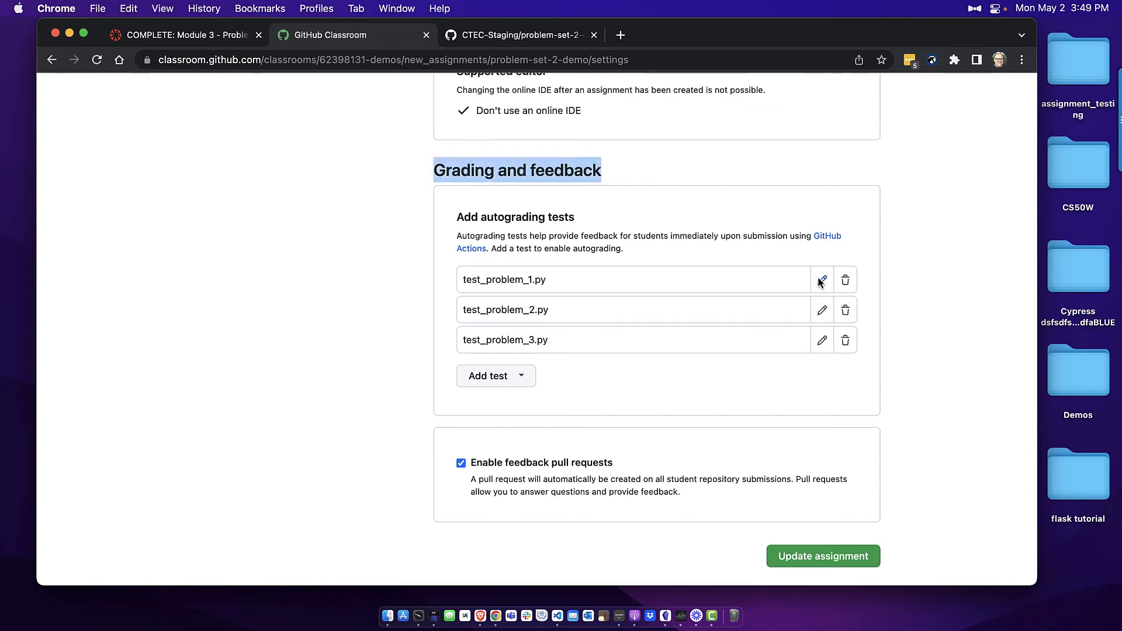
# Step: Review test_problem_1.py's test case: pytest setup command, run command and 30 points
pyautogui.click(821, 280)
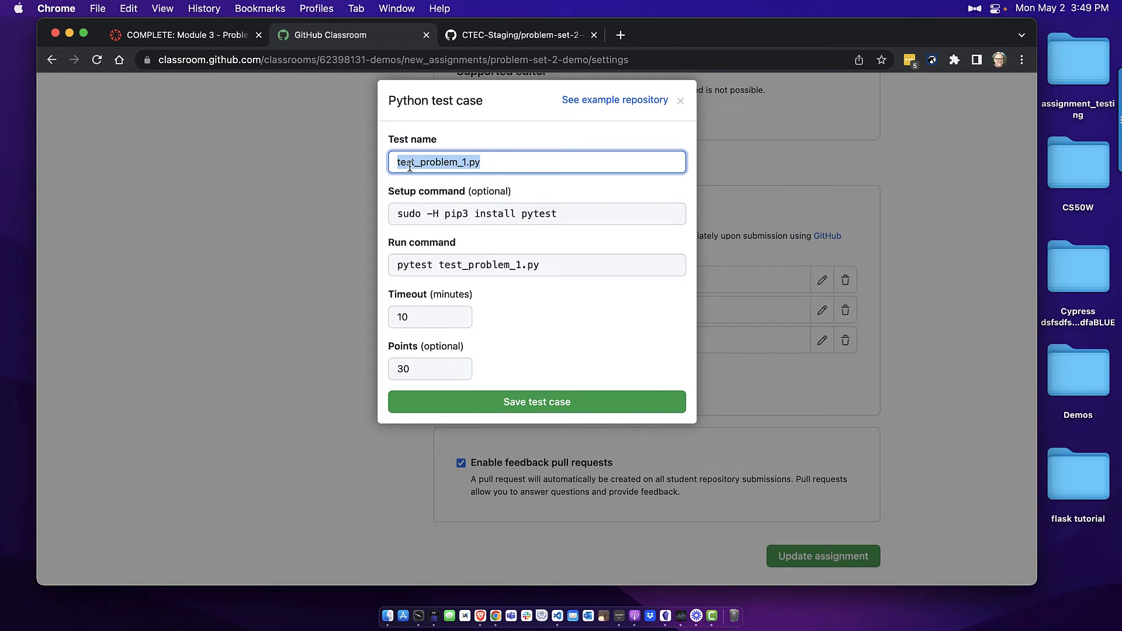
pyautogui.moveTo(505, 161)
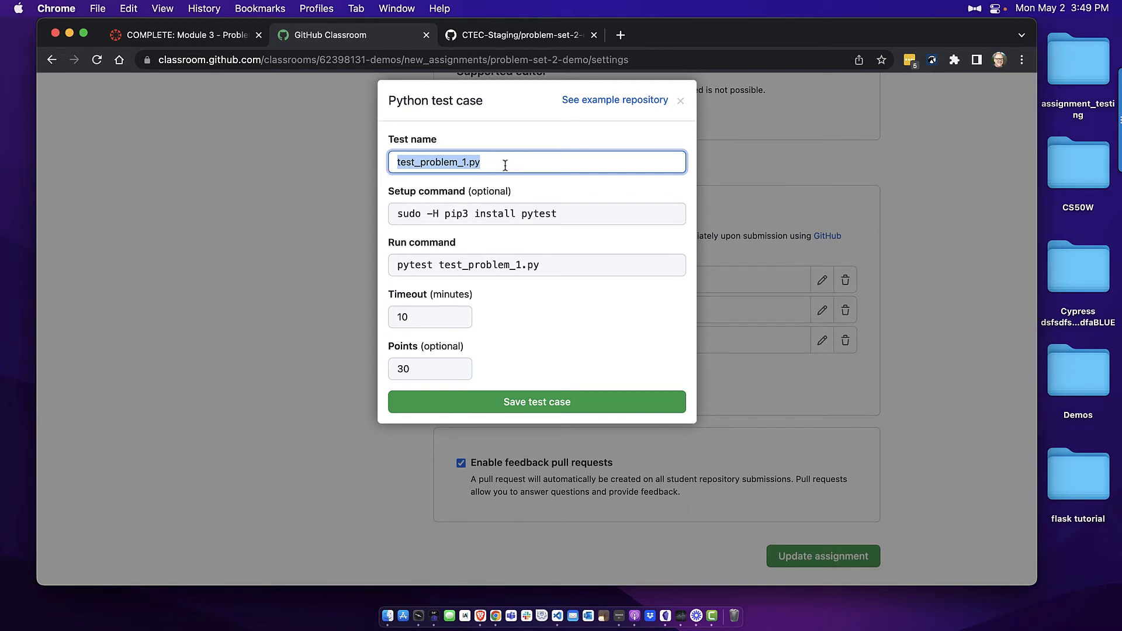
pyautogui.click(536, 213)
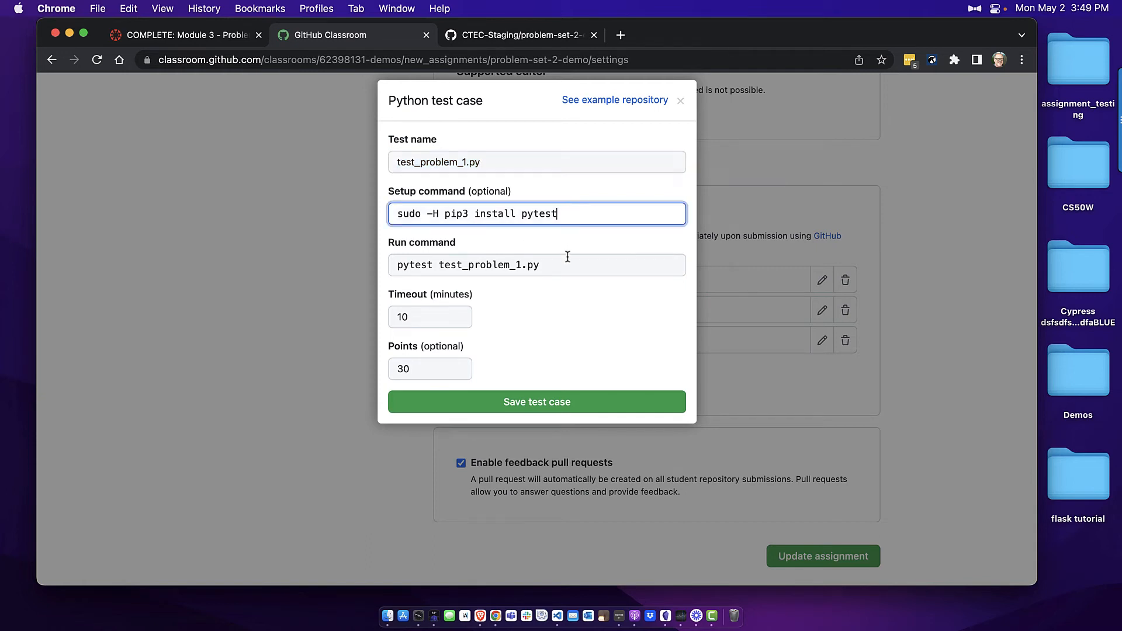
pyautogui.tripleClick(467, 265)
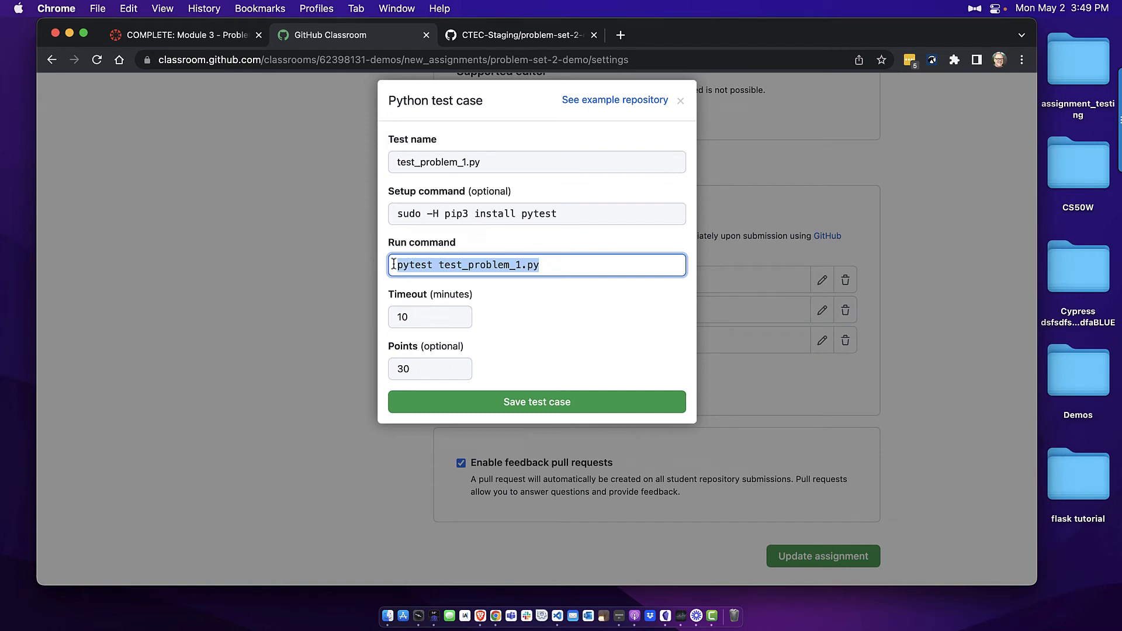
pyautogui.click(540, 265)
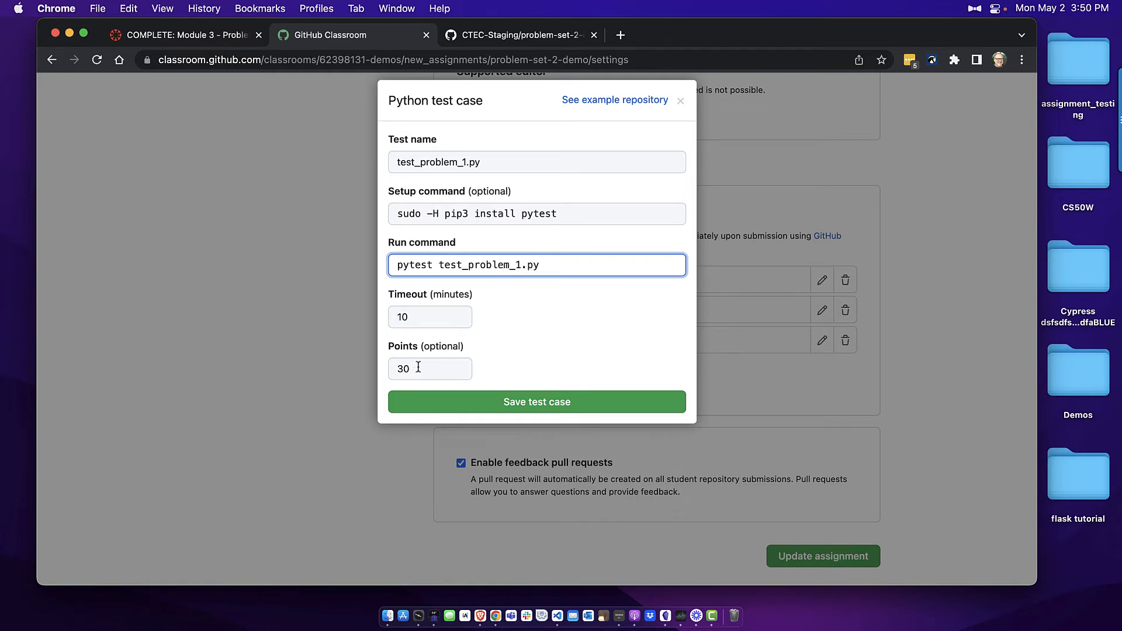
pyautogui.click(429, 368)
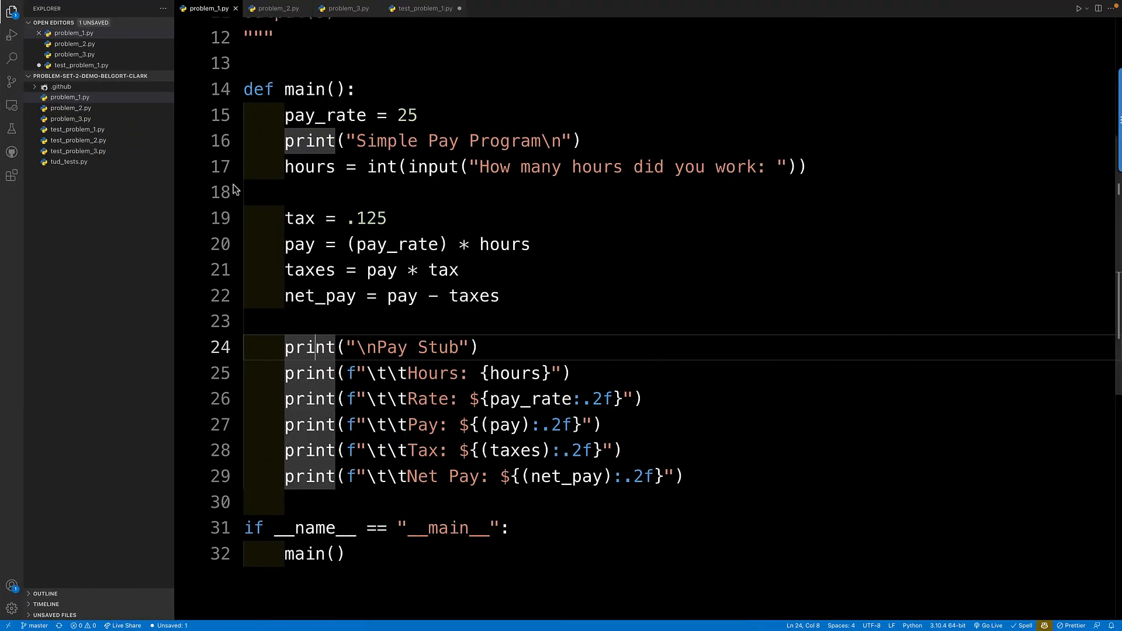
# Step: Show the test file and highlight its Portland-to-Seattle input block
pyautogui.click(424, 8)
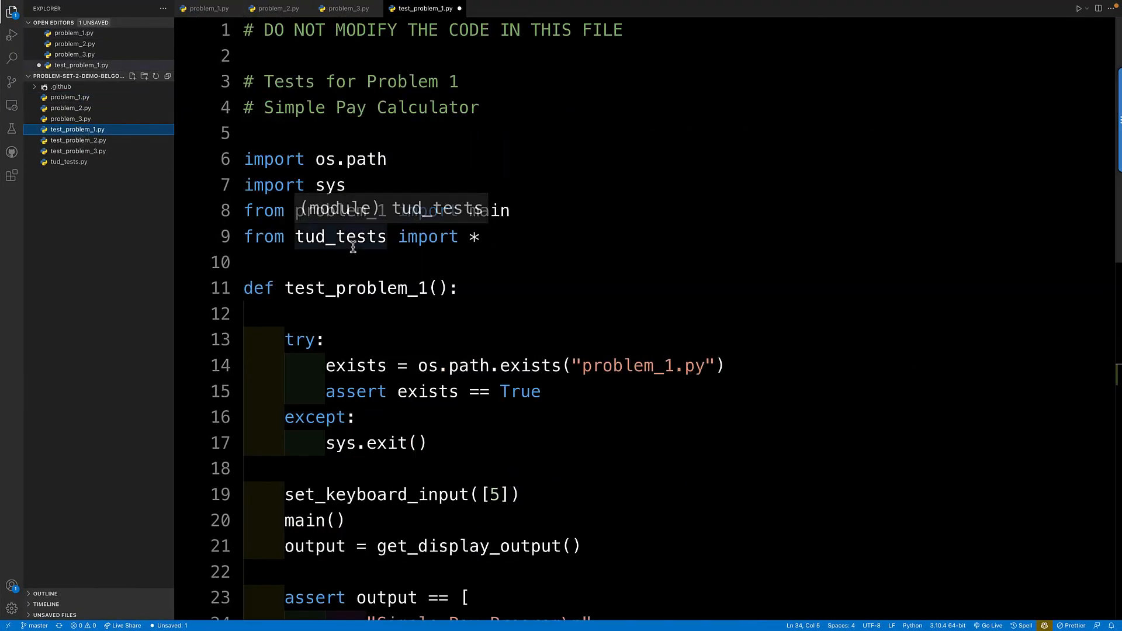
pyautogui.scroll(-3)
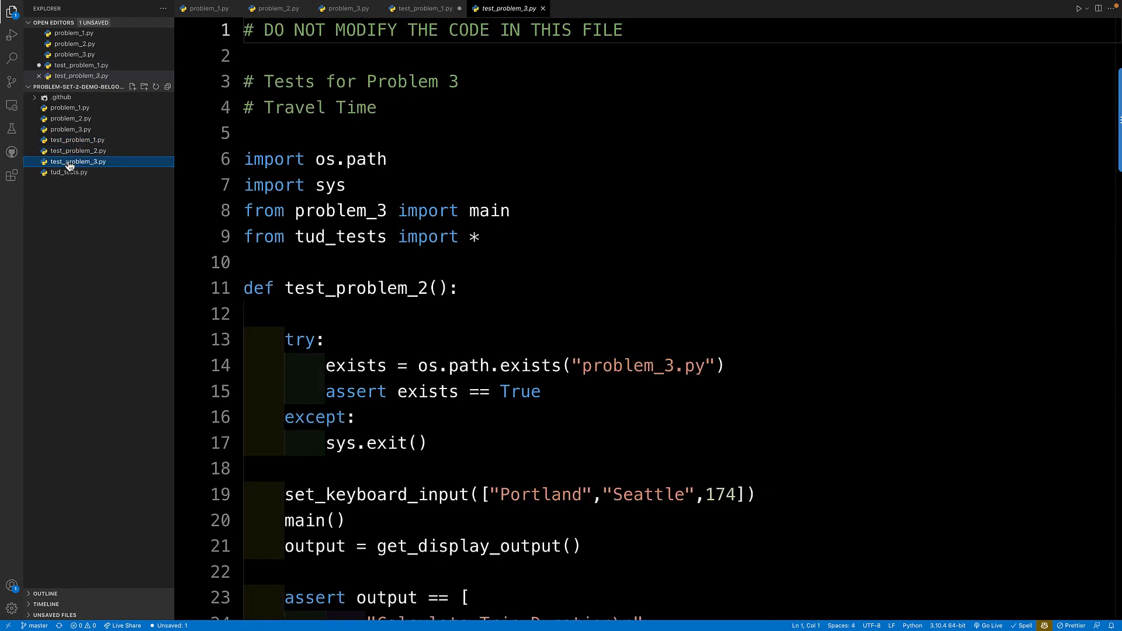
pyautogui.scroll(-3)
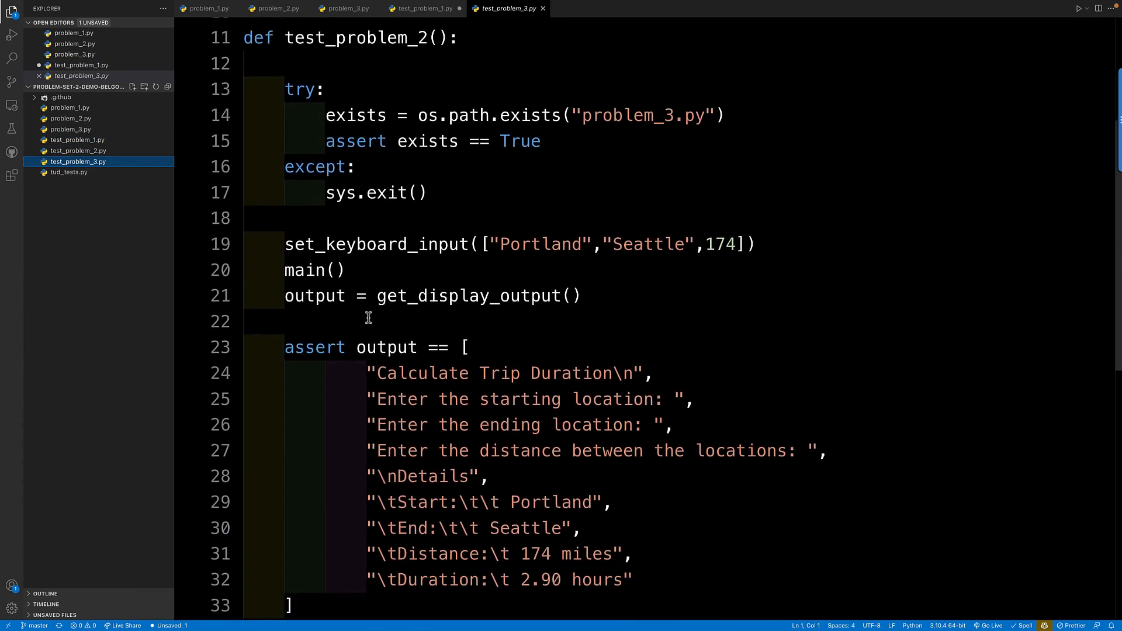
pyautogui.scroll(-3)
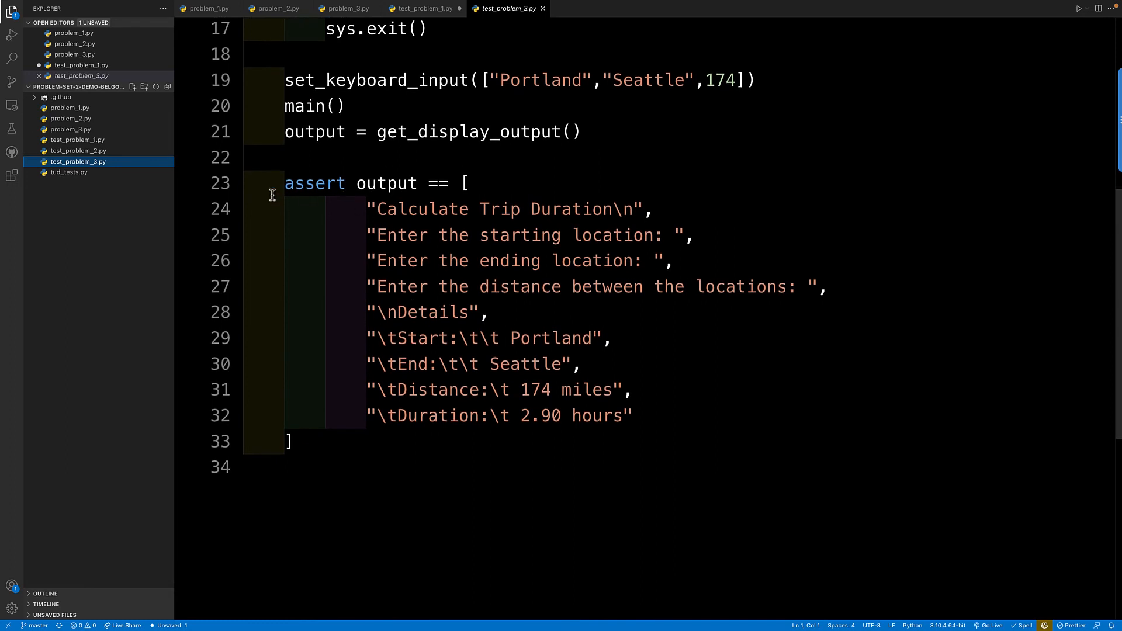
pyautogui.moveTo(284, 183); pyautogui.dragTo(290, 442)
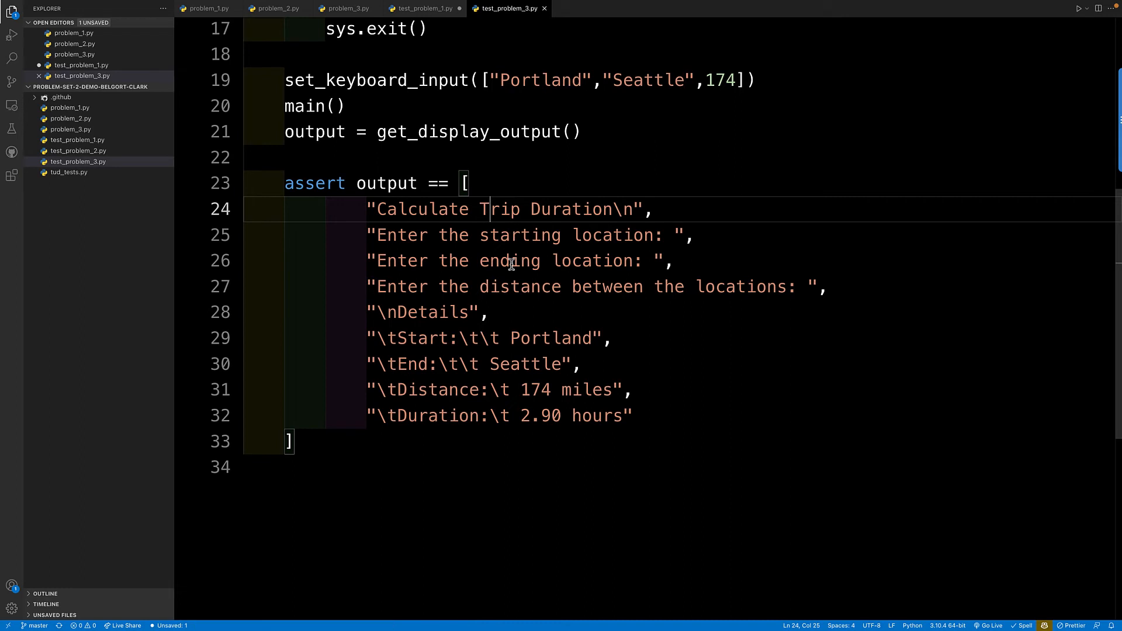
pyautogui.moveTo(301, 191)
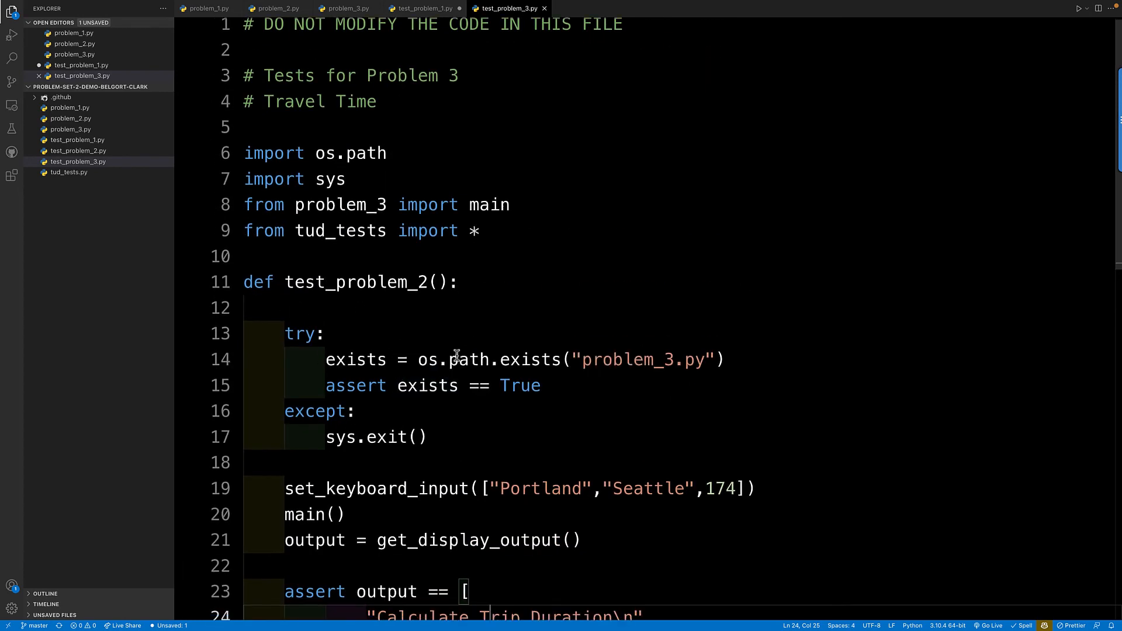
# Step: Scroll down to the expected trip duration output assertion
pyautogui.scroll(-3)
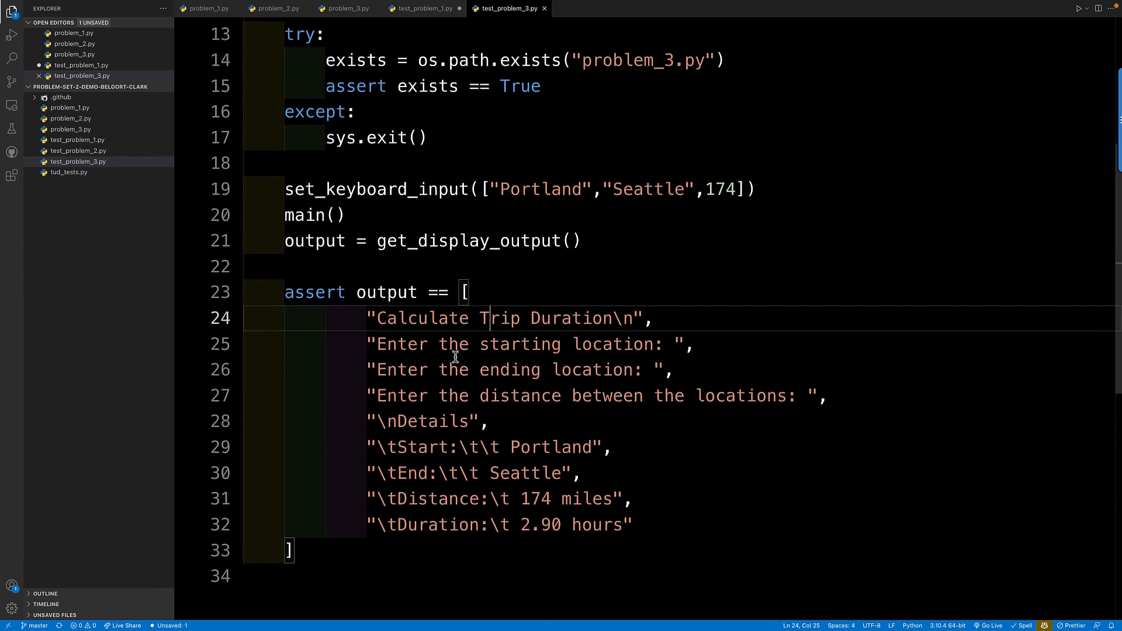
pyautogui.scroll(-3)
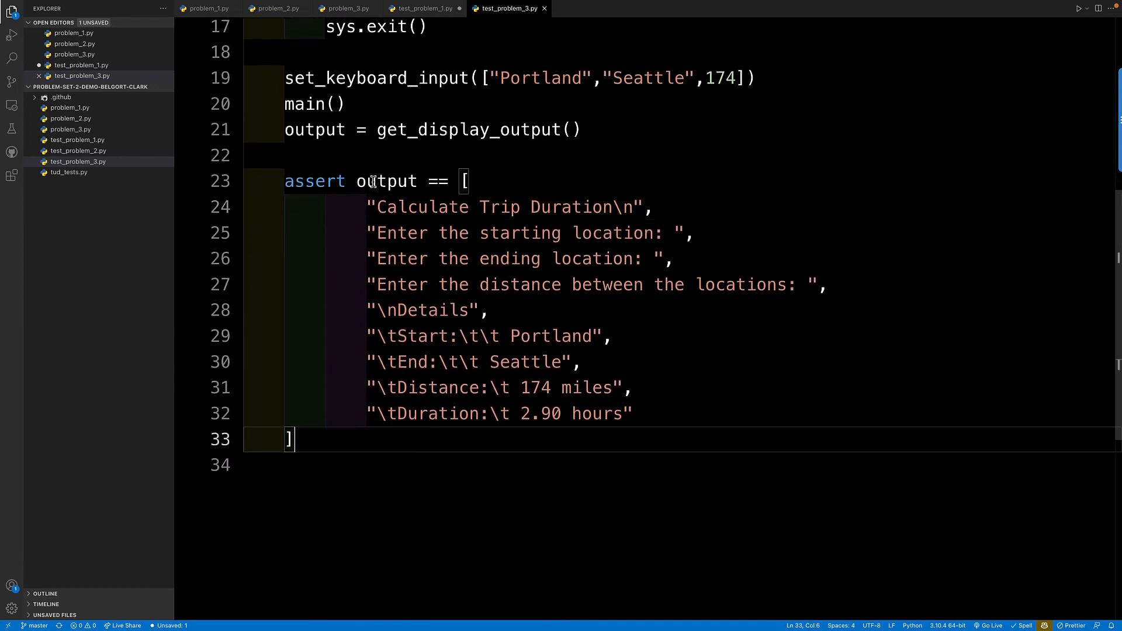
pyautogui.moveTo(408, 414)
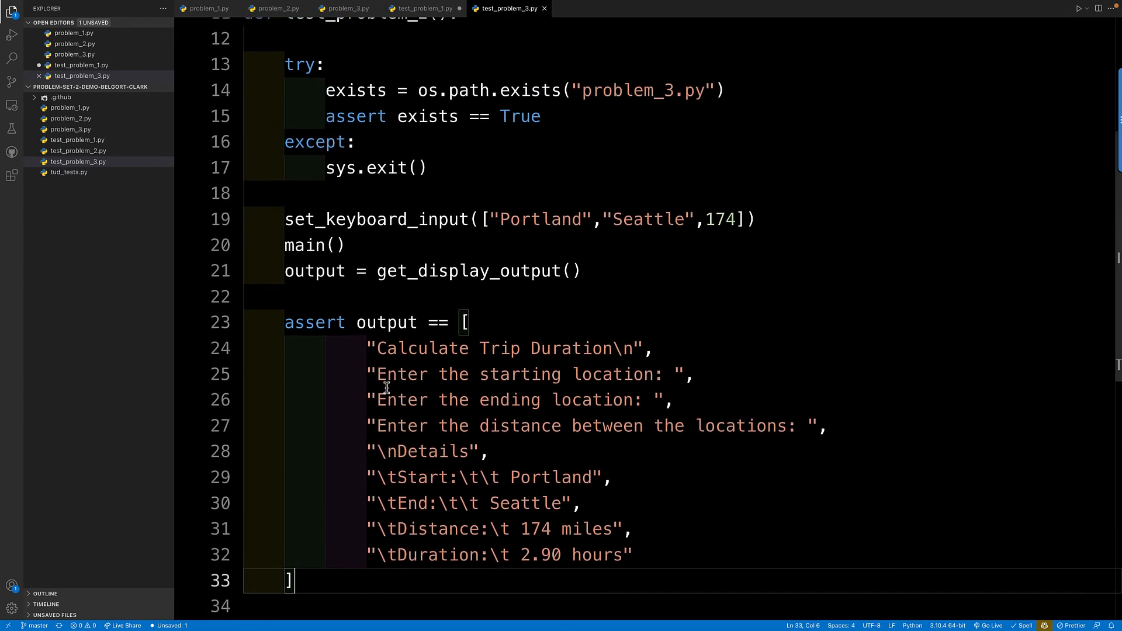
pyautogui.scroll(-3)
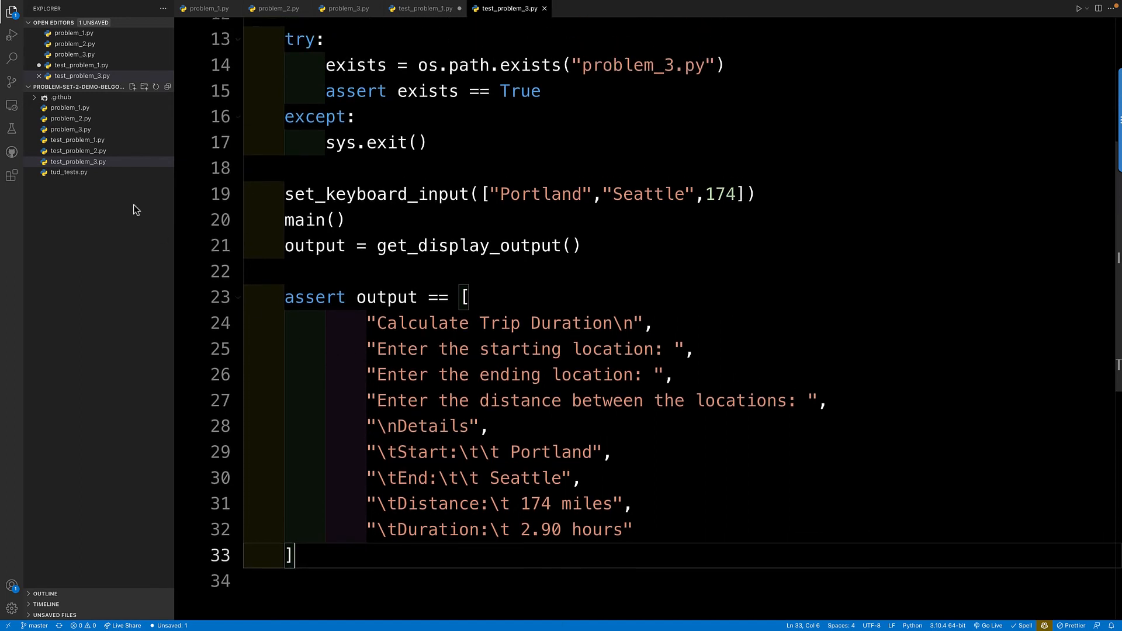
# Step: Configure Python testing for the workspace and expand the discovered tests
pyautogui.click(208, 9)
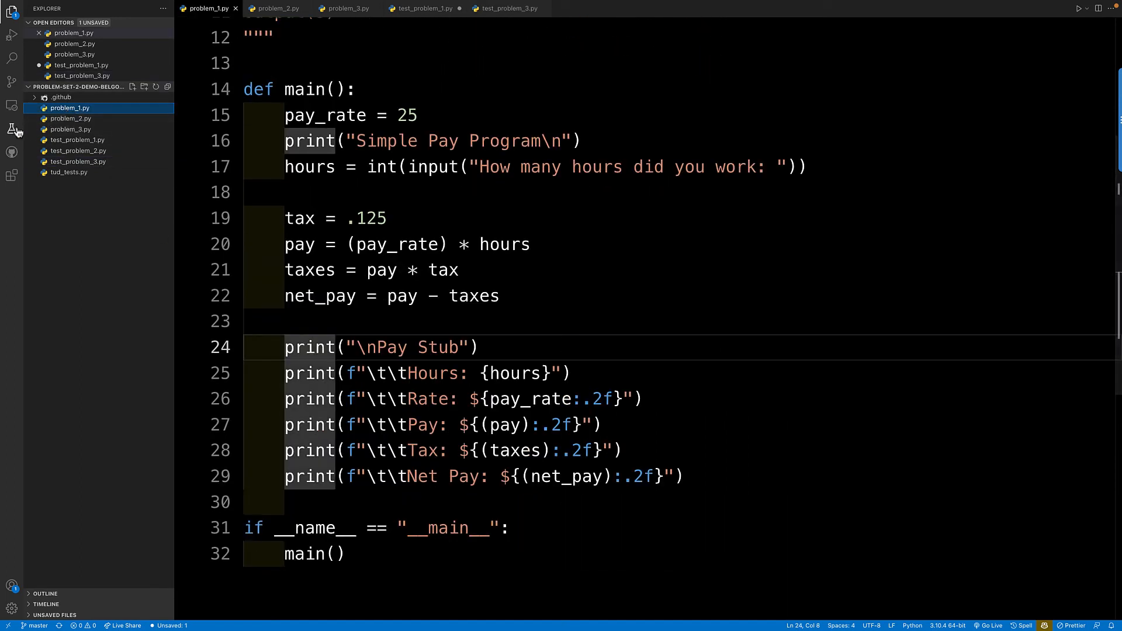
pyautogui.click(12, 128)
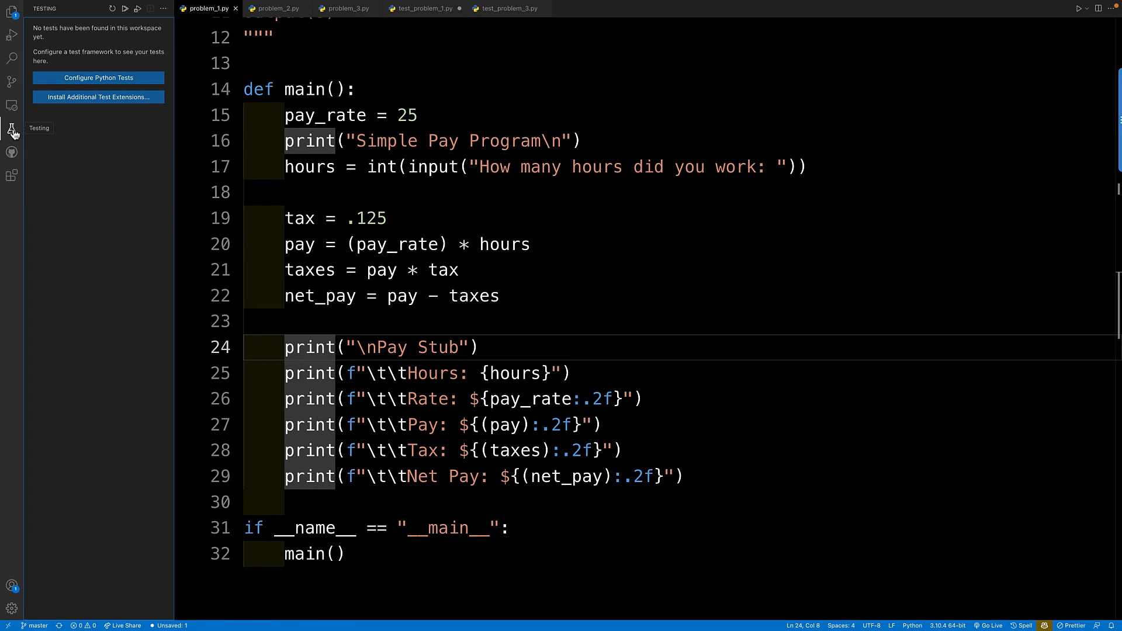
pyautogui.click(98, 77)
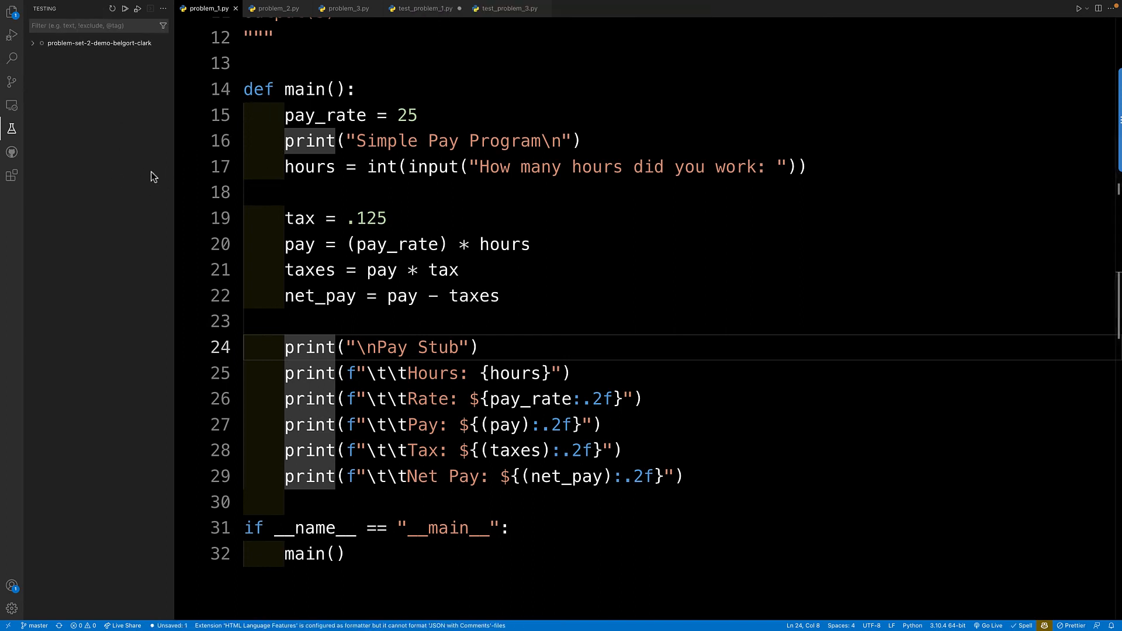
pyautogui.click(98, 43)
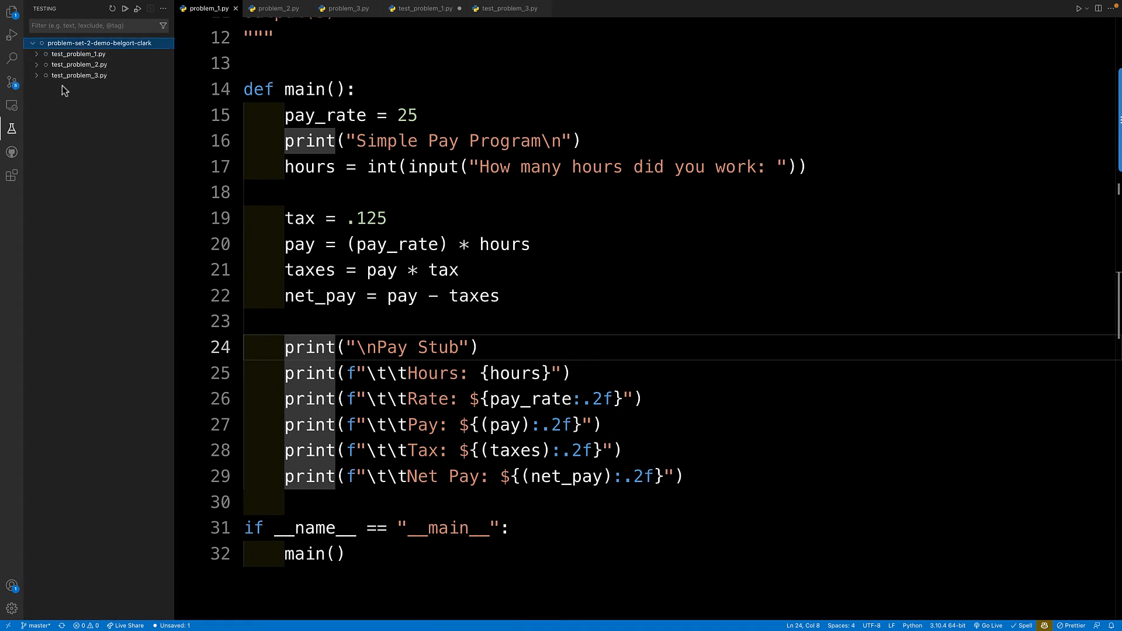
pyautogui.moveTo(55, 112)
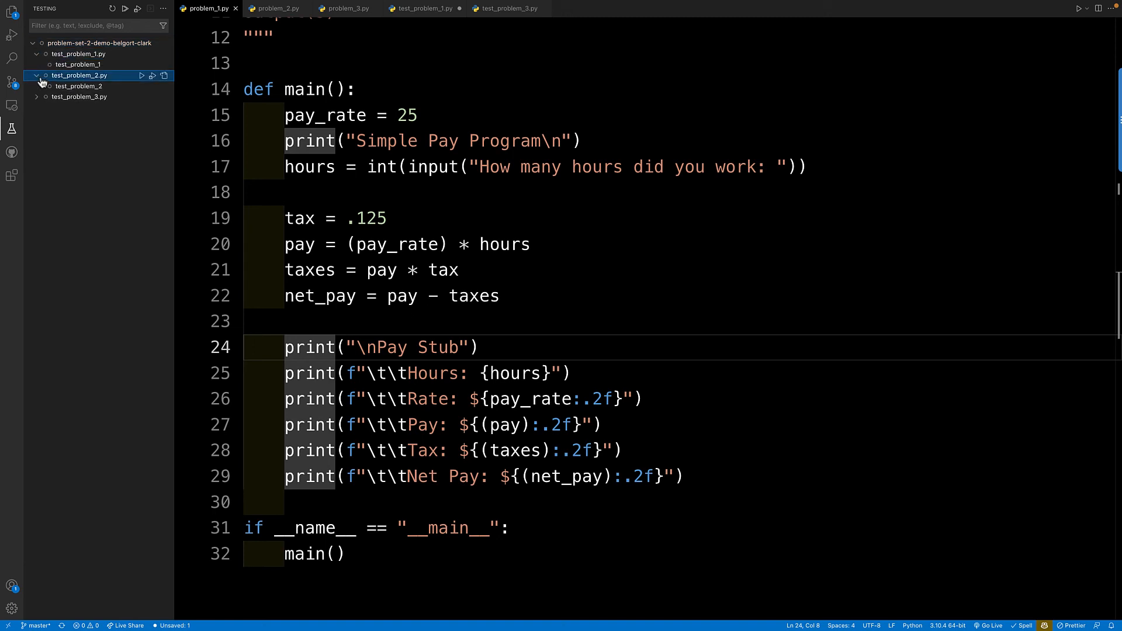
# Step: Expand the Problem 2 and Problem 3 test files and run their tests so all three pass
pyautogui.click(78, 97)
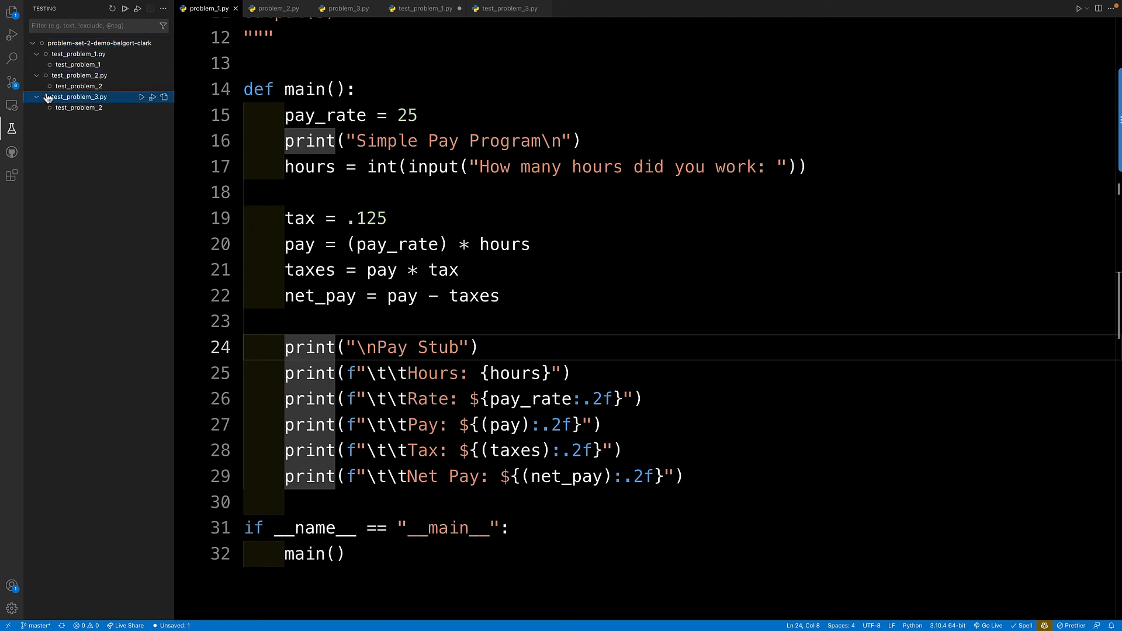
pyautogui.click(77, 64)
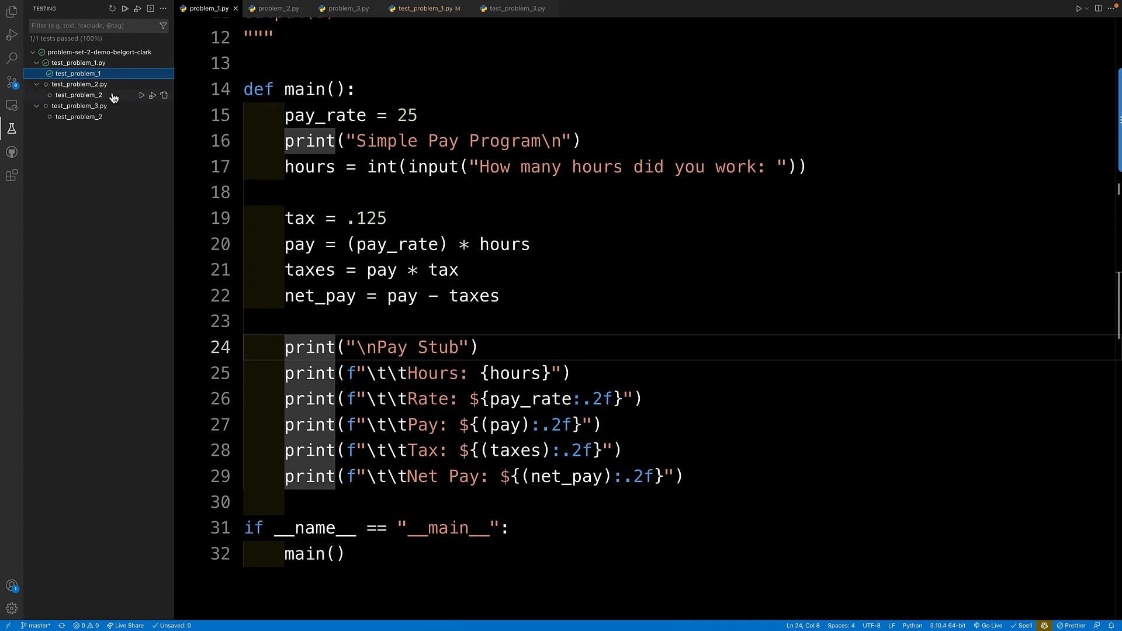
pyautogui.click(79, 95)
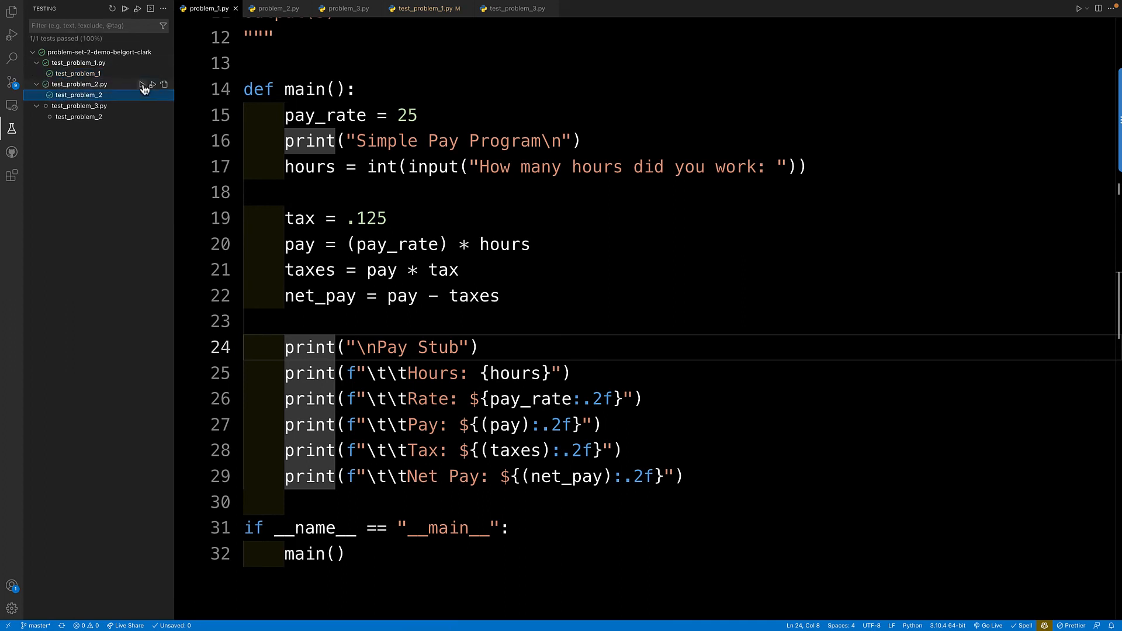
pyautogui.click(79, 116)
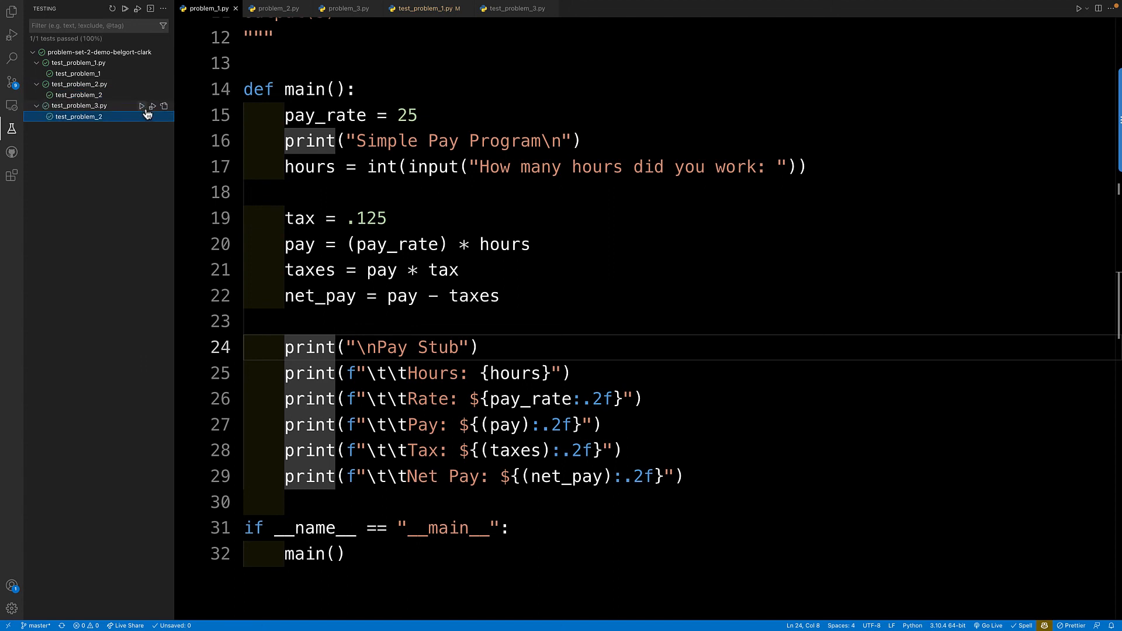
pyautogui.moveTo(152, 116)
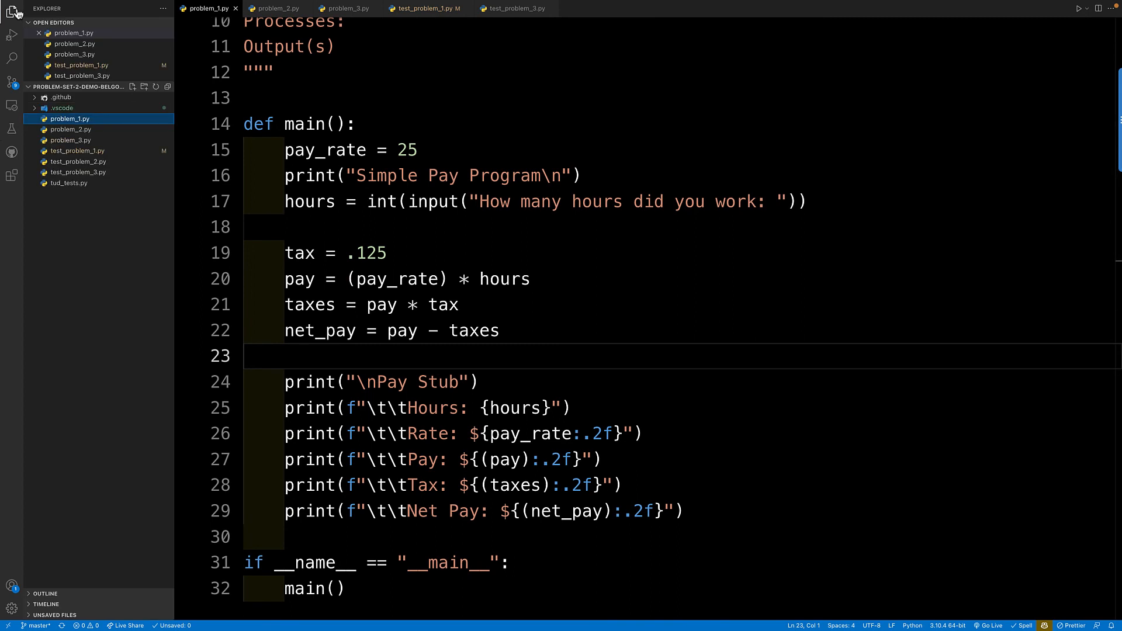
pyautogui.moveTo(64, 159)
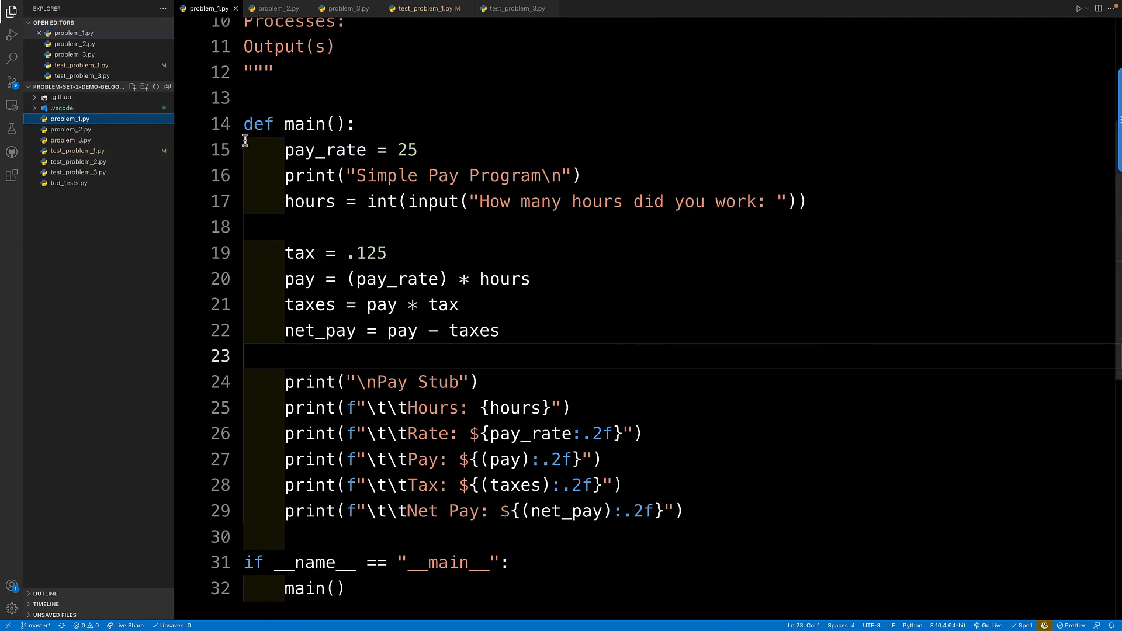
# Step: Return to the Explorer file list with problem_1.py showing
pyautogui.click(286, 97)
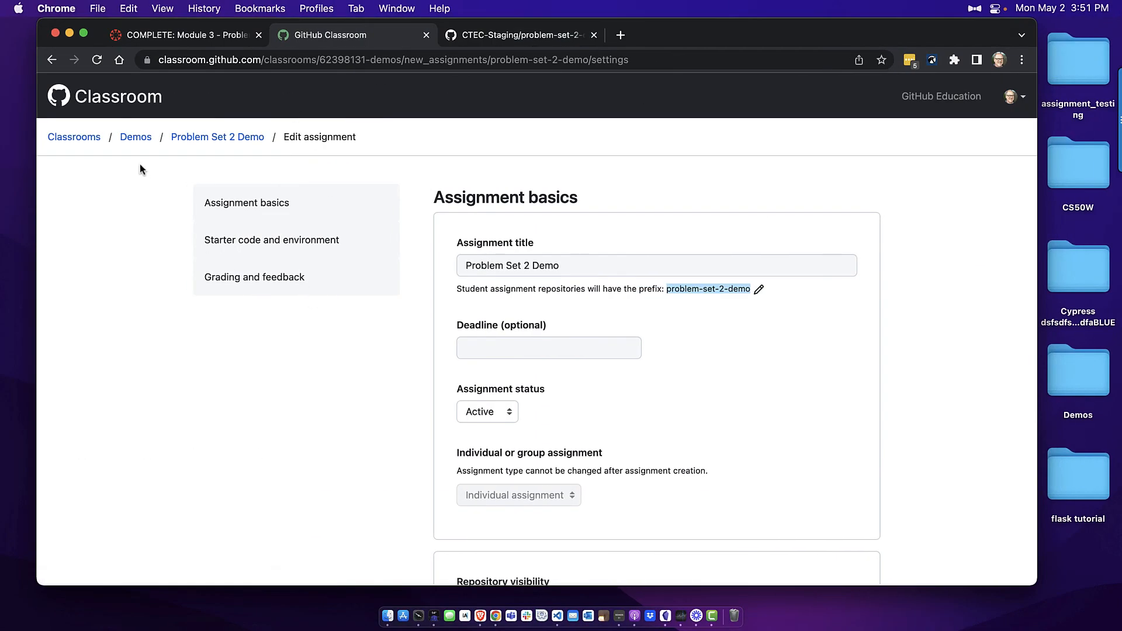
# Step: Return to the Classrooms list and reopen Problem Set 2 Demo under the Demos classroom
pyautogui.click(73, 137)
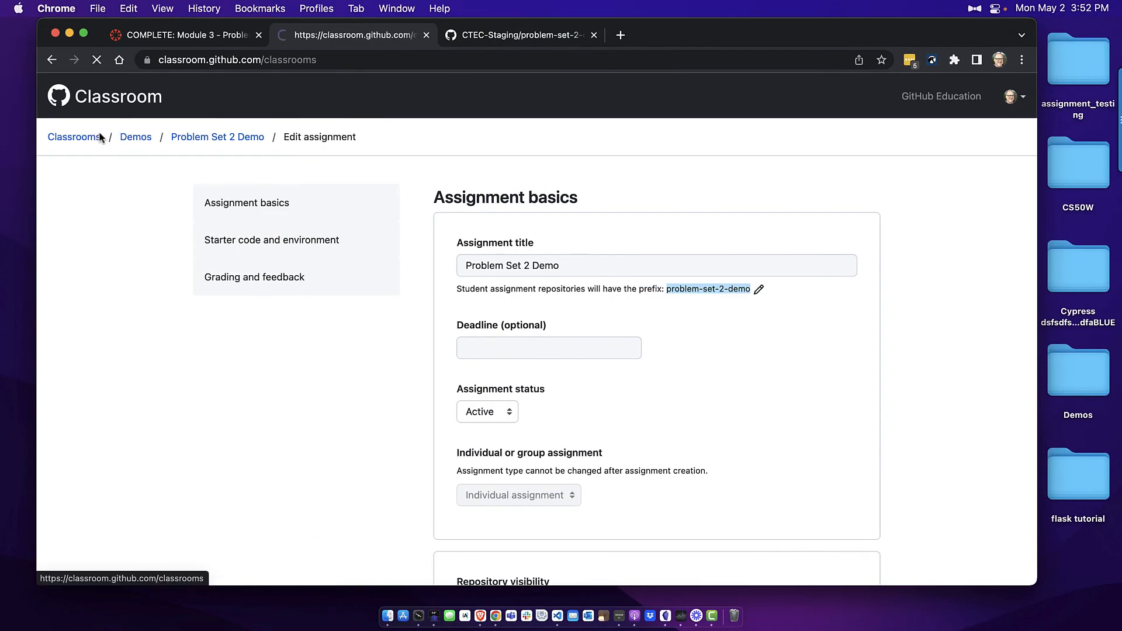
pyautogui.click(74, 137)
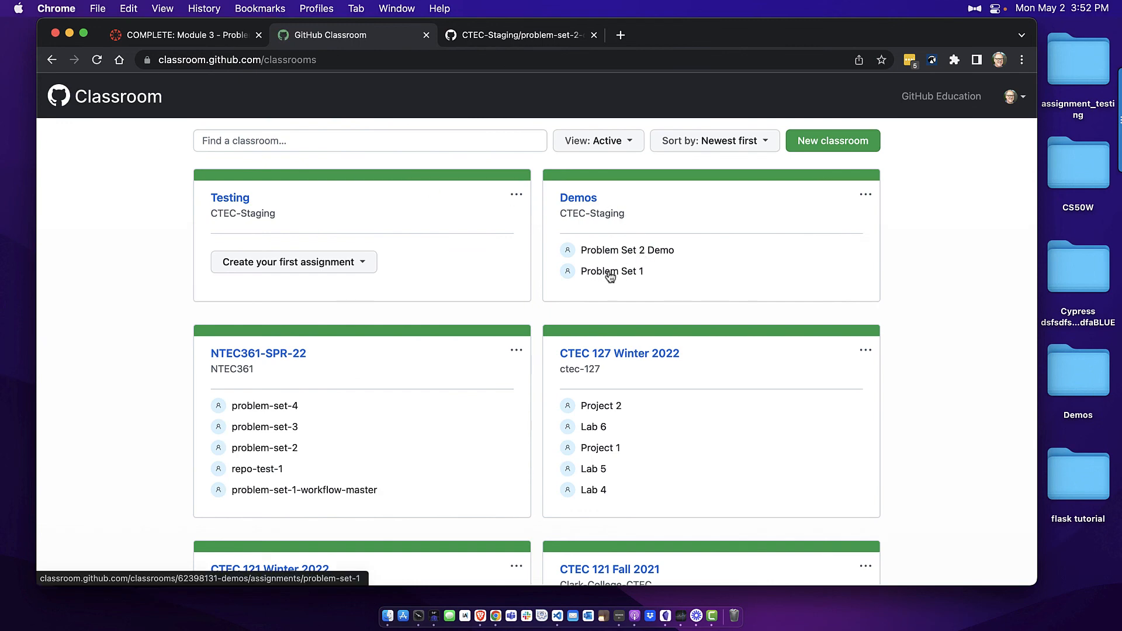
pyautogui.click(626, 250)
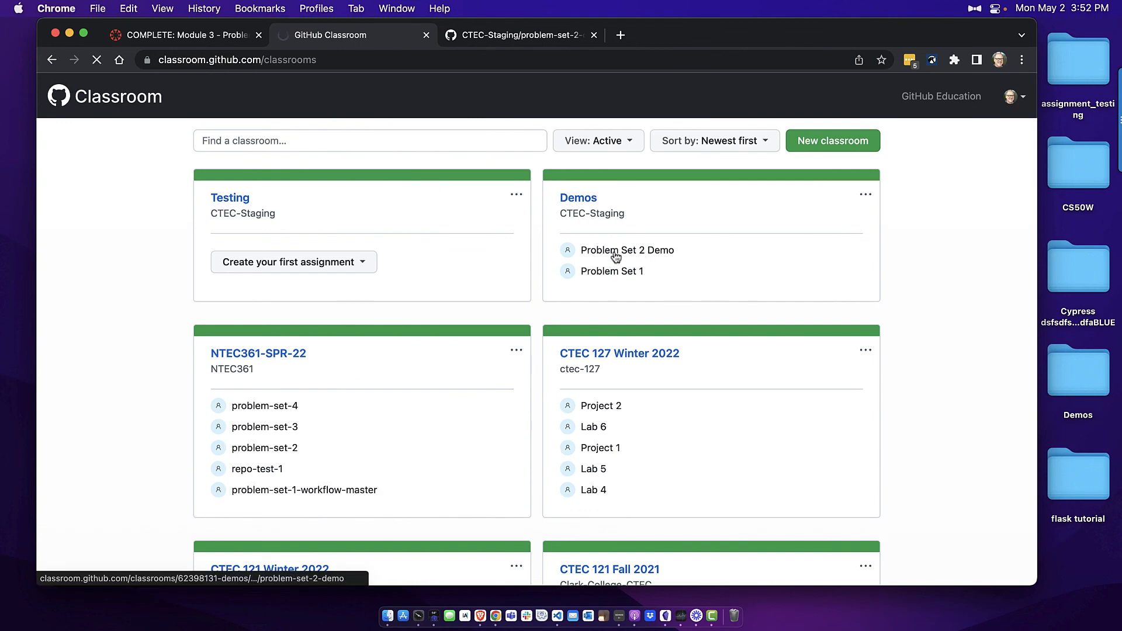
pyautogui.click(627, 250)
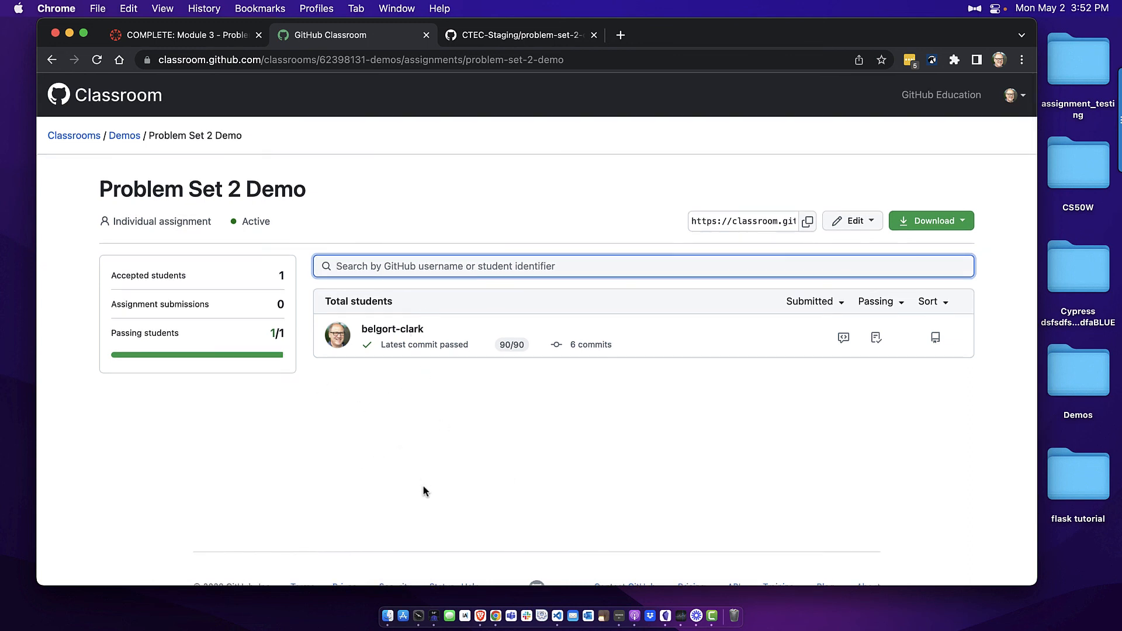
pyautogui.moveTo(497, 429)
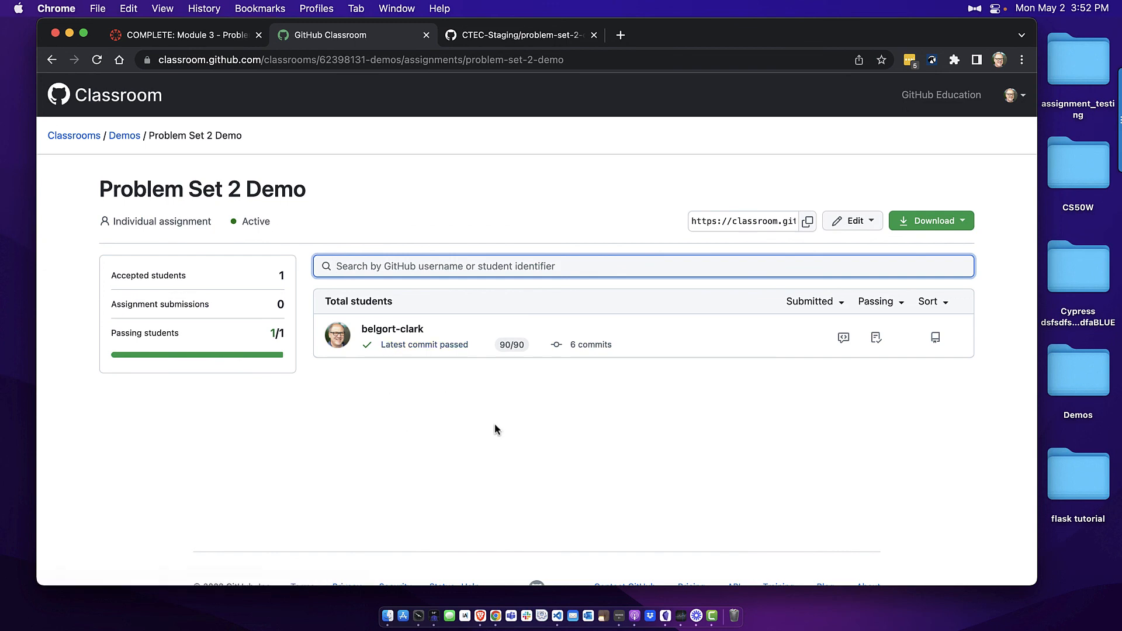
pyautogui.moveTo(499, 433)
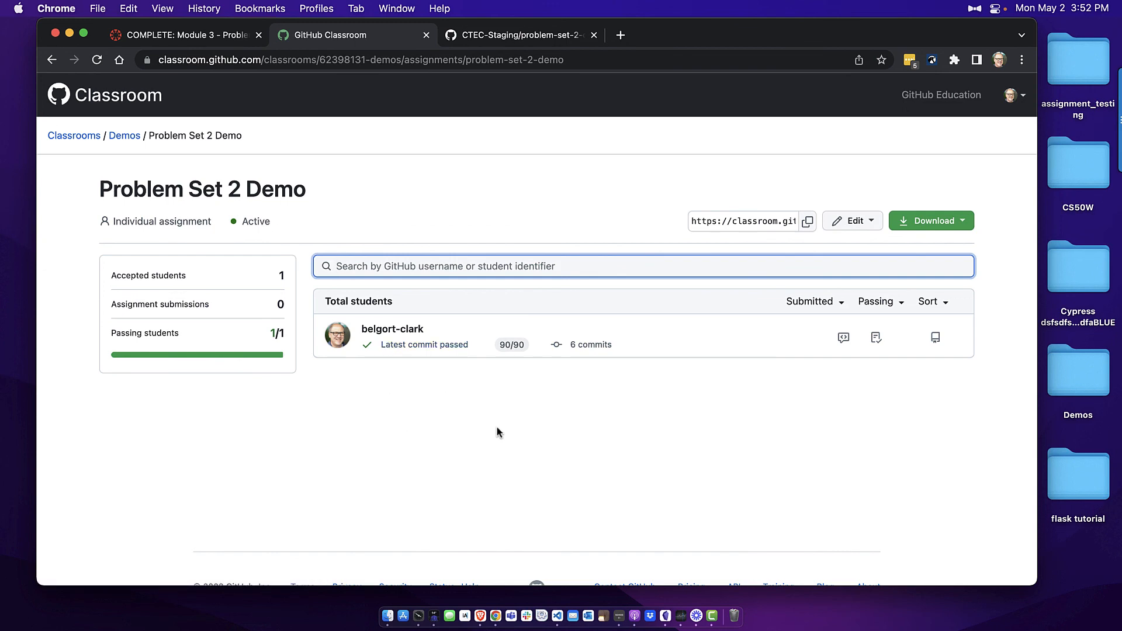